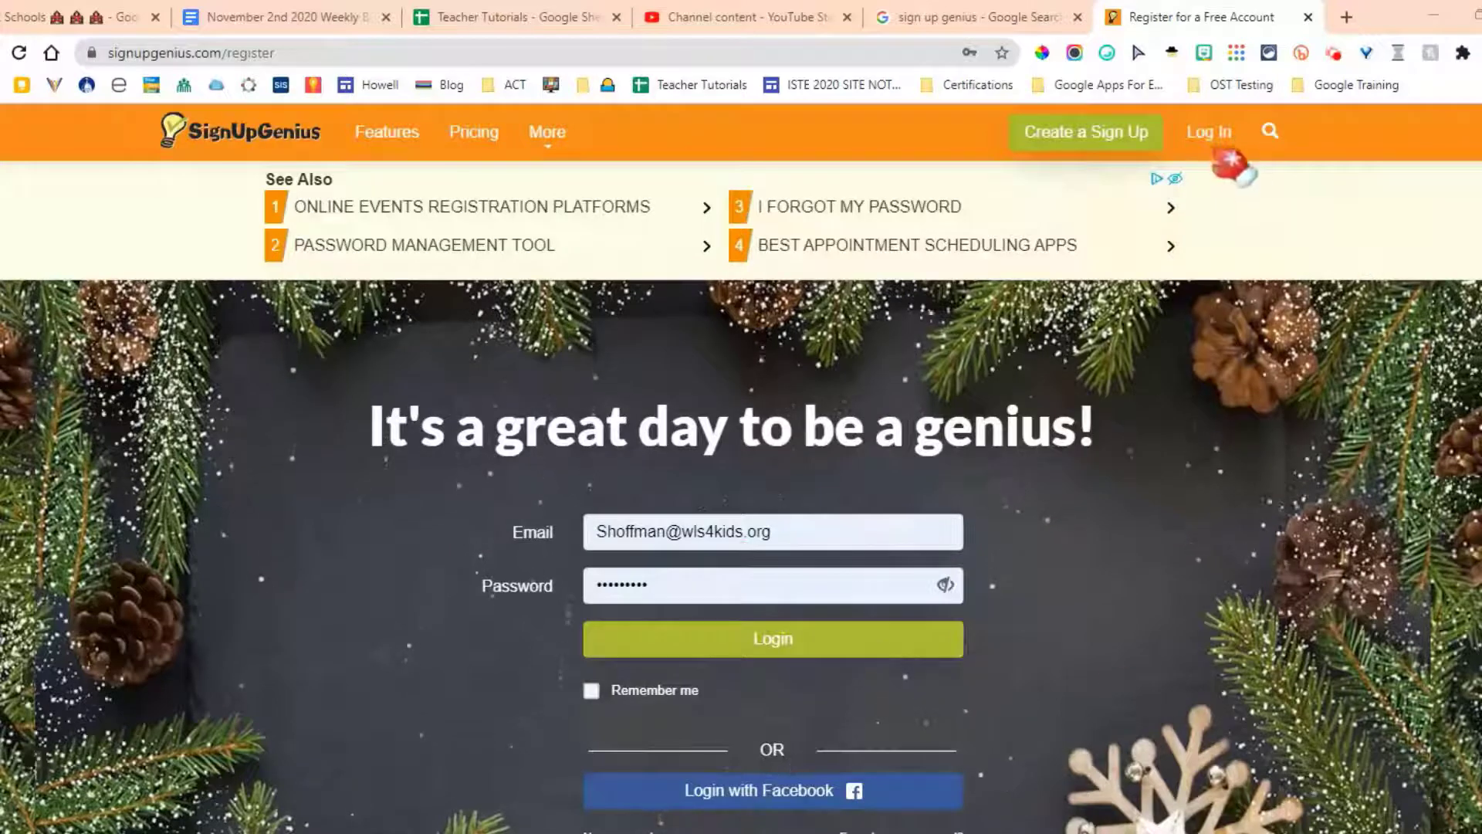
mouse_move(1208, 131)
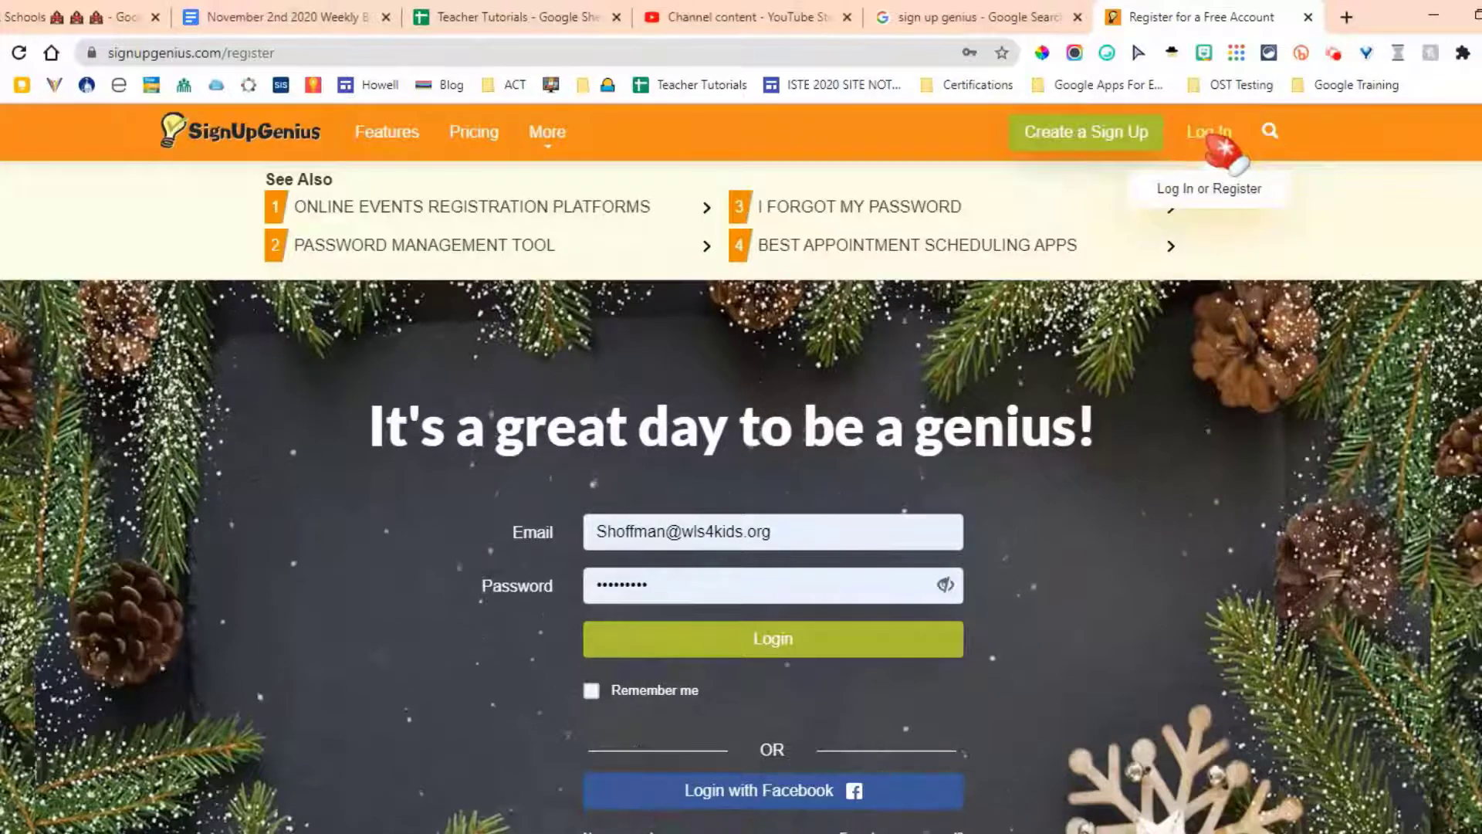
Step: Log in to SignUpGenius to reach the dashboard of created sign-ups
left_click(771, 640)
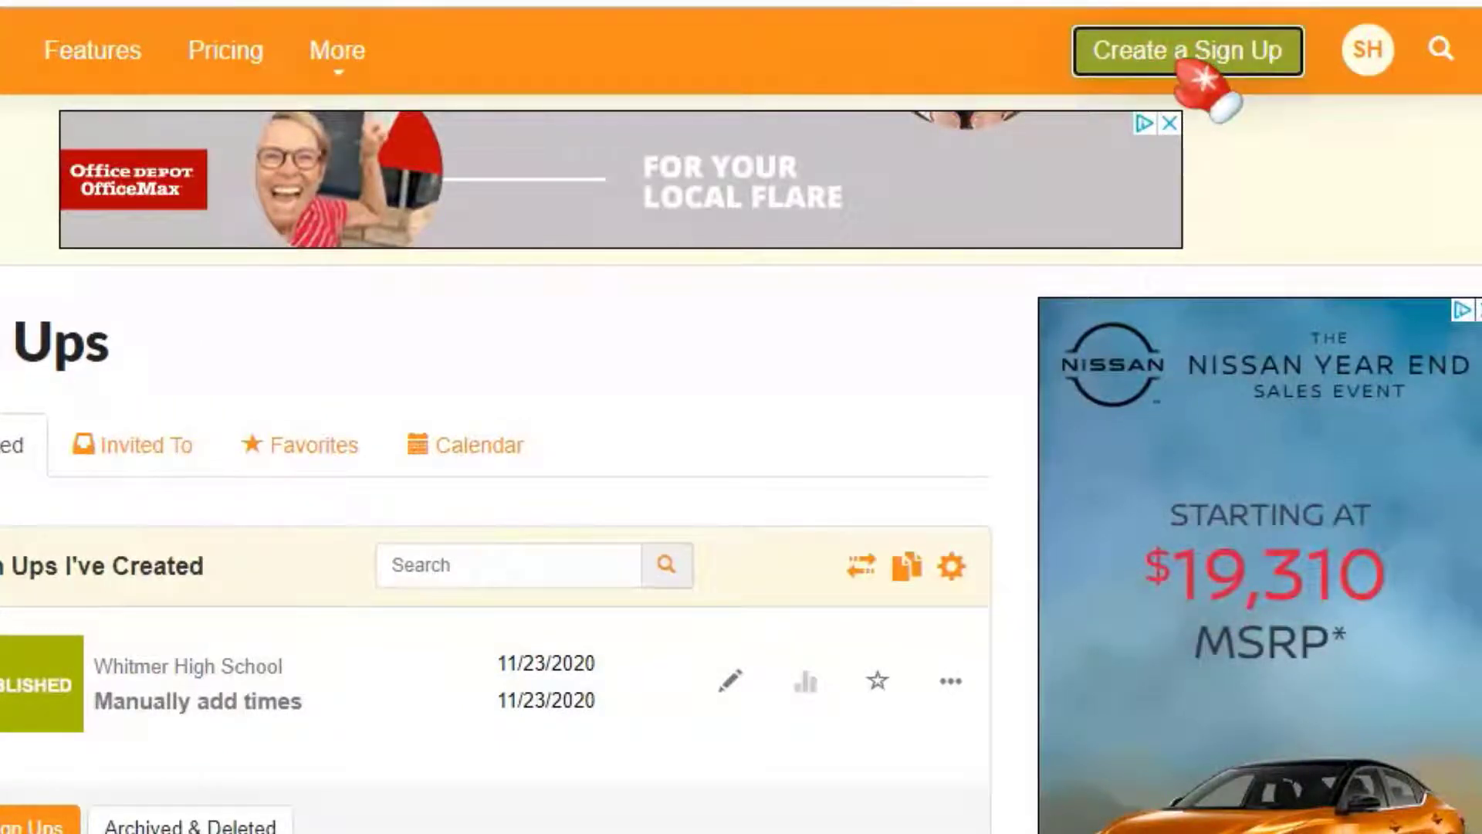
Step: Create sign up 'February Conferences - Ms. Hoffman' for Whitmer High School, Education, Calendar Schedule theme
left_click(1187, 51)
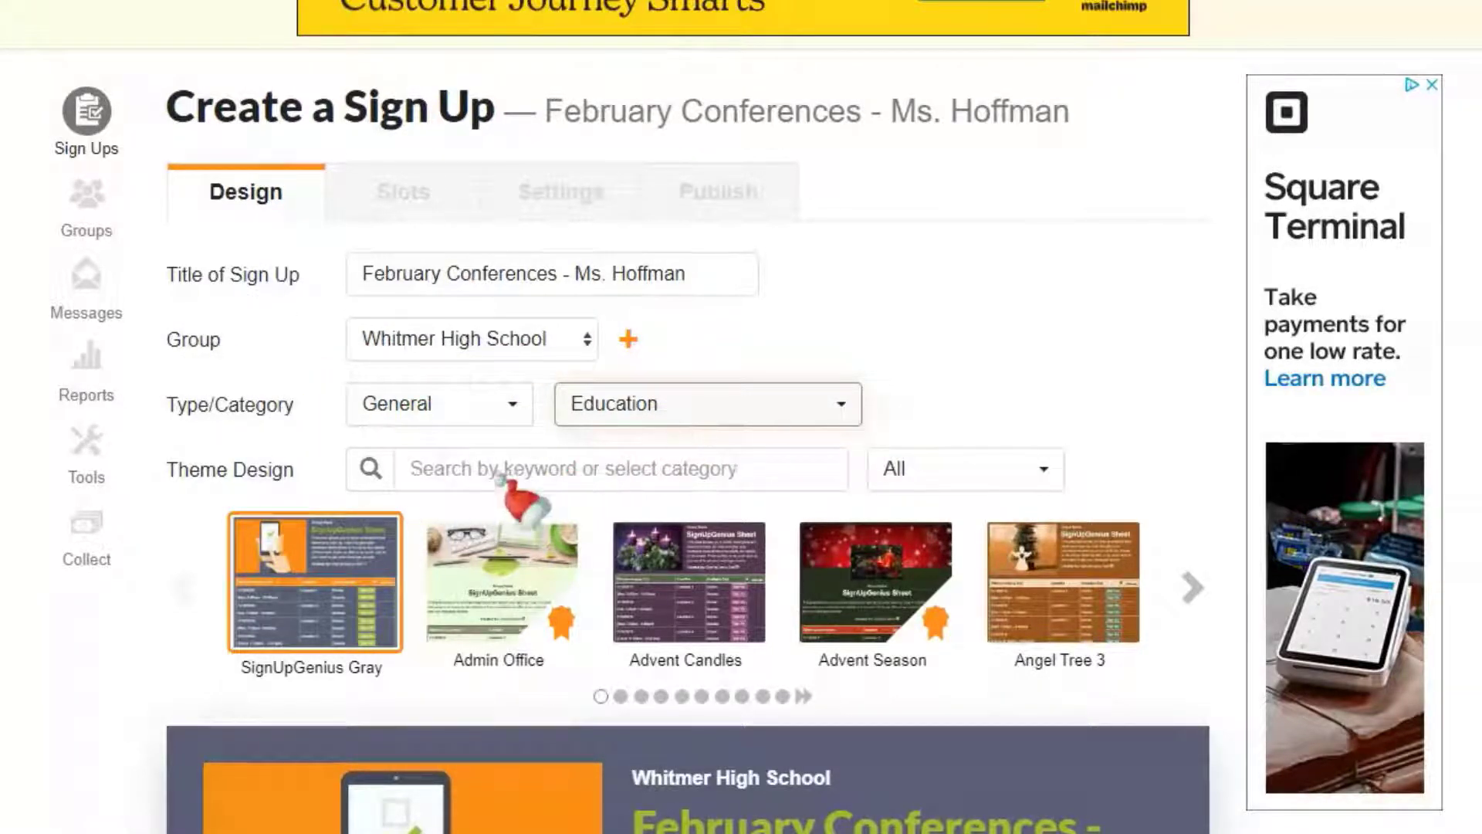
mouse_move(501, 747)
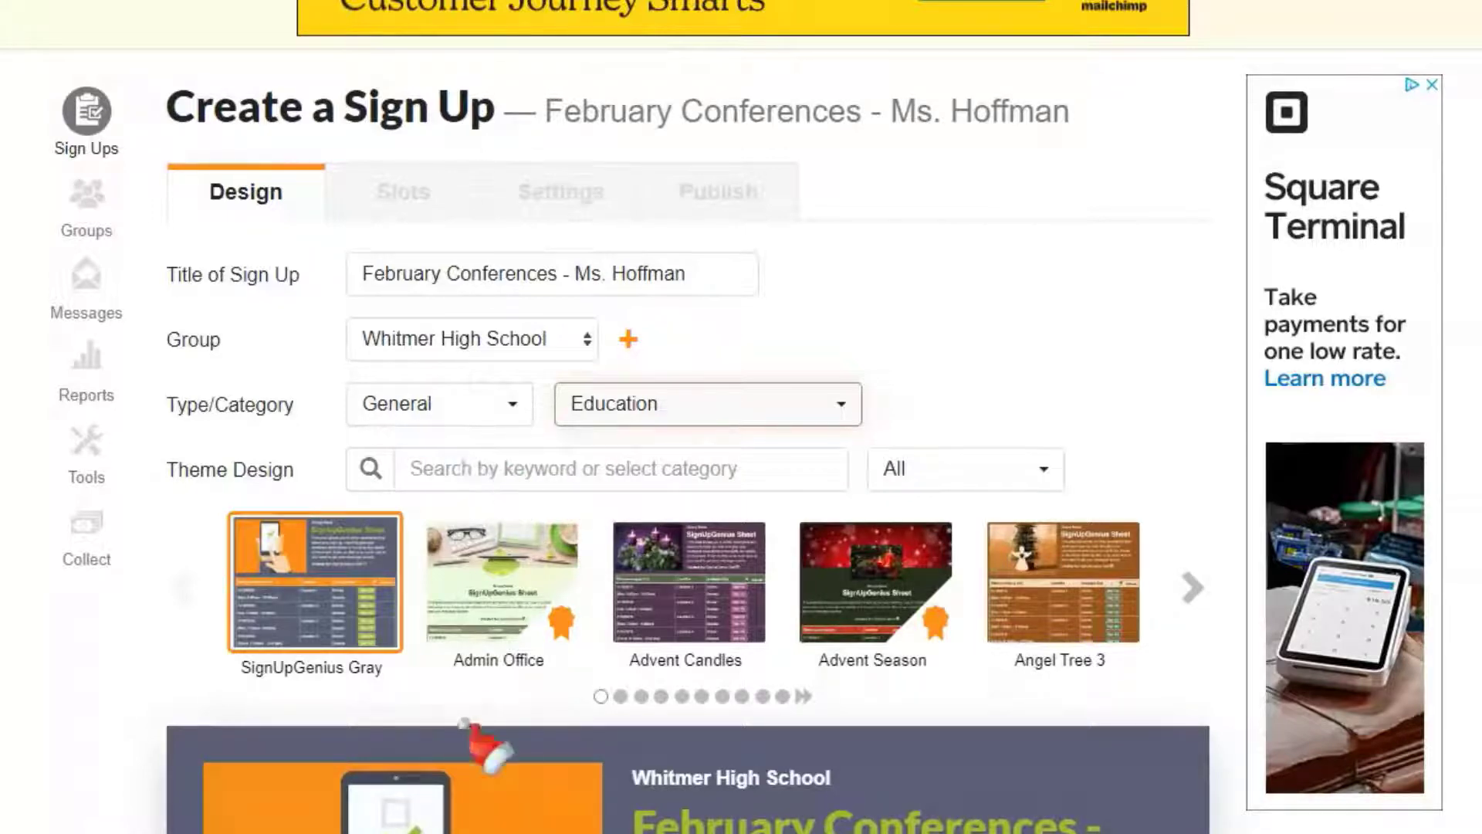
scroll("down", 3)
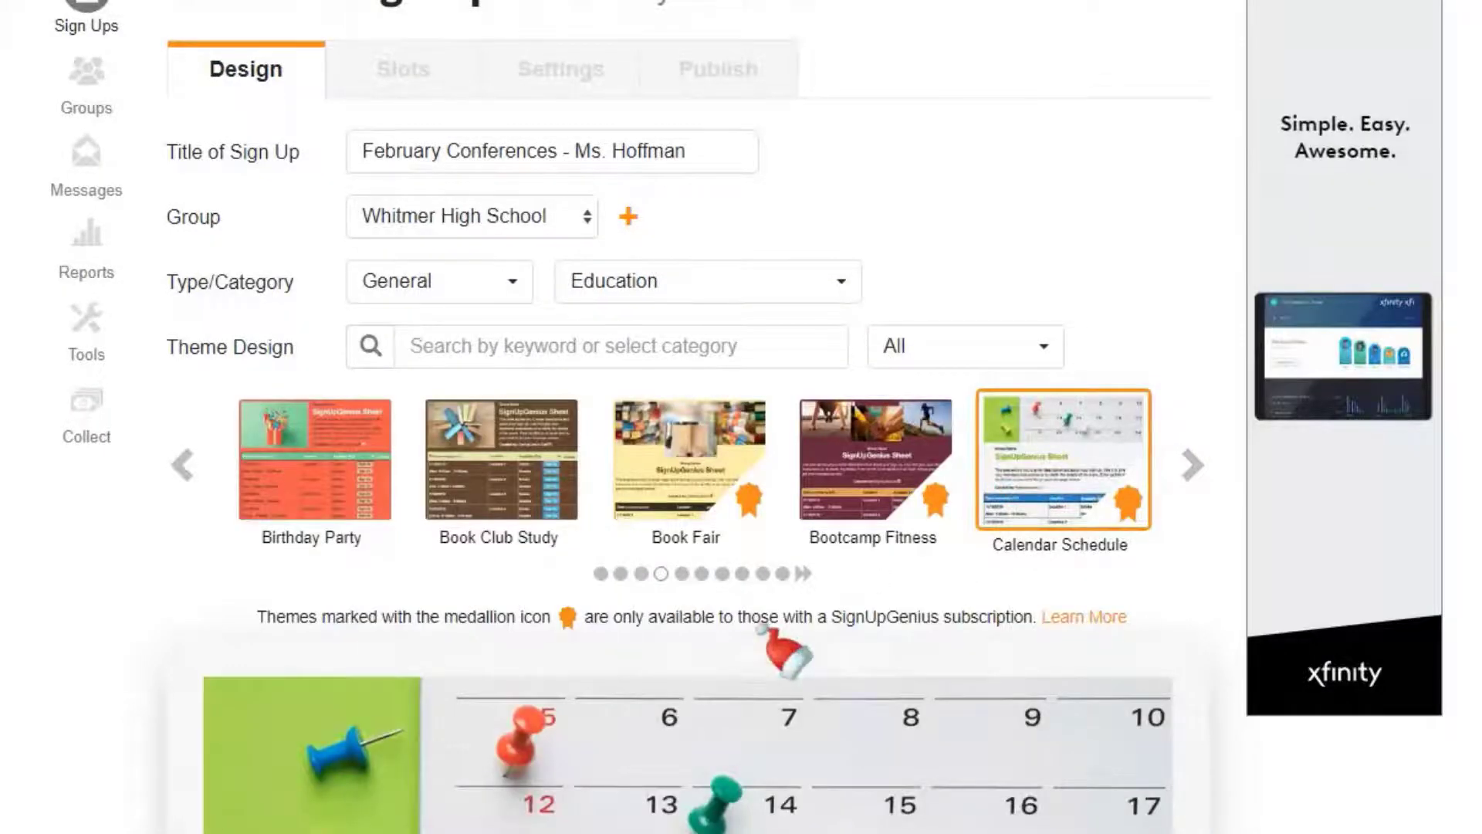
scroll("down", 3)
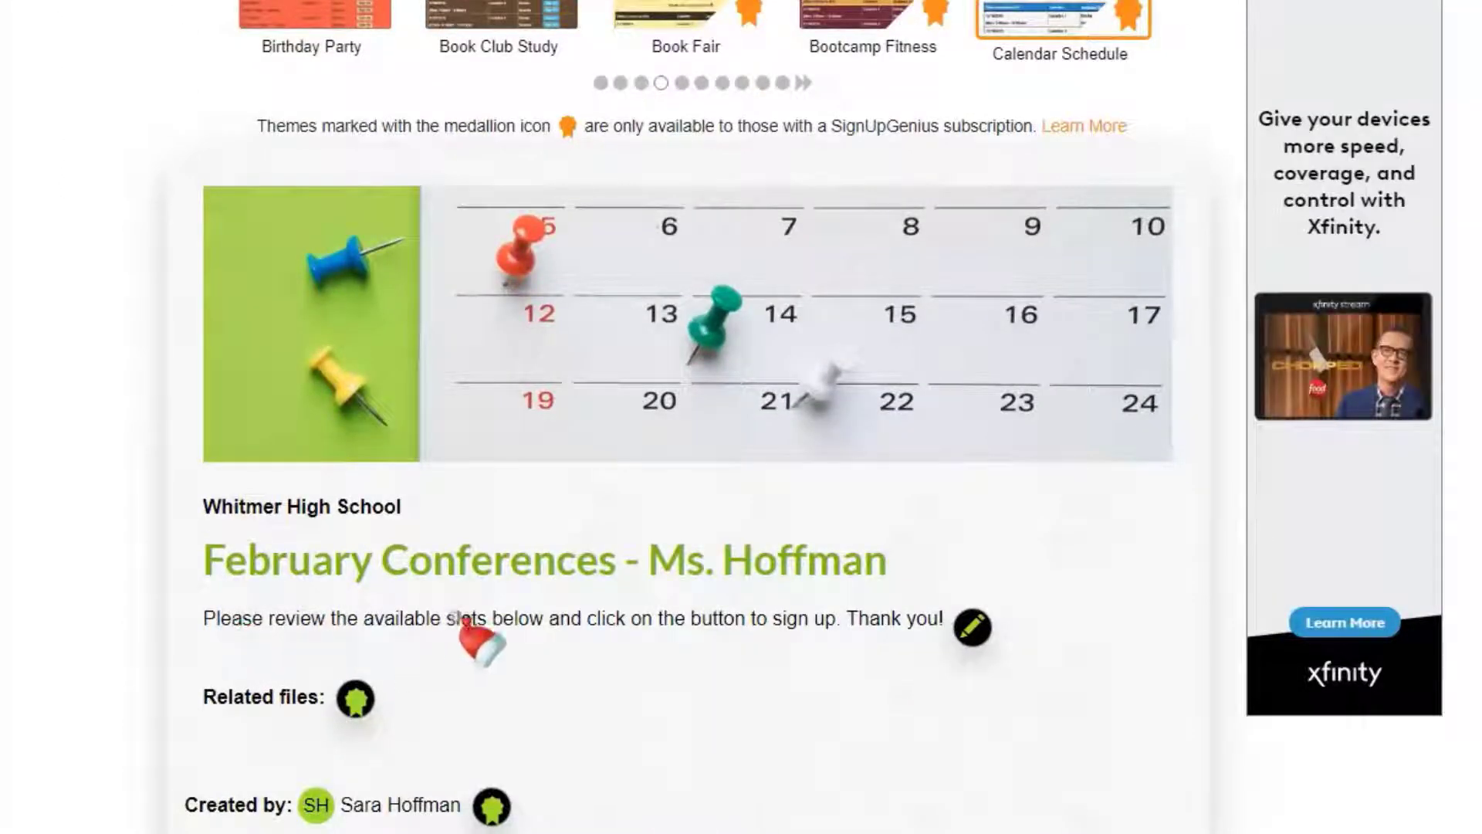
mouse_move(227, 648)
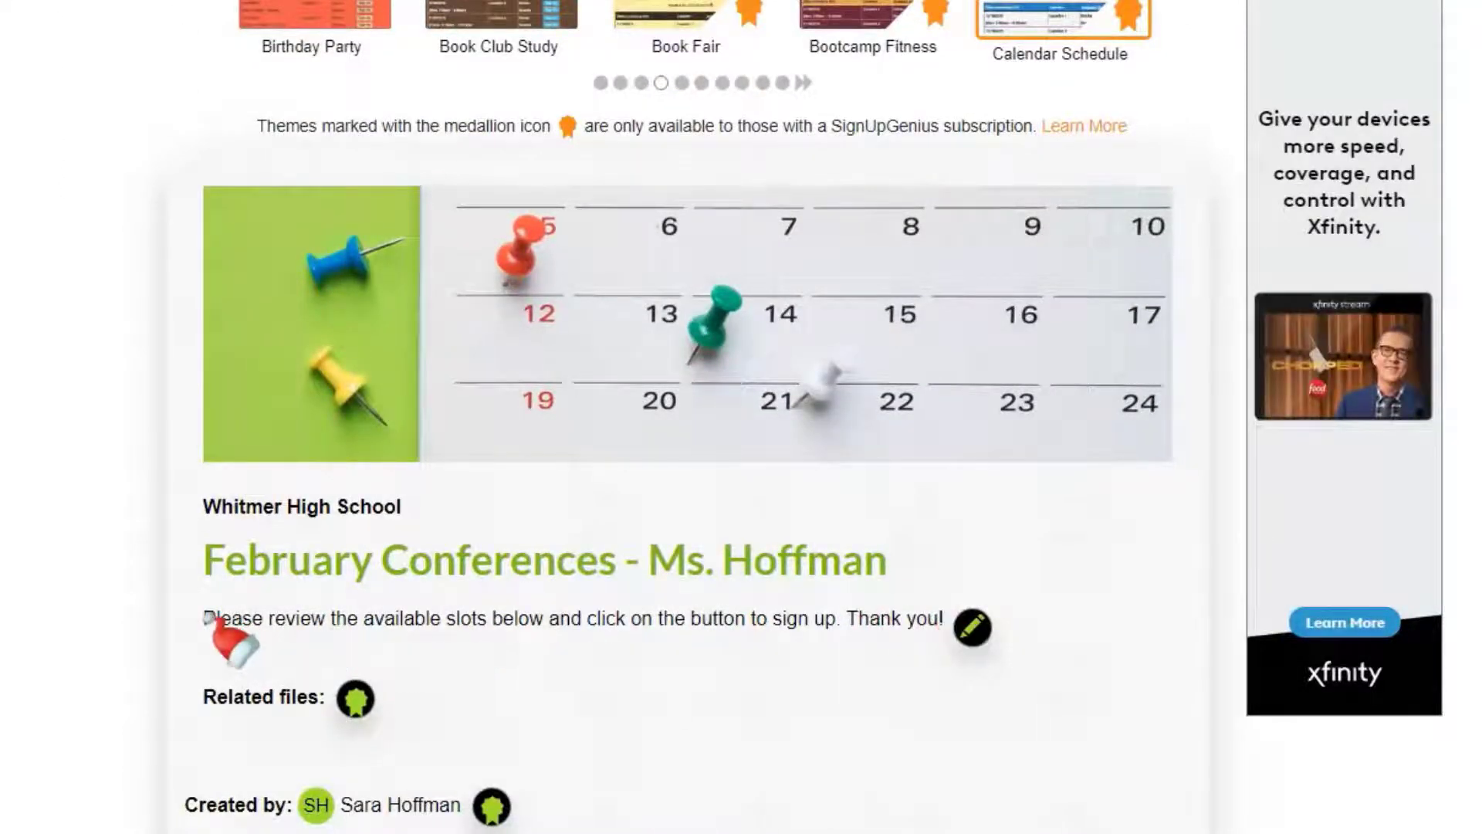
mouse_move(846, 657)
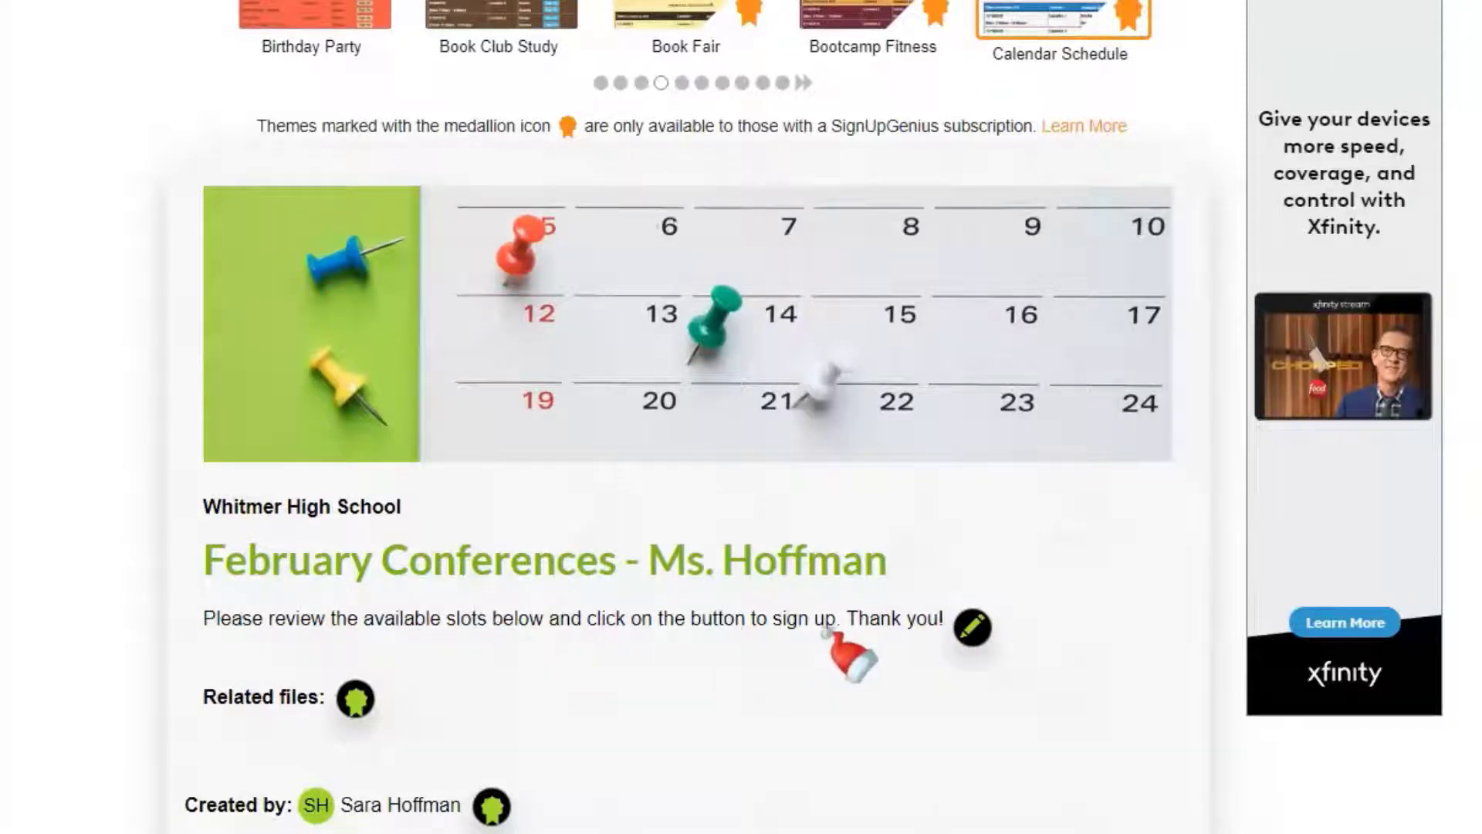
mouse_move(965, 628)
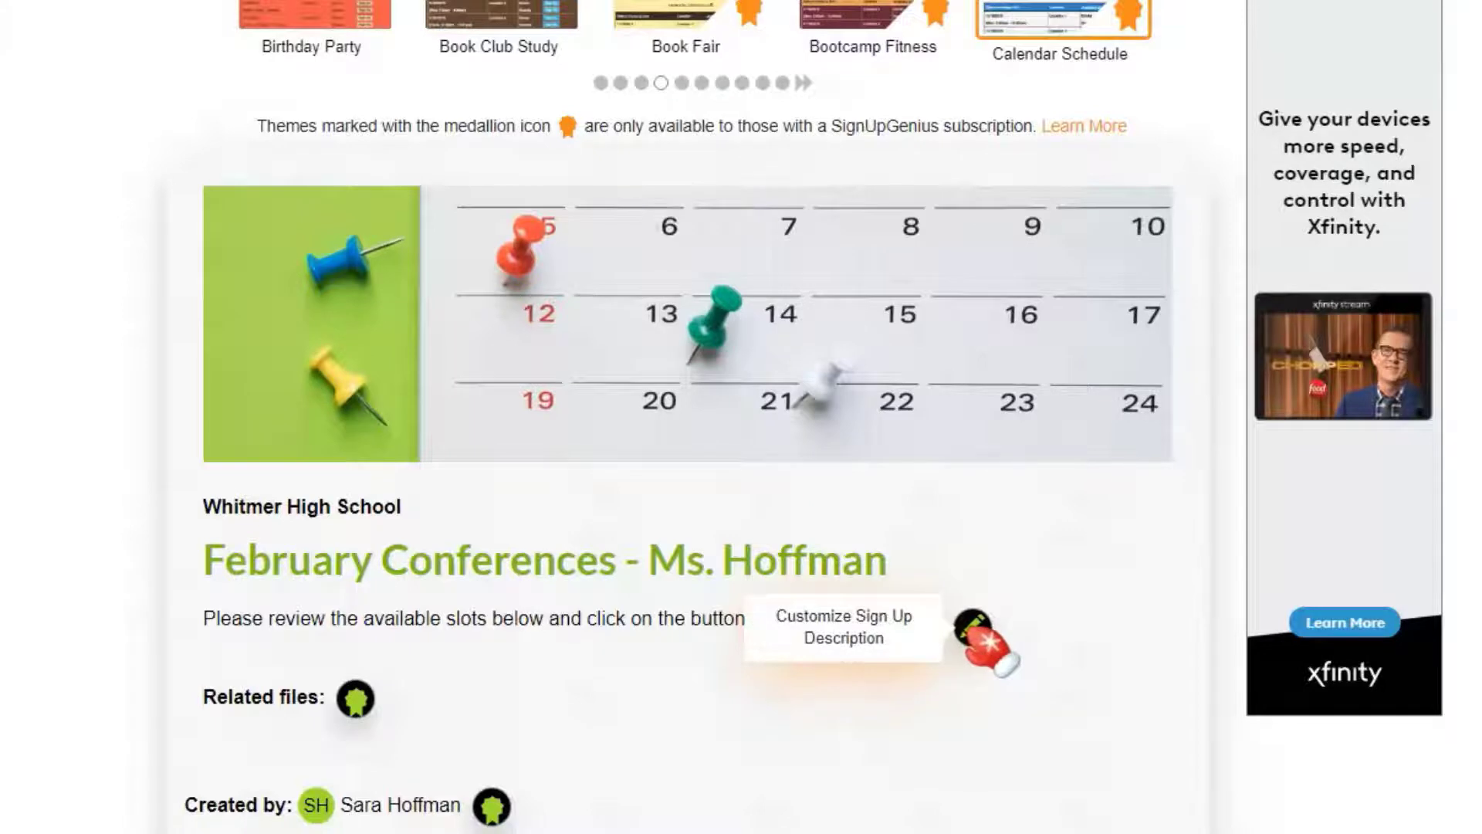
Step: Review the default review-slots-and-sign-up description and keep it unchanged
left_click(843, 627)
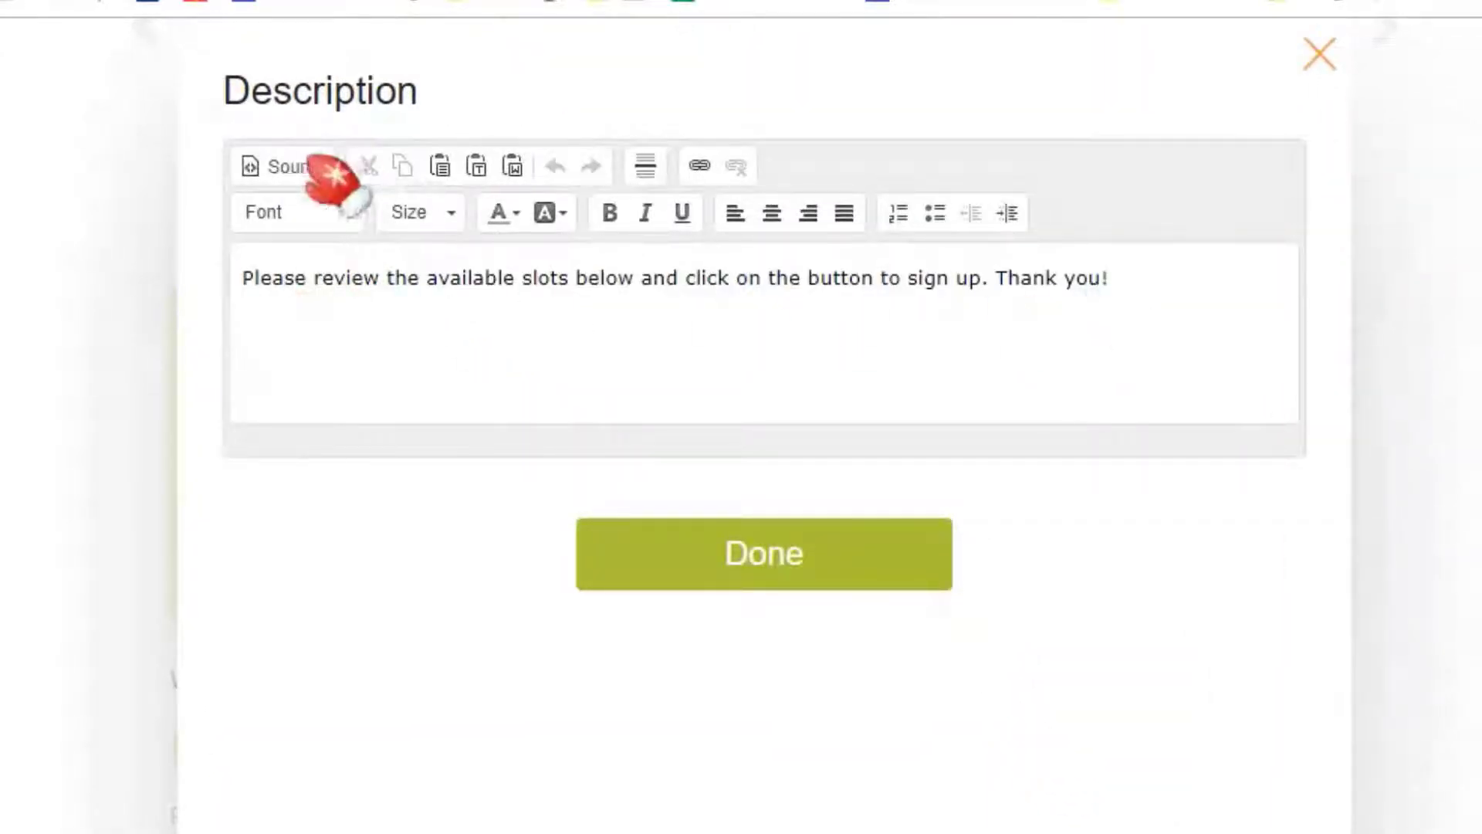
mouse_move(710, 195)
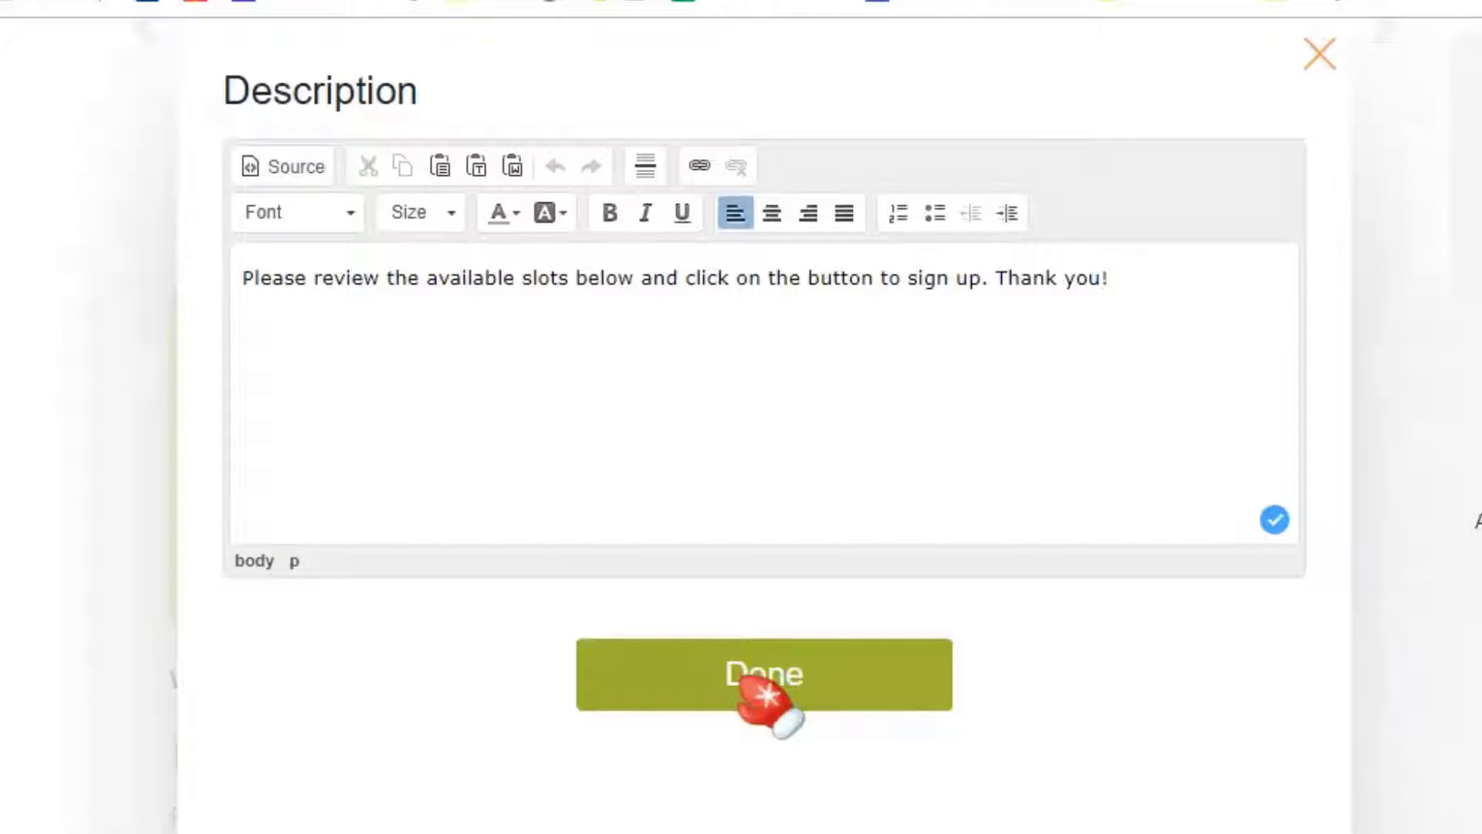
left_click(762, 674)
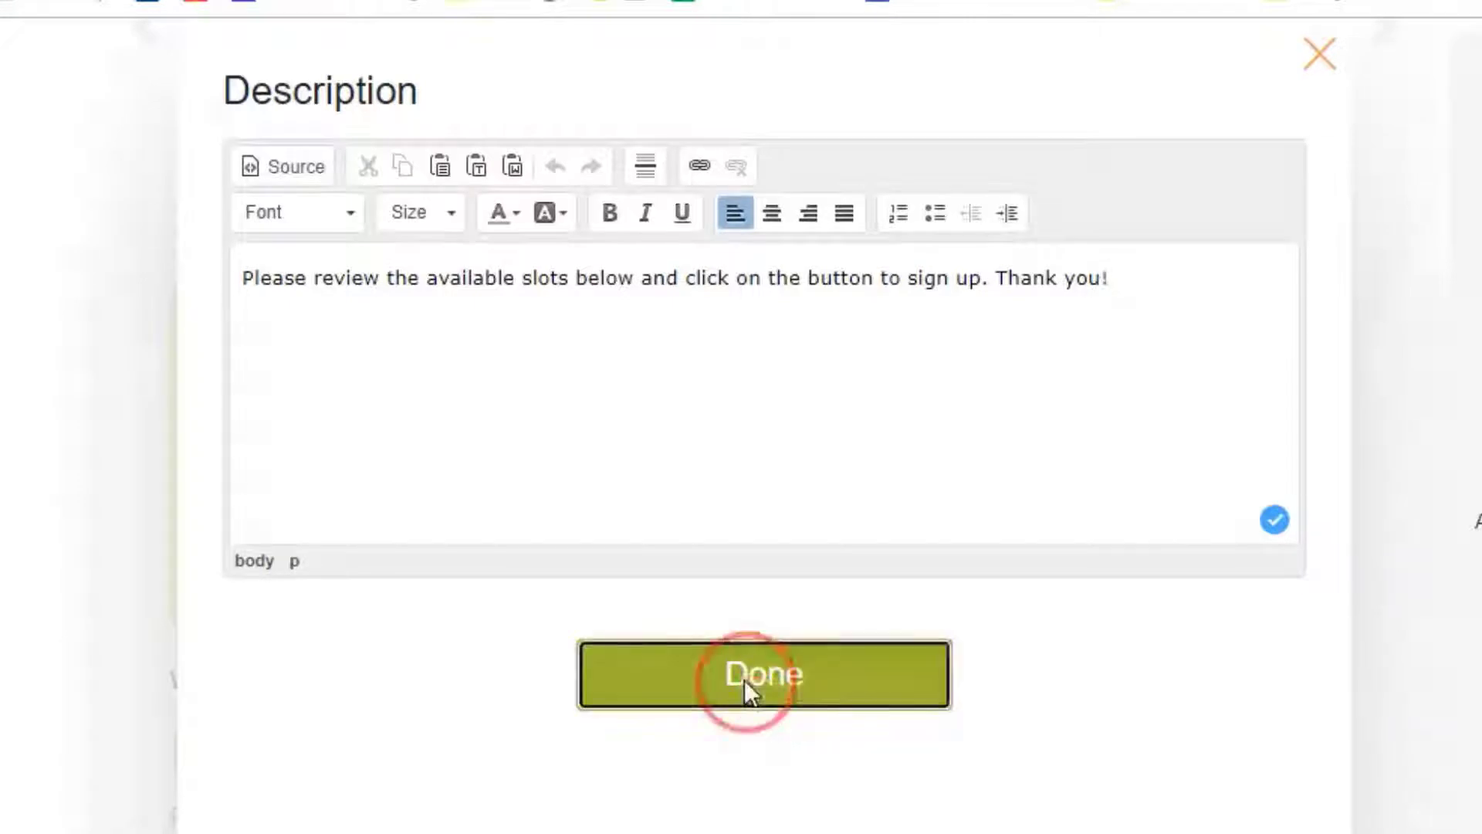
Step: After the subscription error on saving, switch to the free Cartoon Classroom theme
left_click(762, 674)
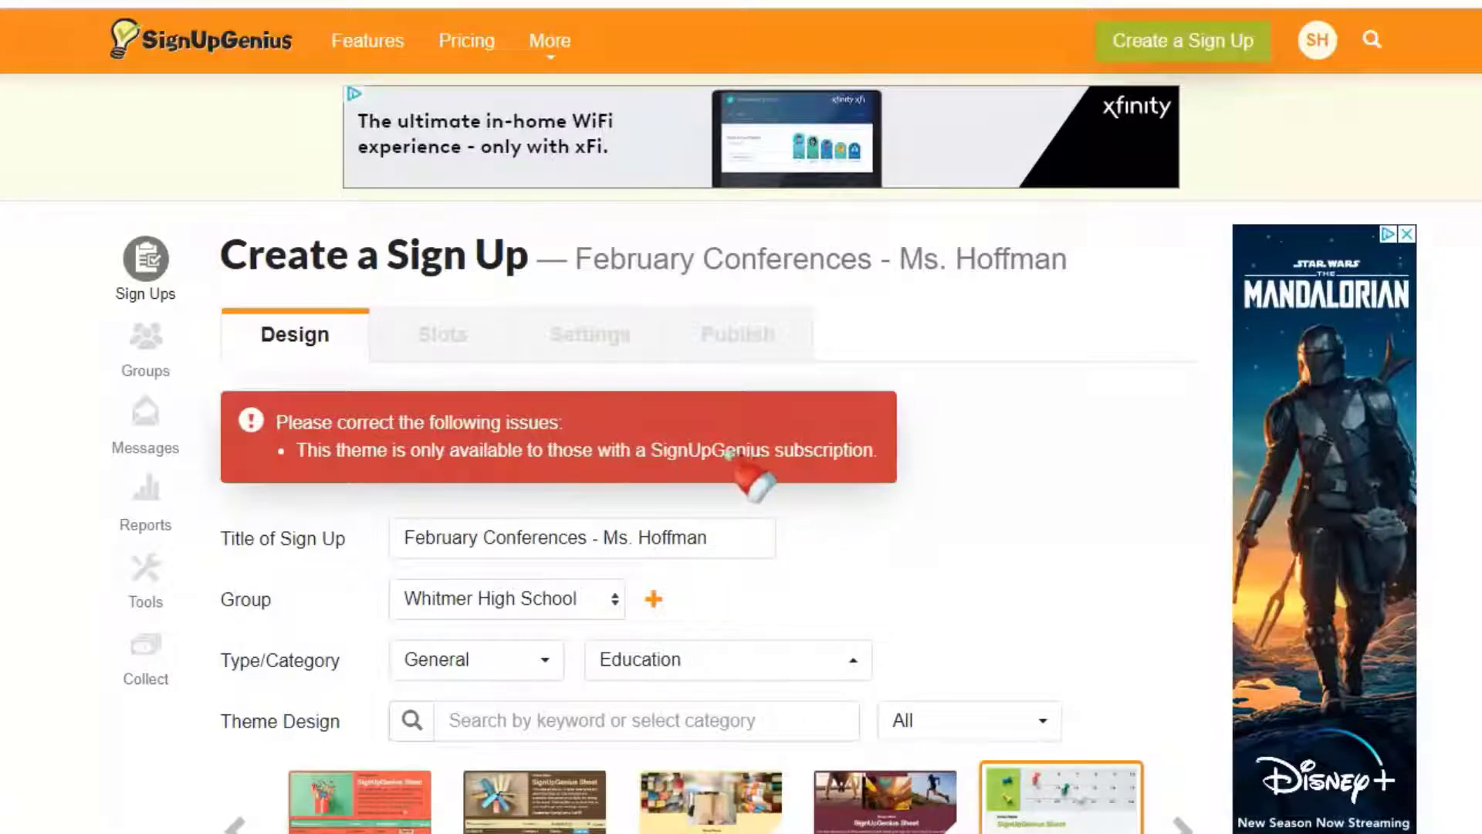
scroll("down", 3)
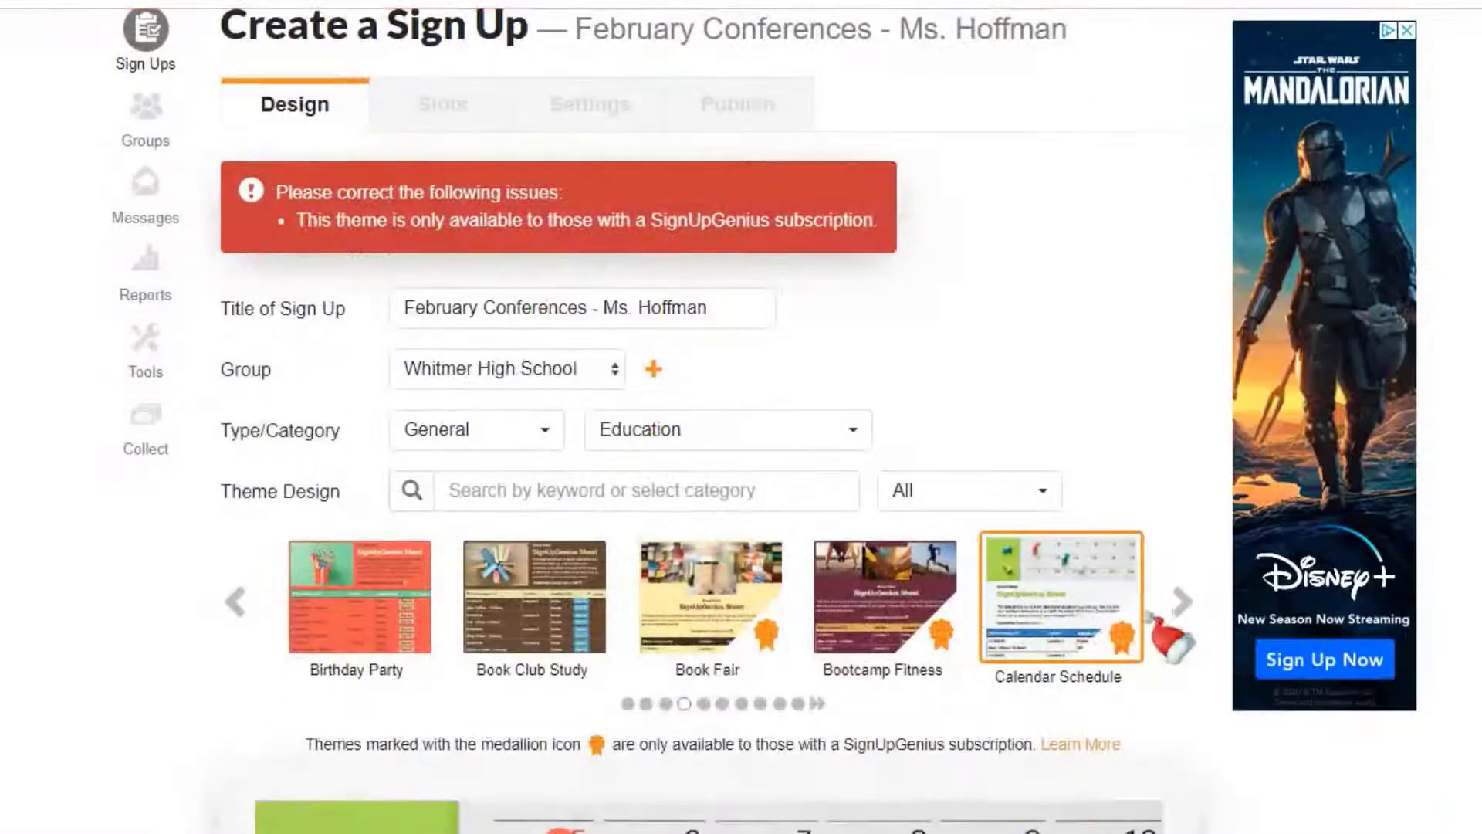
left_click(1179, 602)
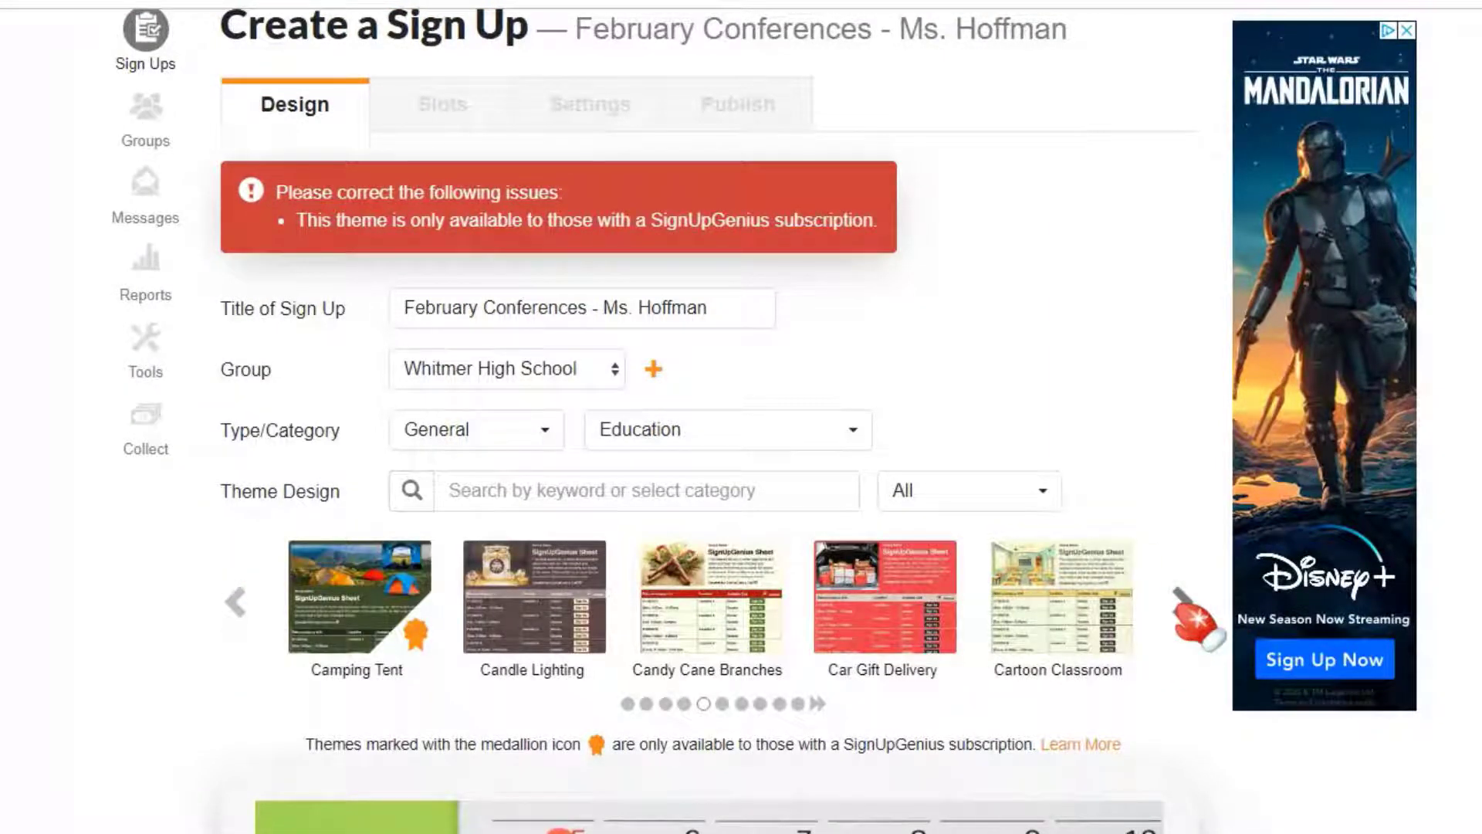
left_click(1058, 597)
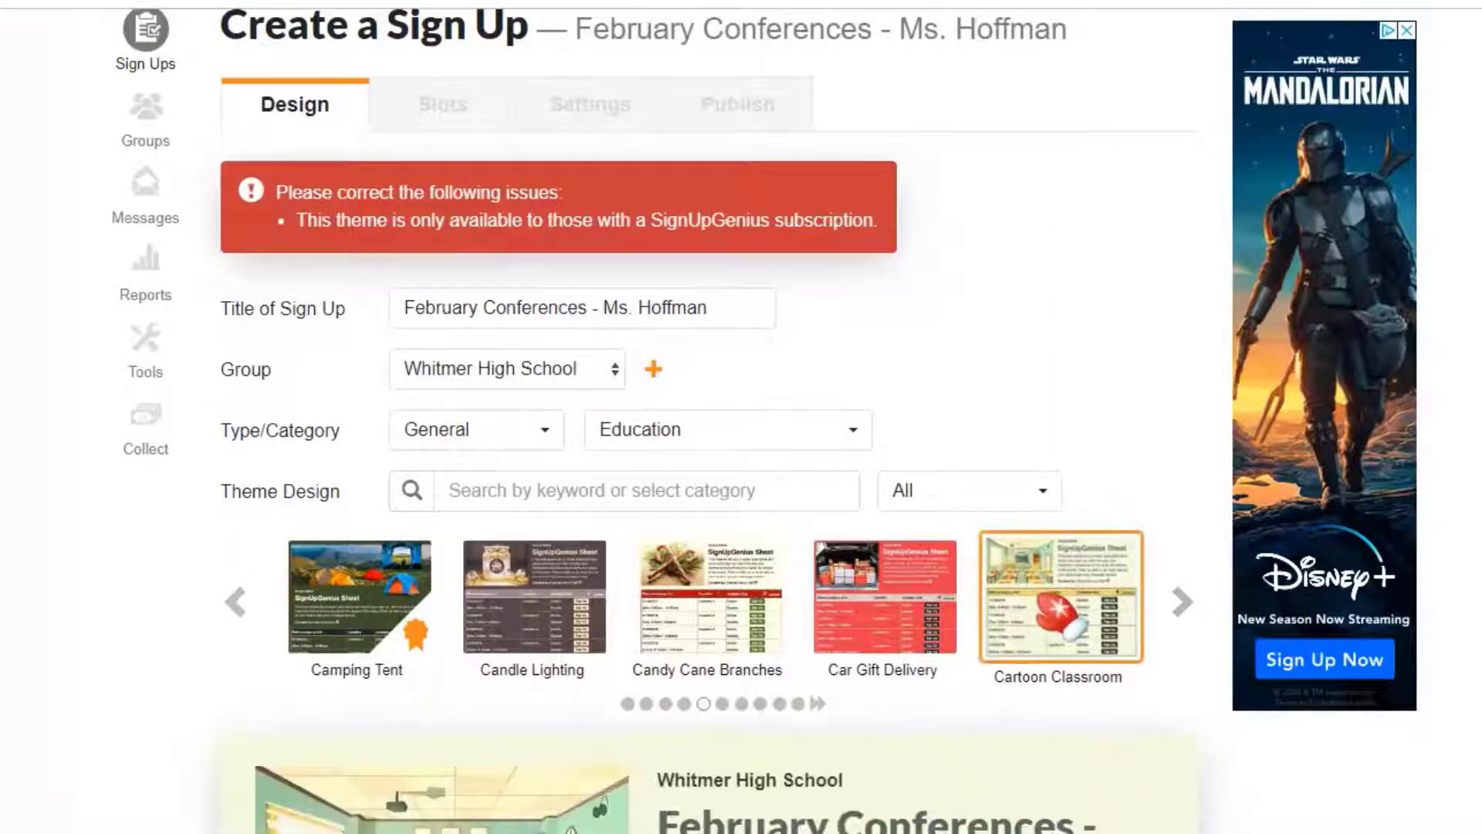
scroll("down", 3)
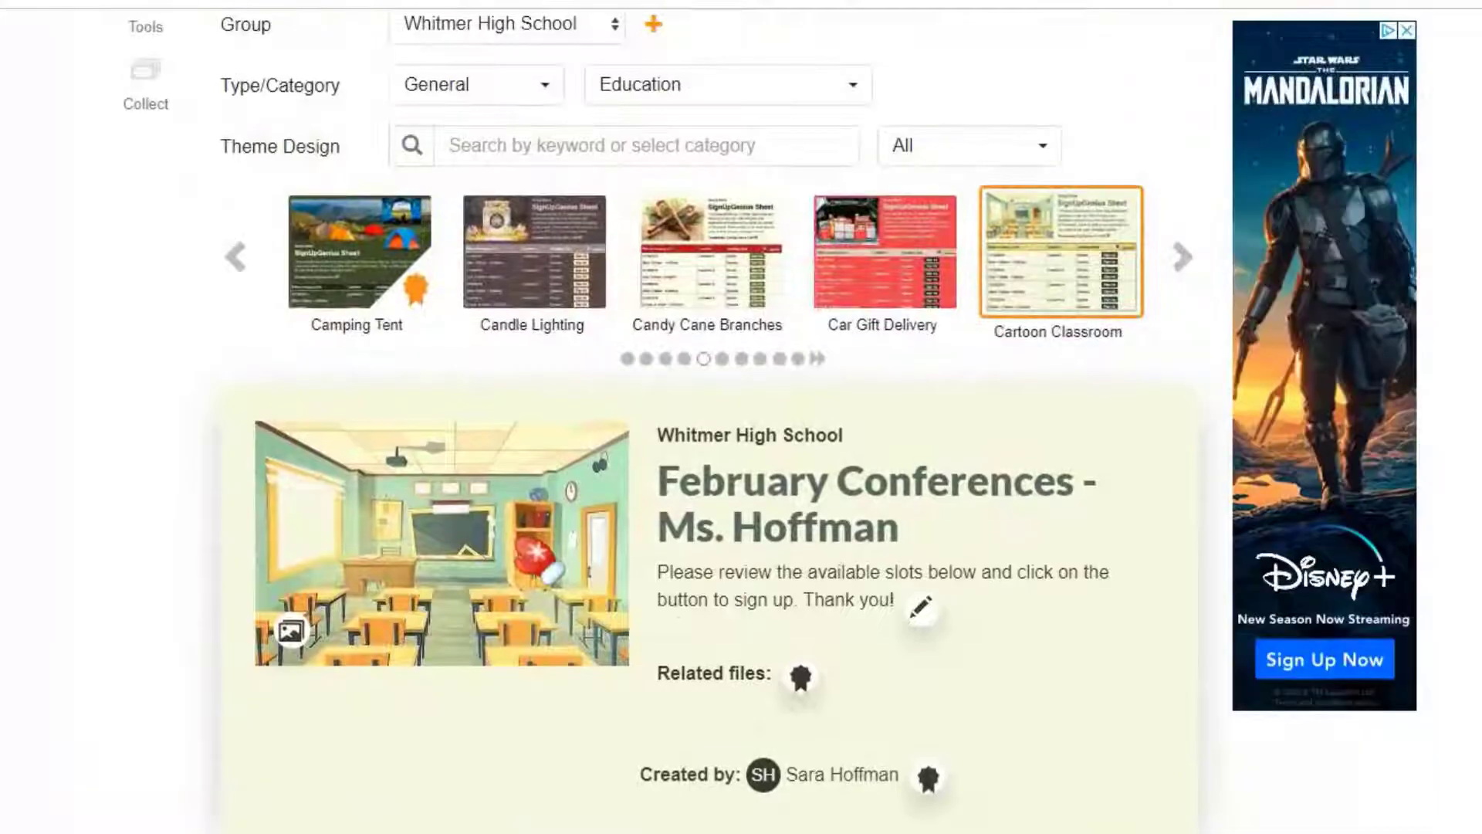
scroll("down", 3)
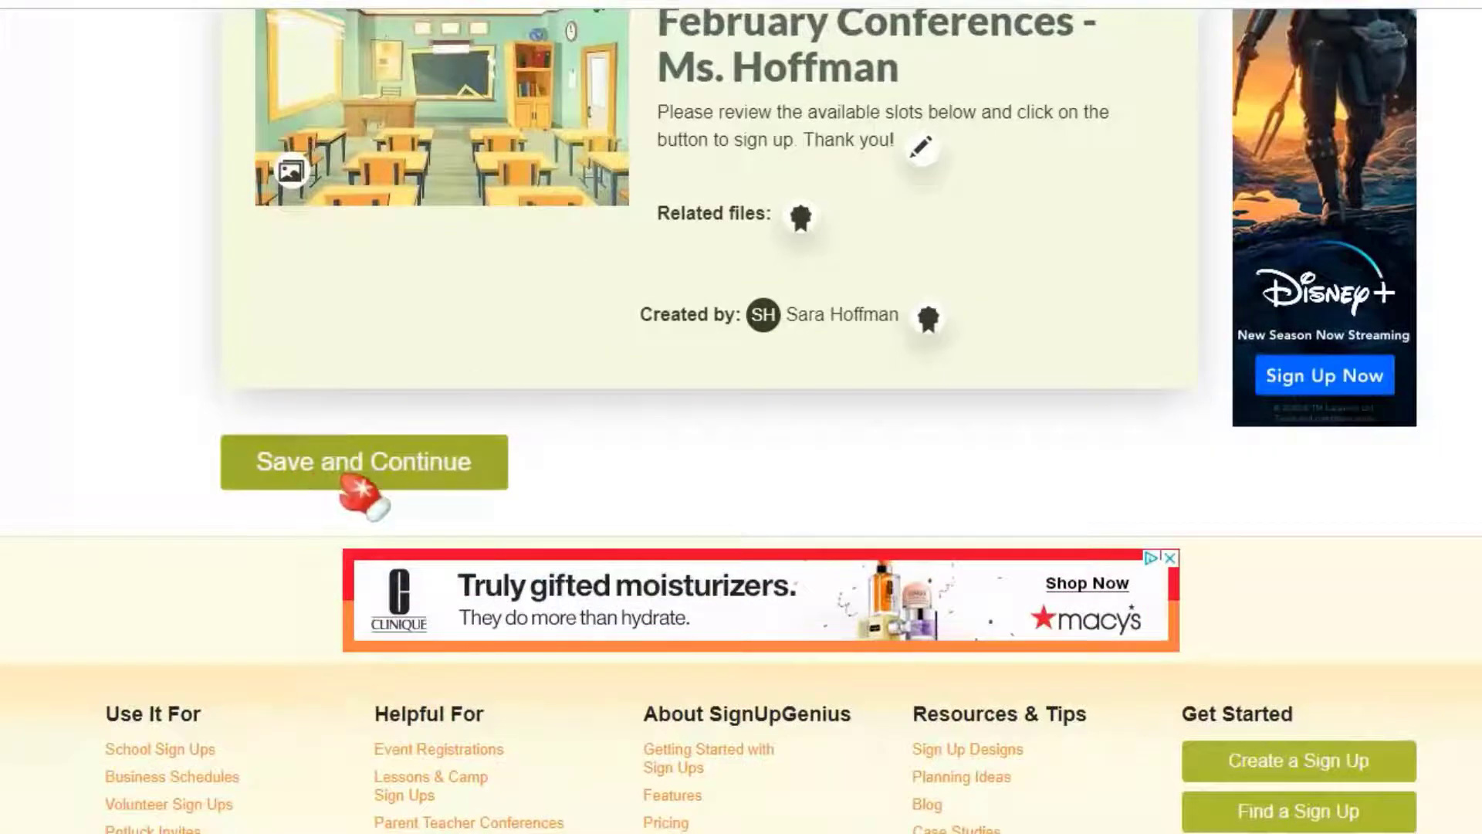
Step: Save the design, keep Sort by Date on the Slots step, and bring up Add Dates/Times
left_click(362, 463)
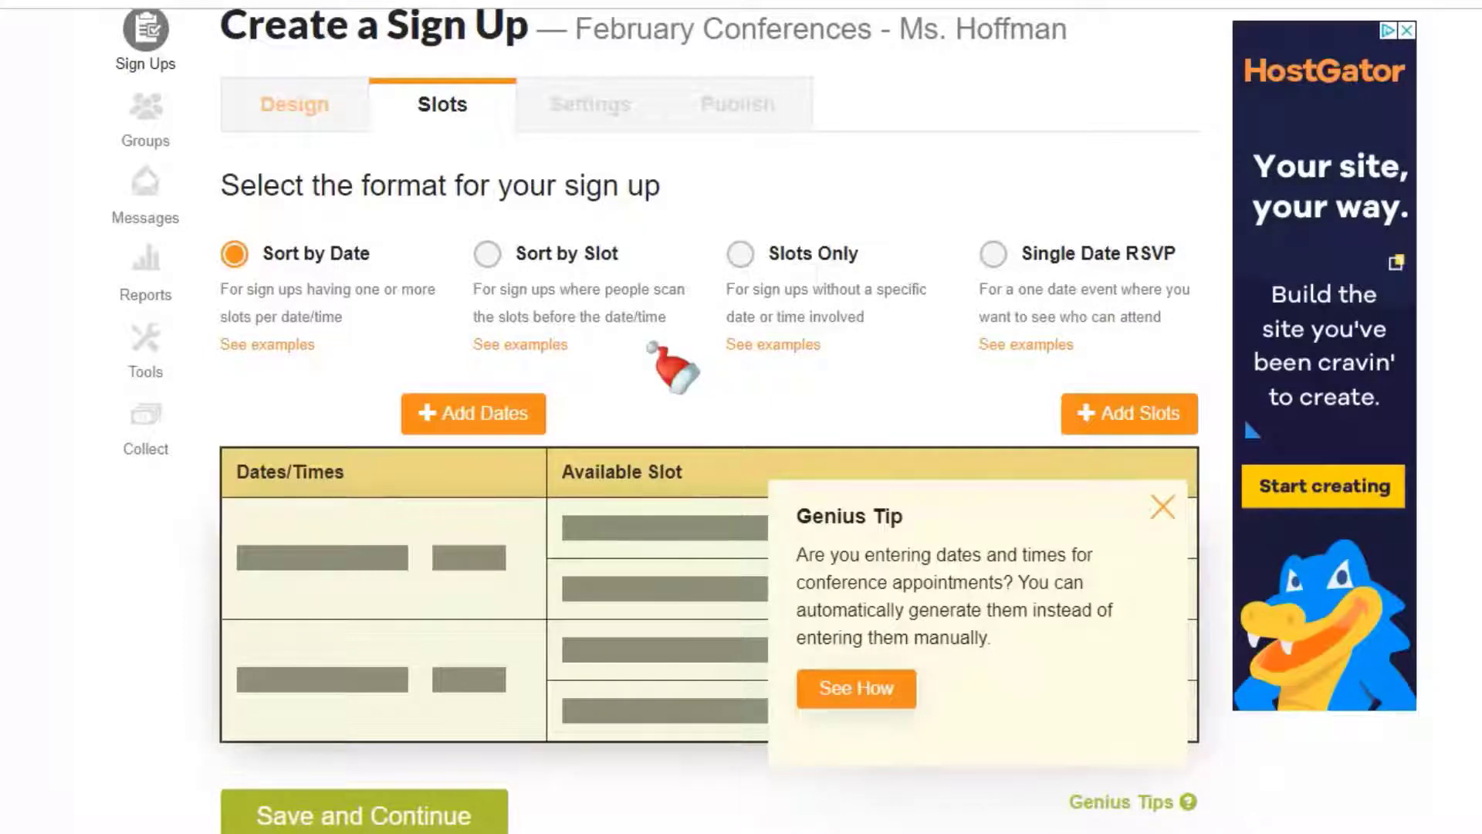
mouse_move(350, 345)
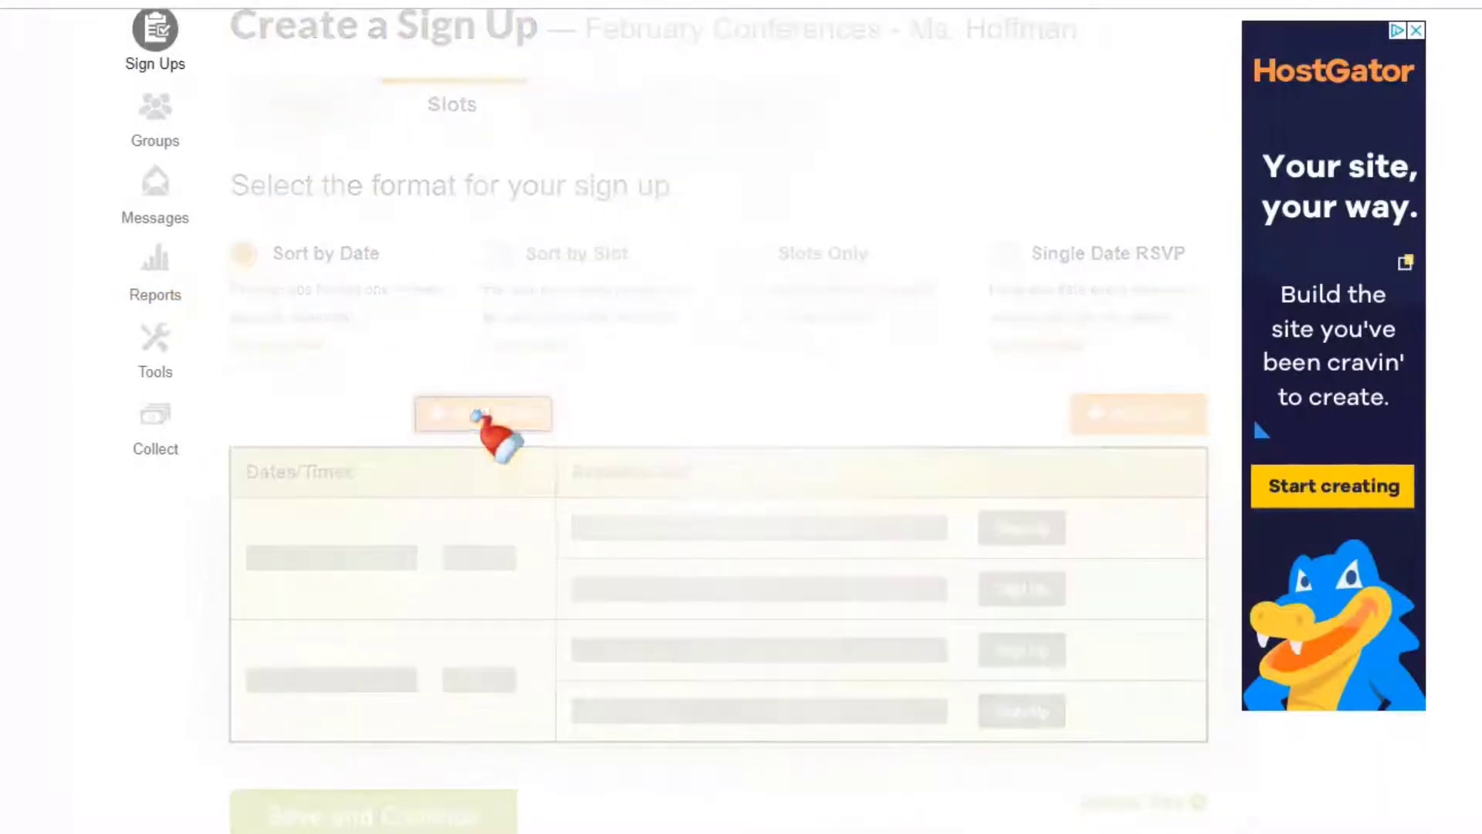
left_click(484, 414)
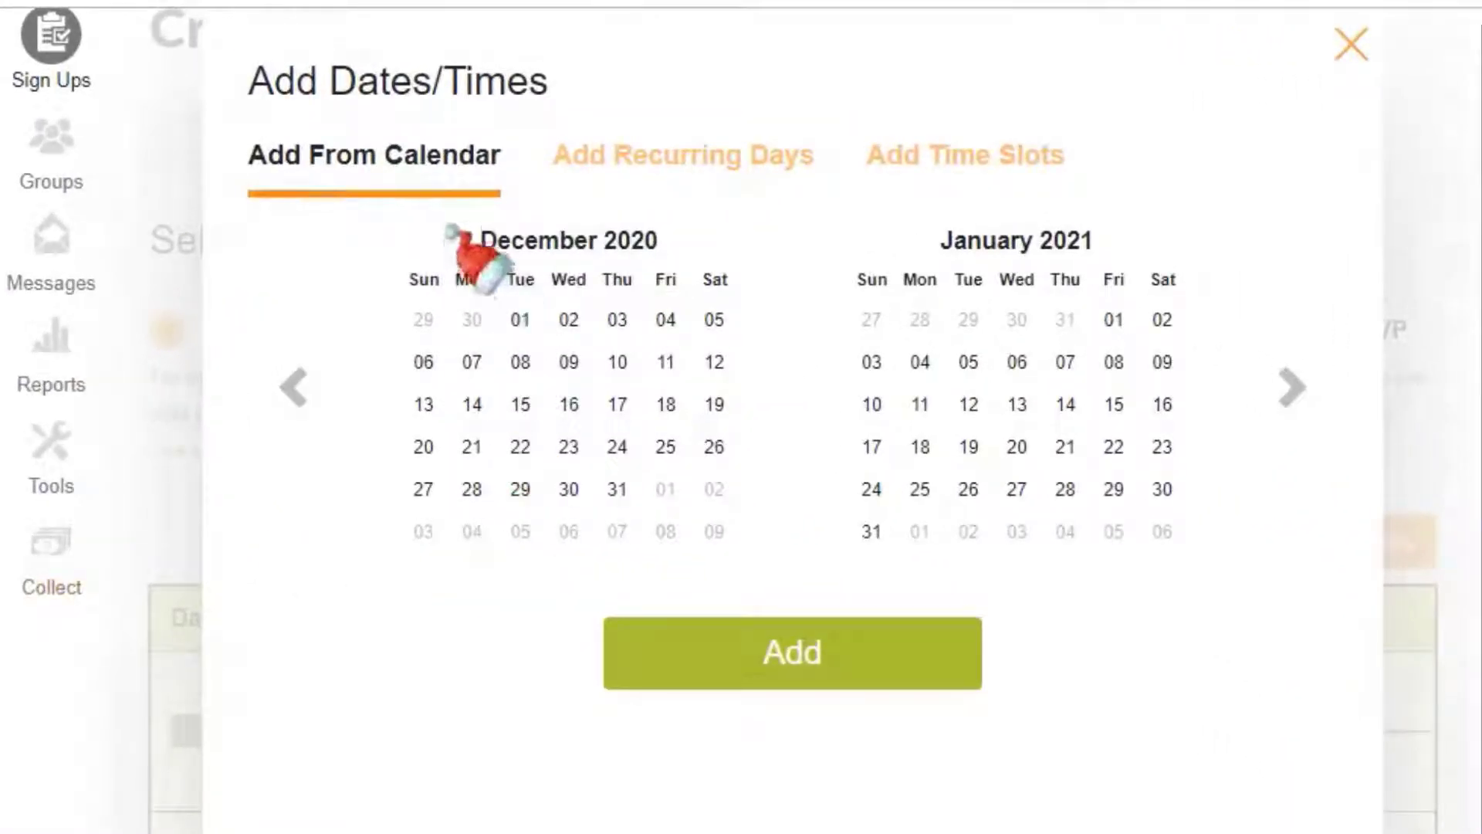
mouse_move(340, 189)
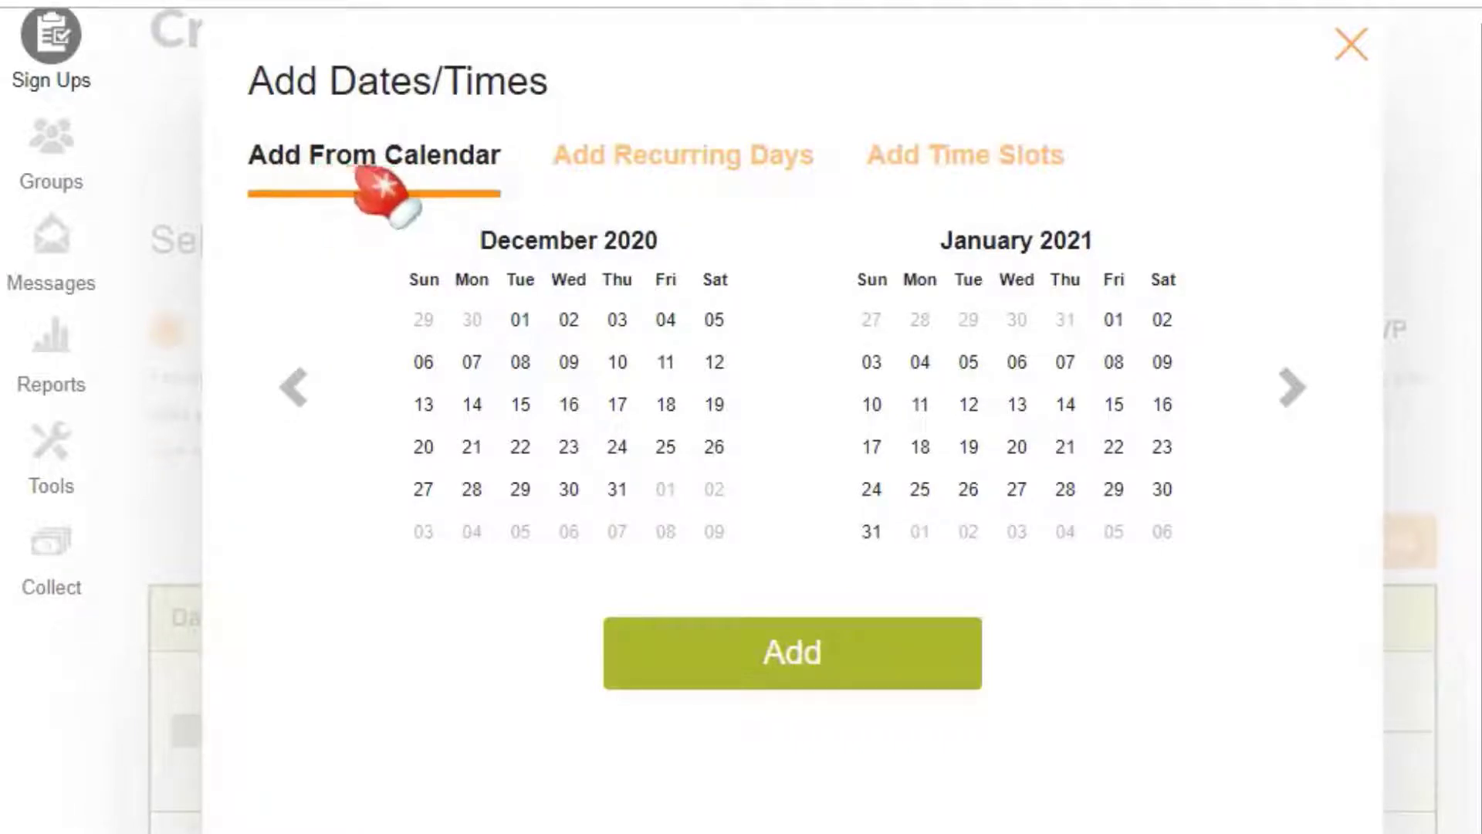
mouse_move(964, 154)
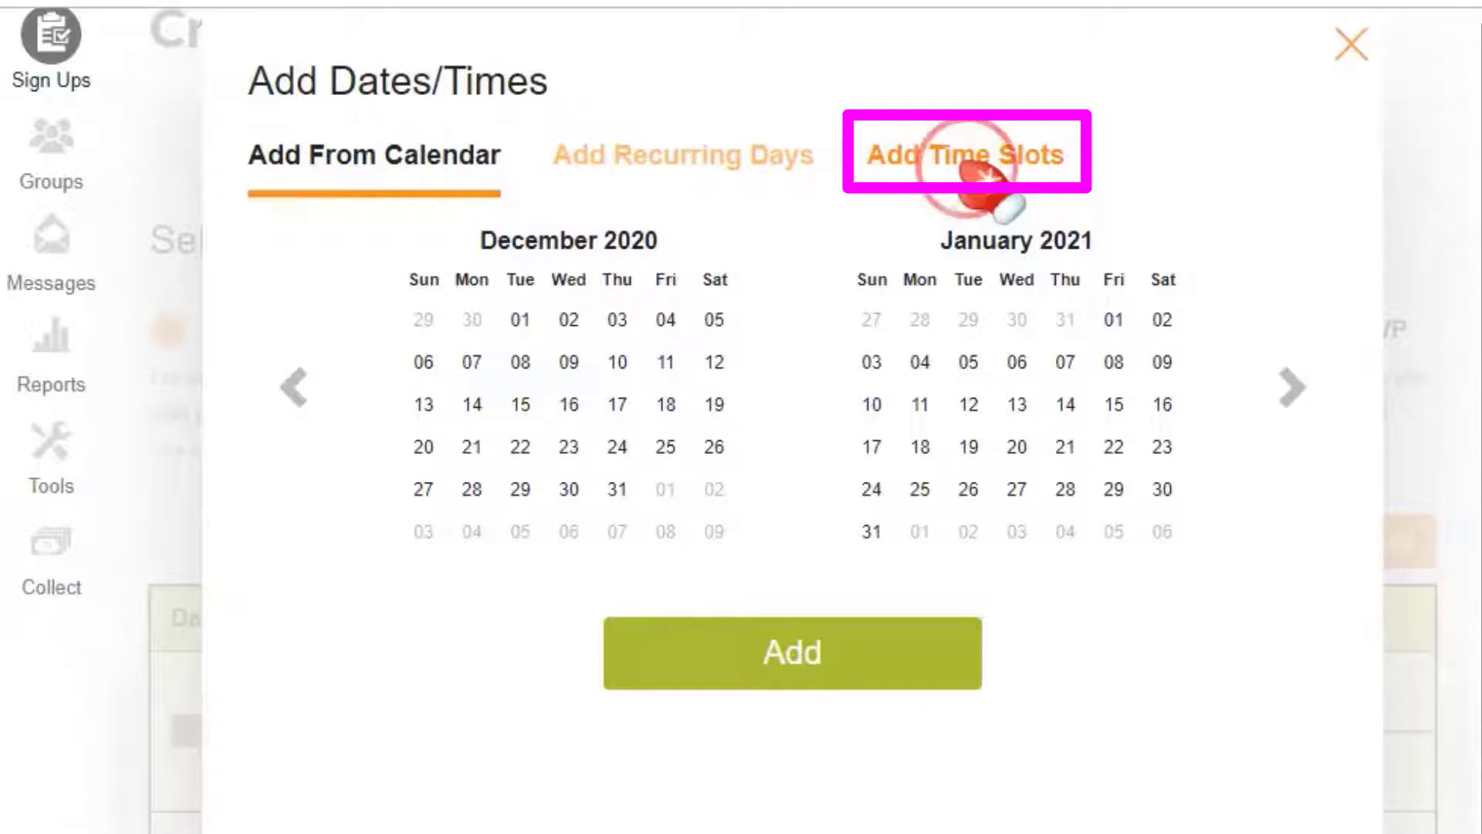
Step: Set both the first and last event day to Thursday, 02/11/2021
left_click(965, 155)
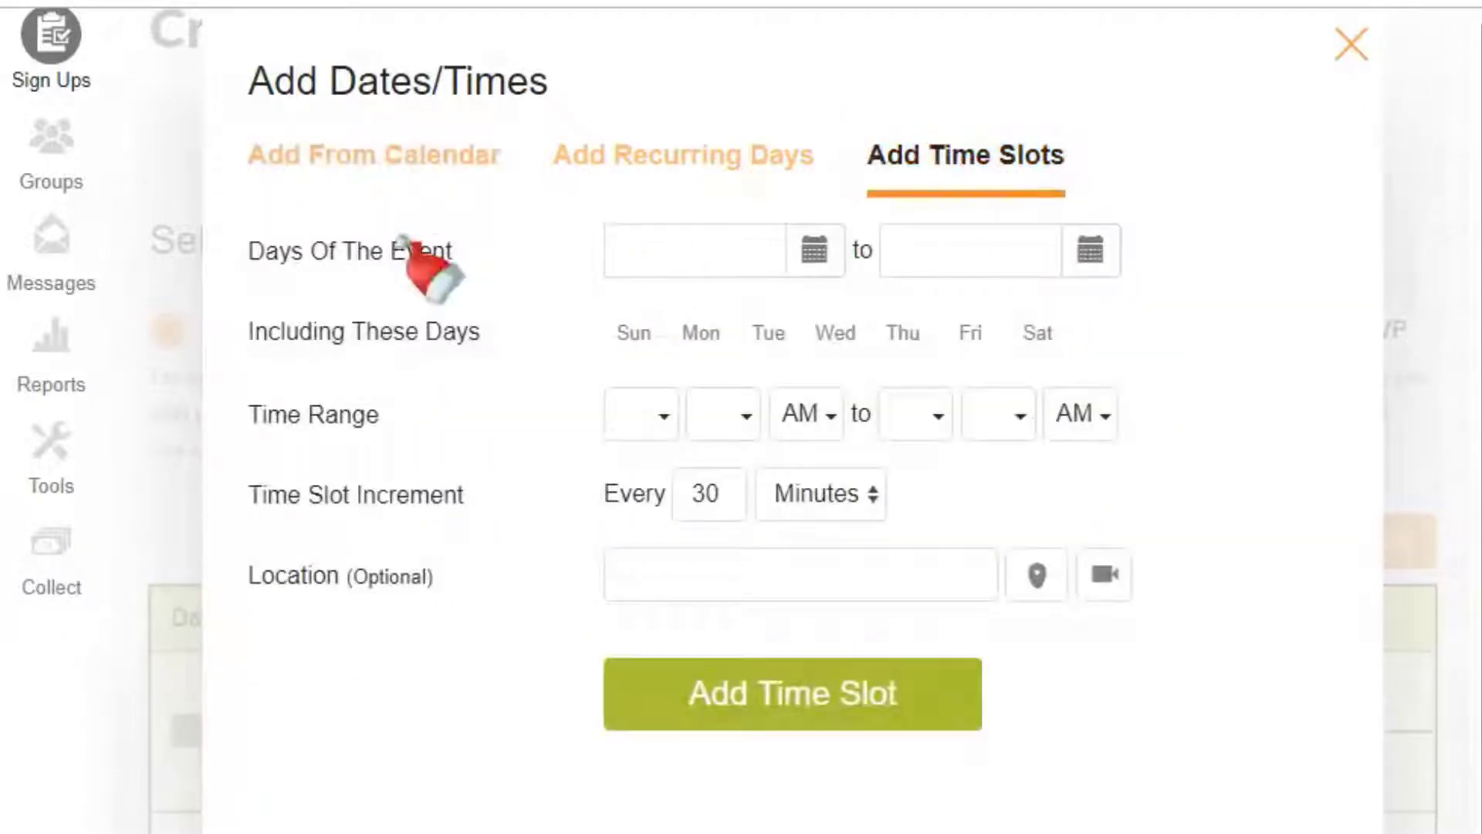
left_click(814, 250)
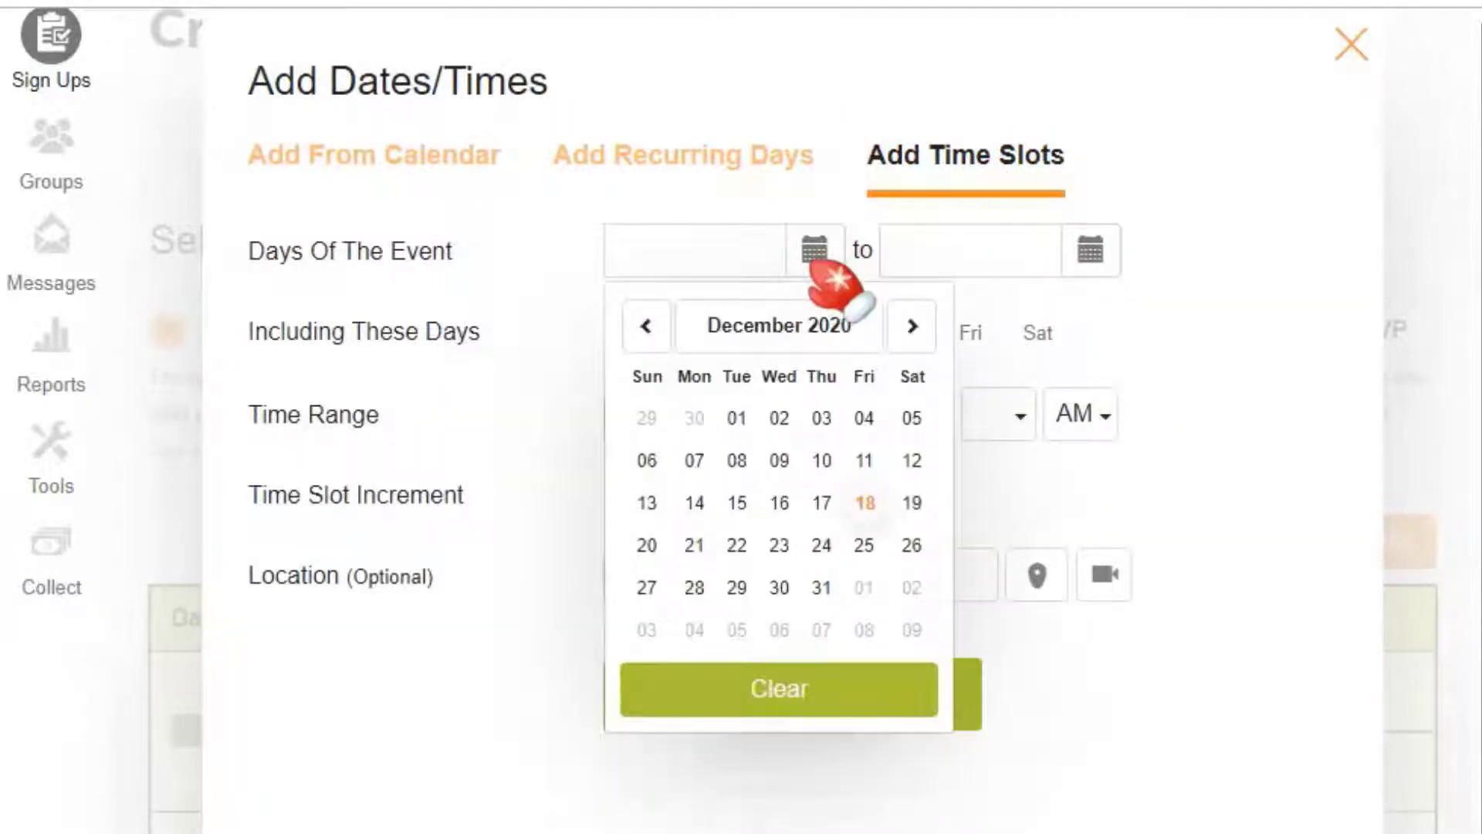
mouse_move(815, 274)
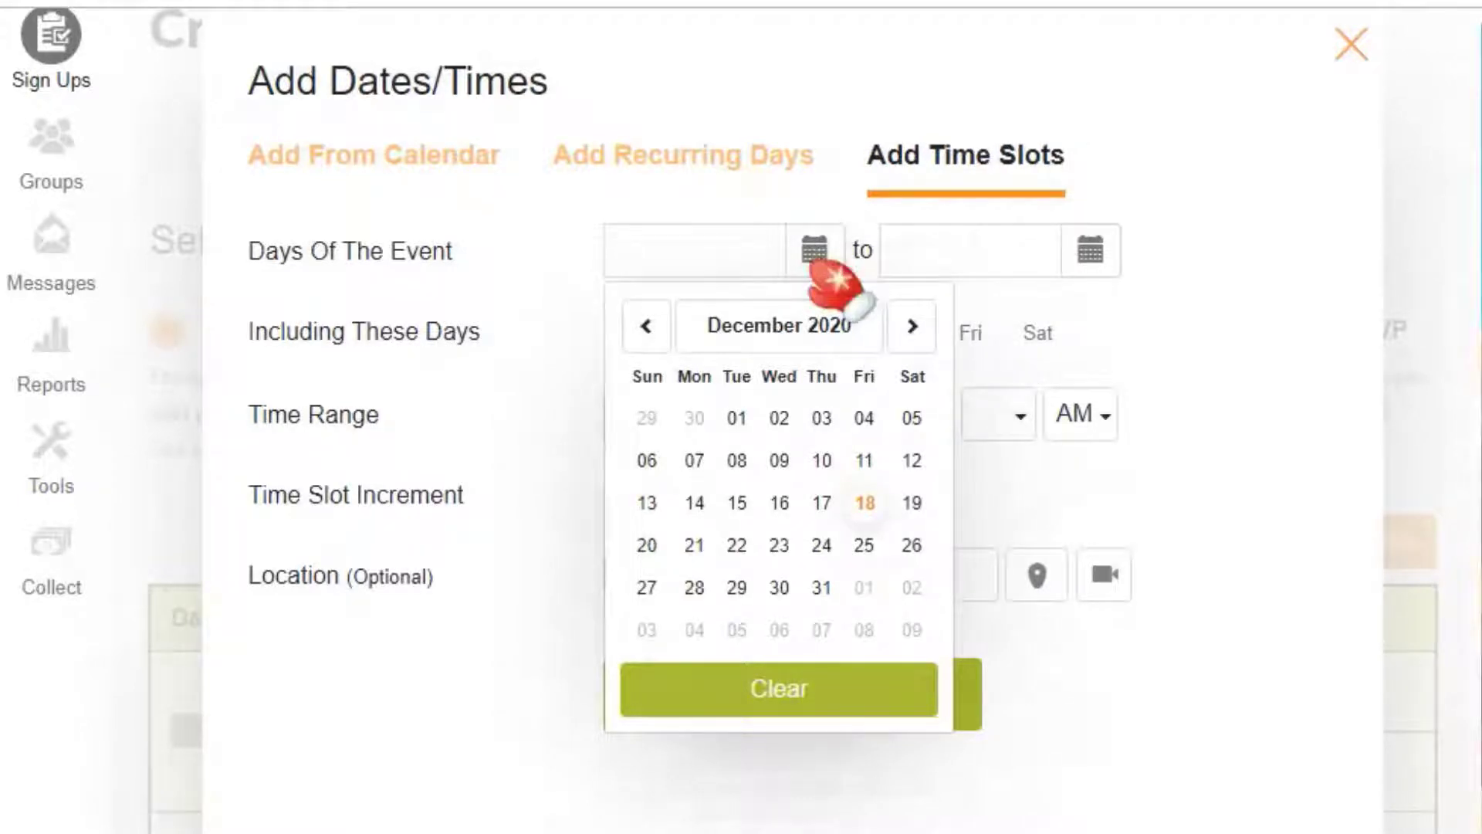
mouse_move(931, 340)
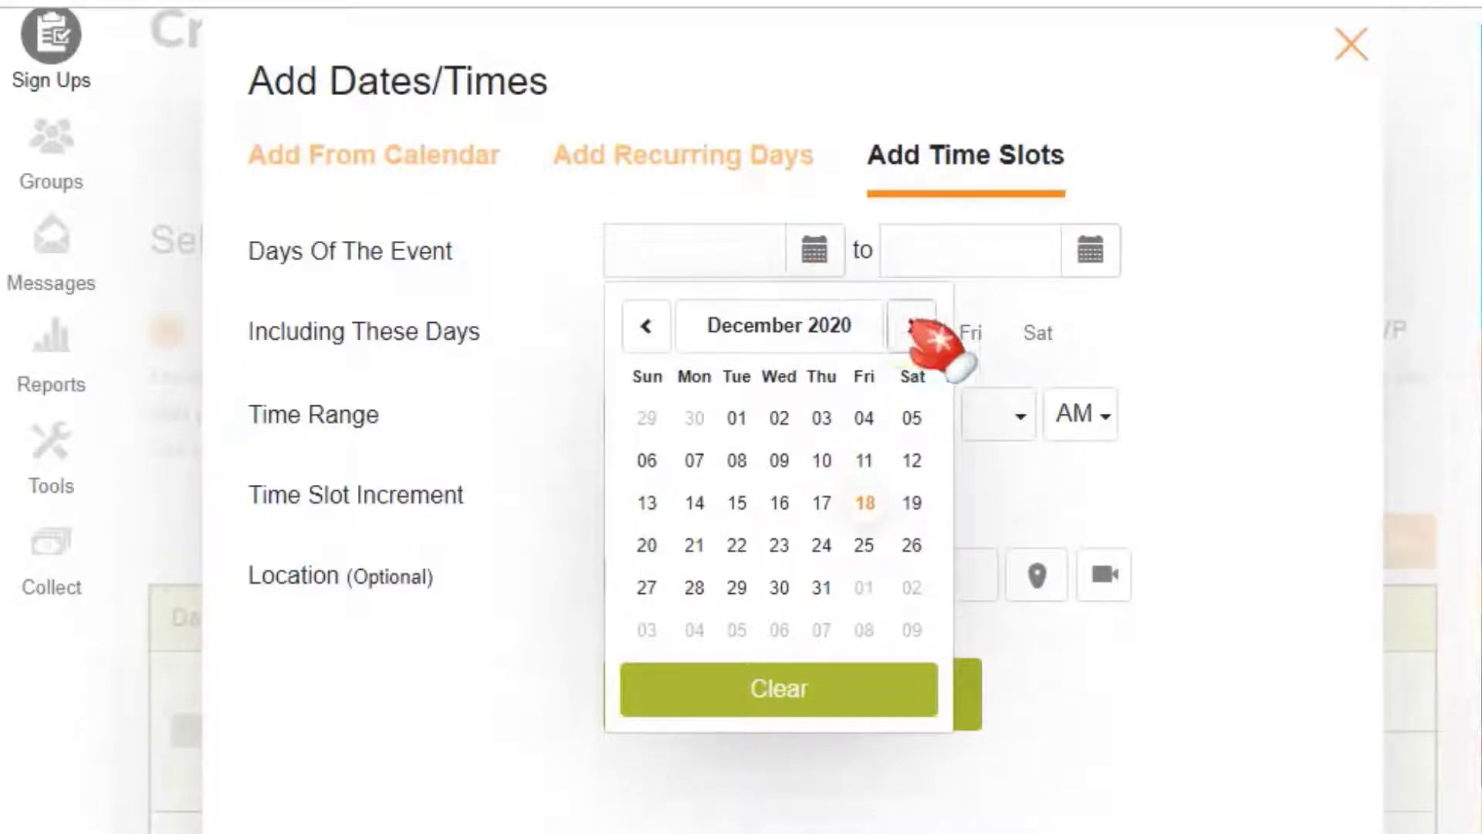
left_click(911, 325)
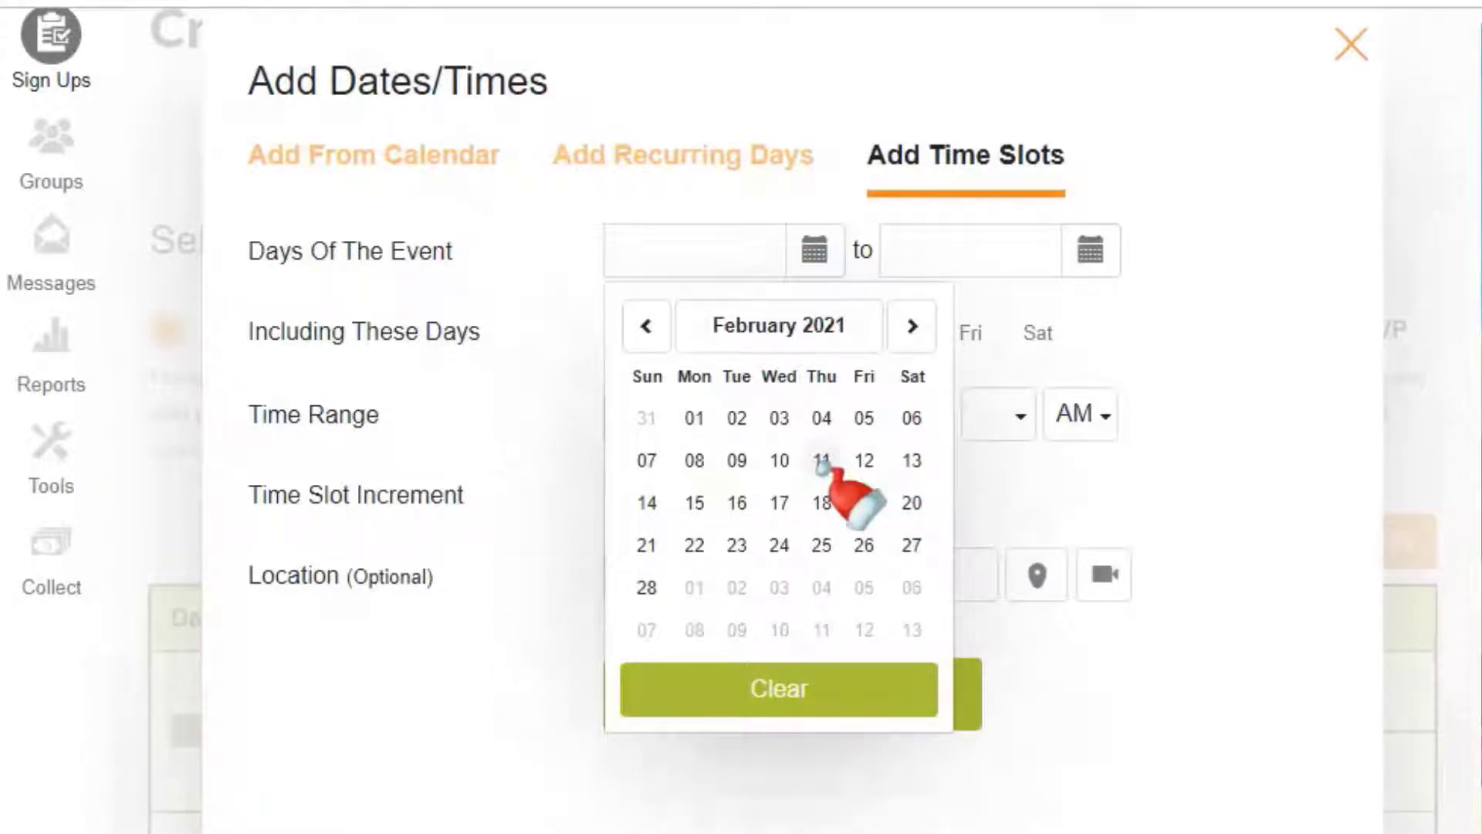
left_click(821, 460)
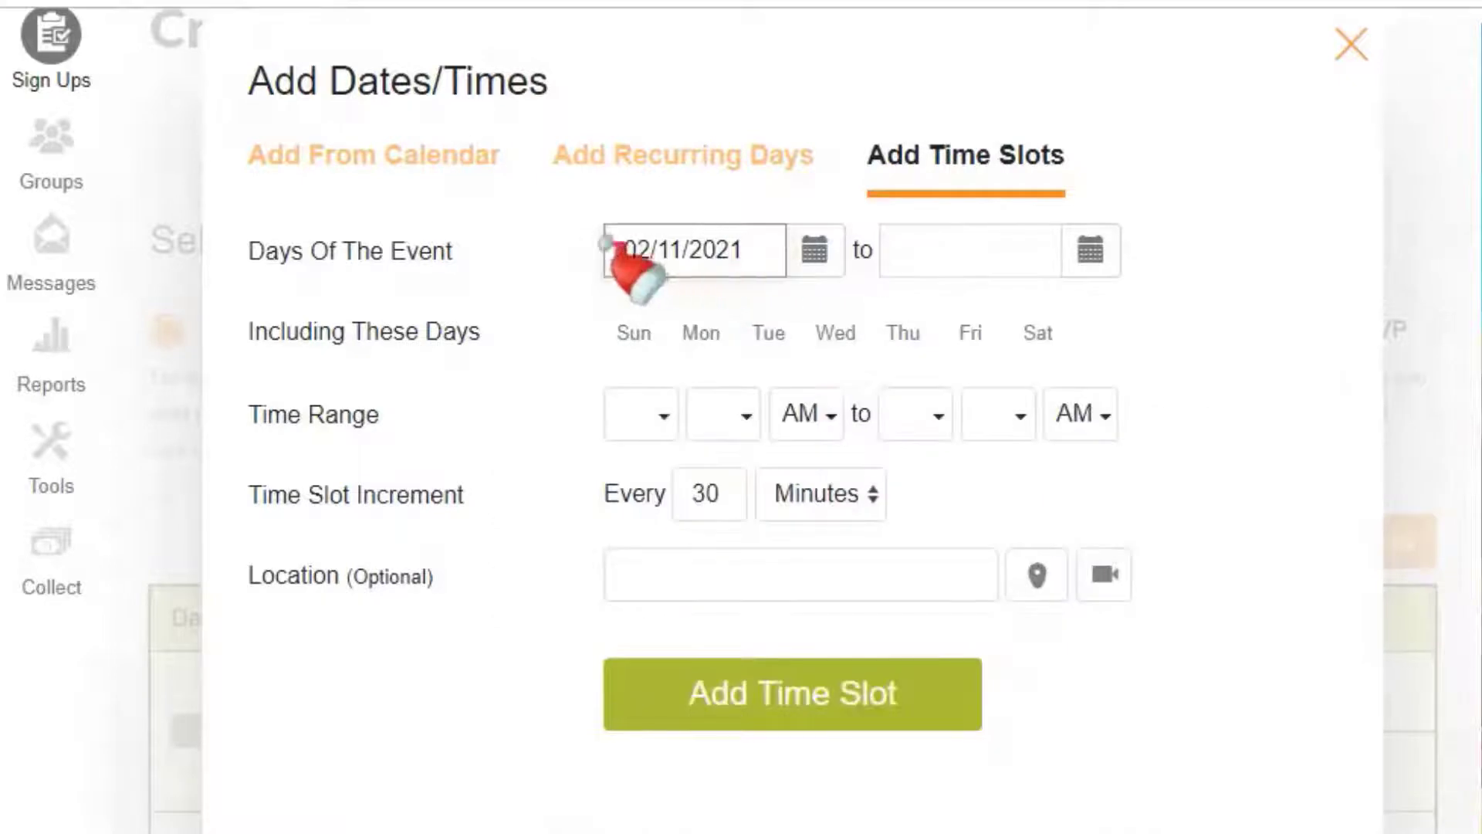
left_click(1090, 250)
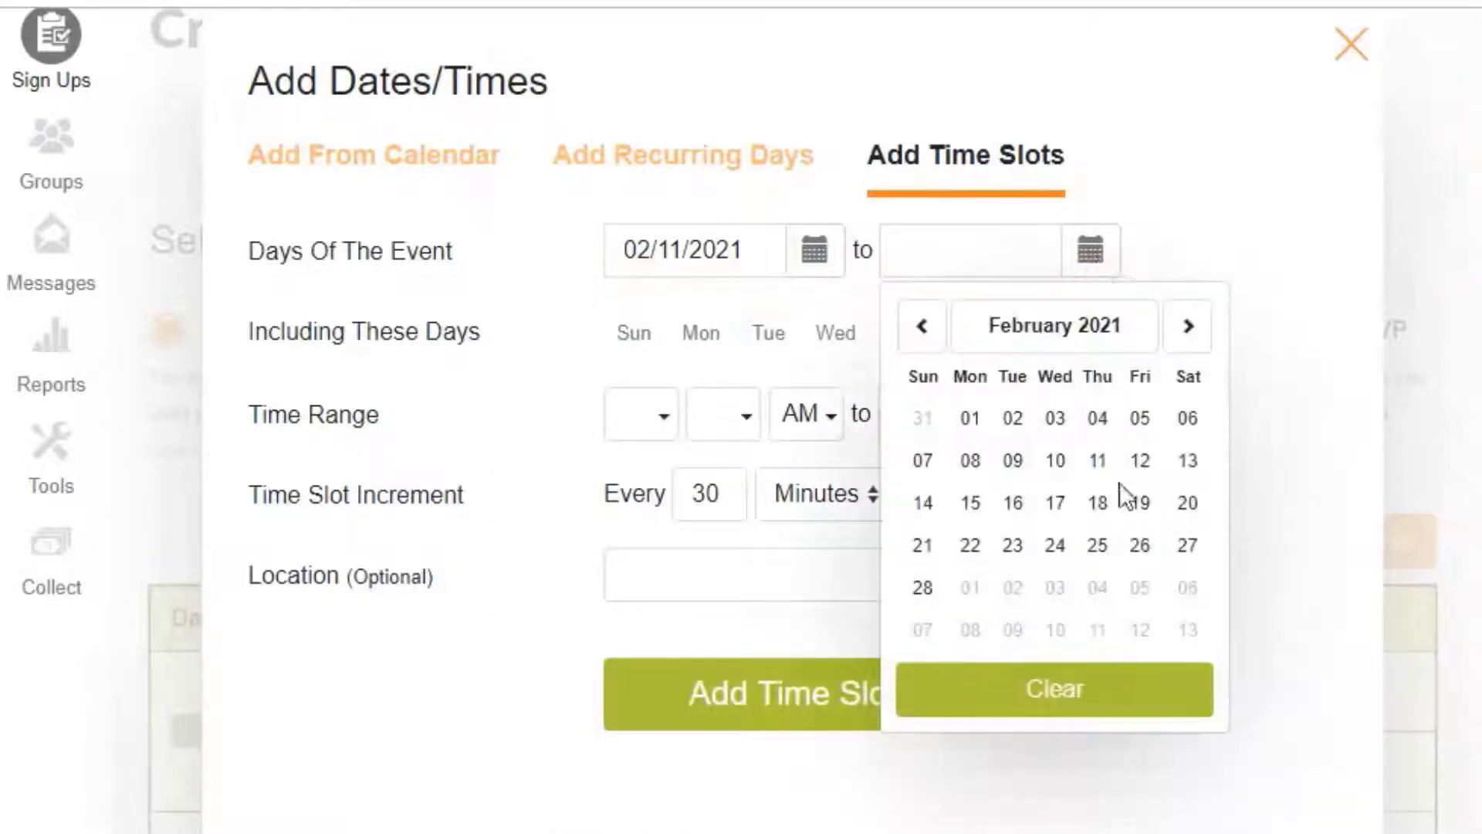
left_click(1097, 460)
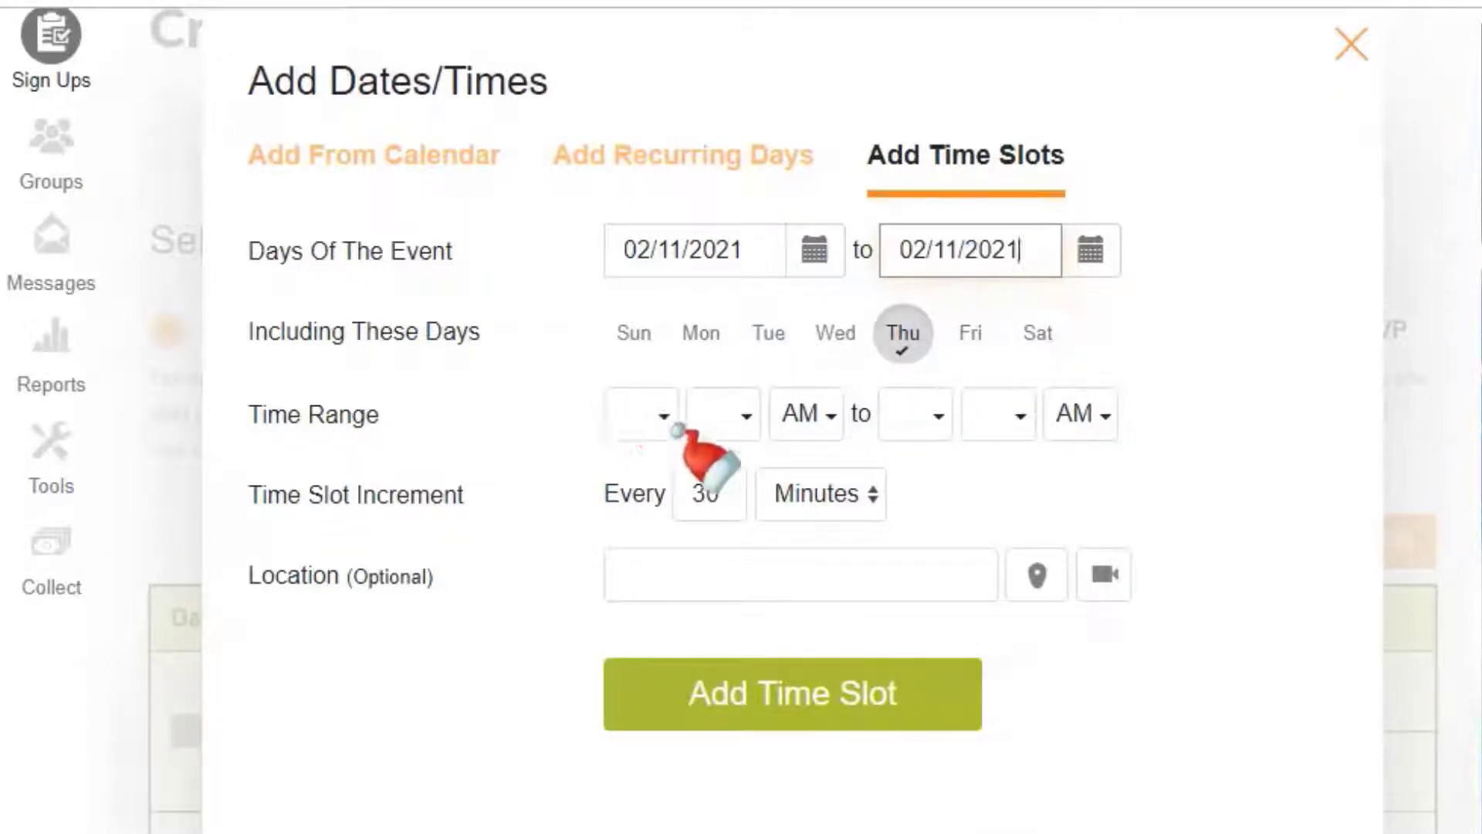
Step: Set the time range to 04:00 PM–07:35 PM with 20-minute increments, yielding 10 slots
left_click(639, 414)
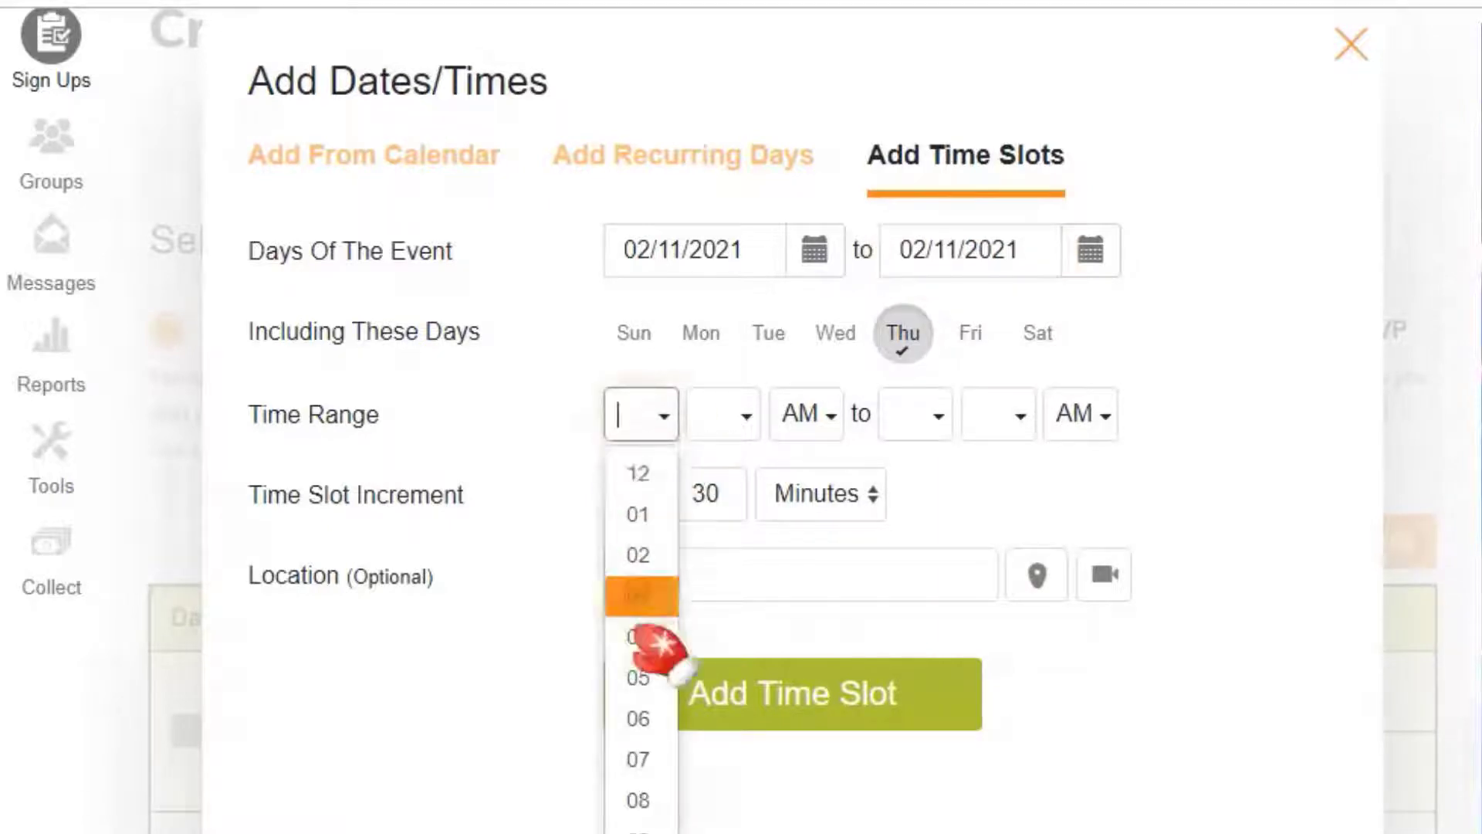
left_click(640, 598)
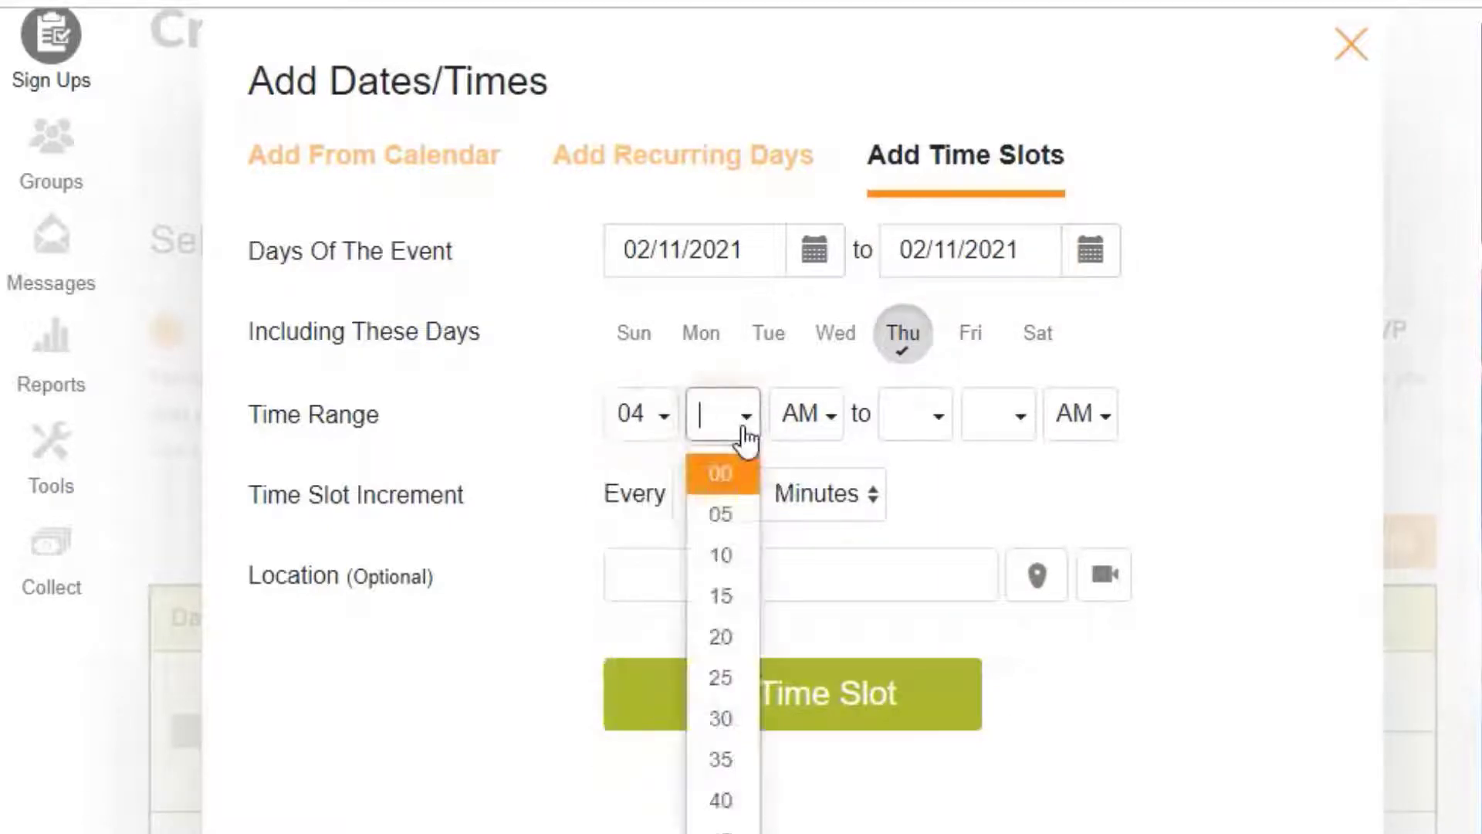
left_click(720, 474)
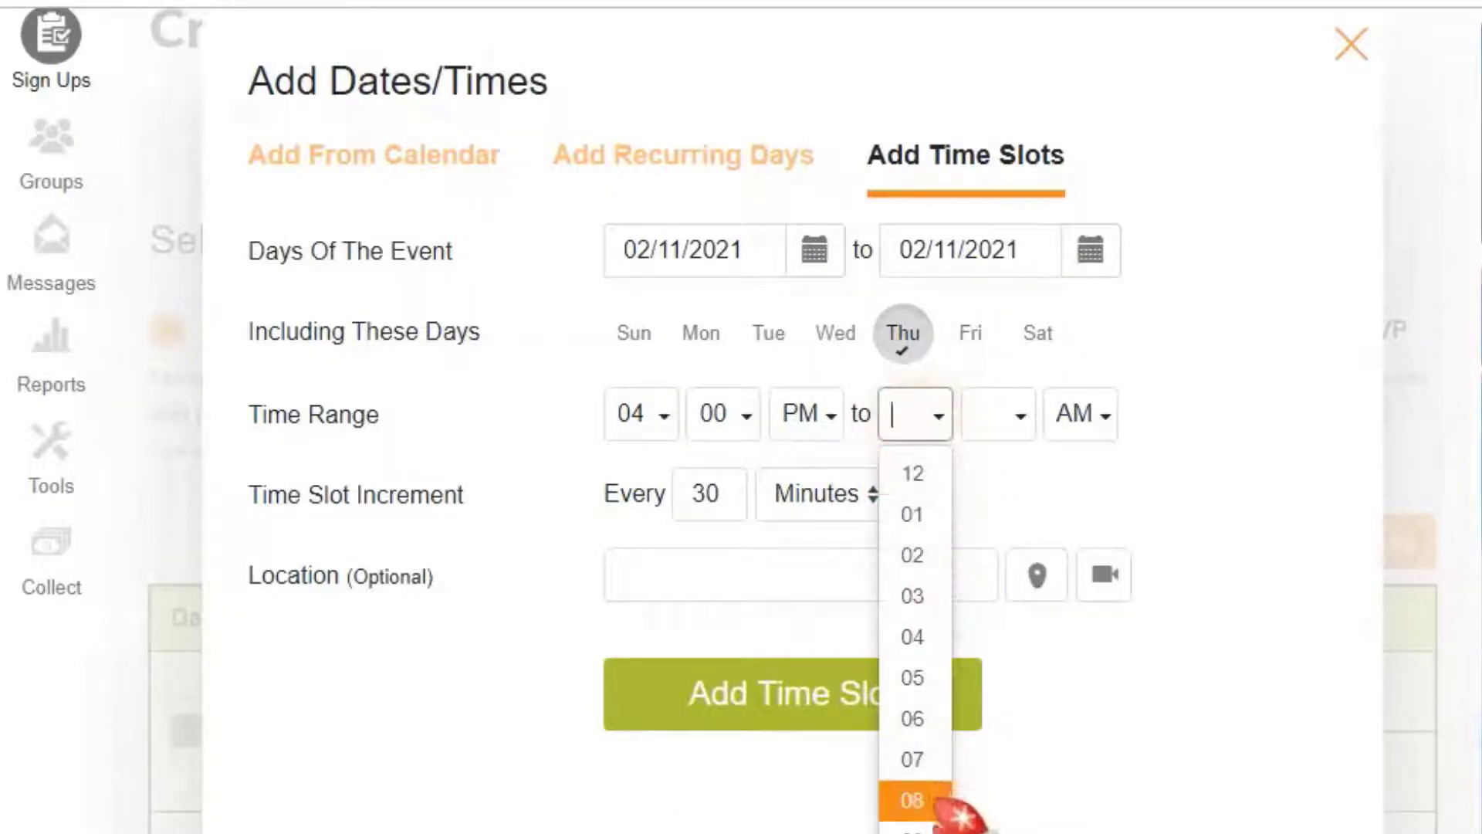
left_click(909, 758)
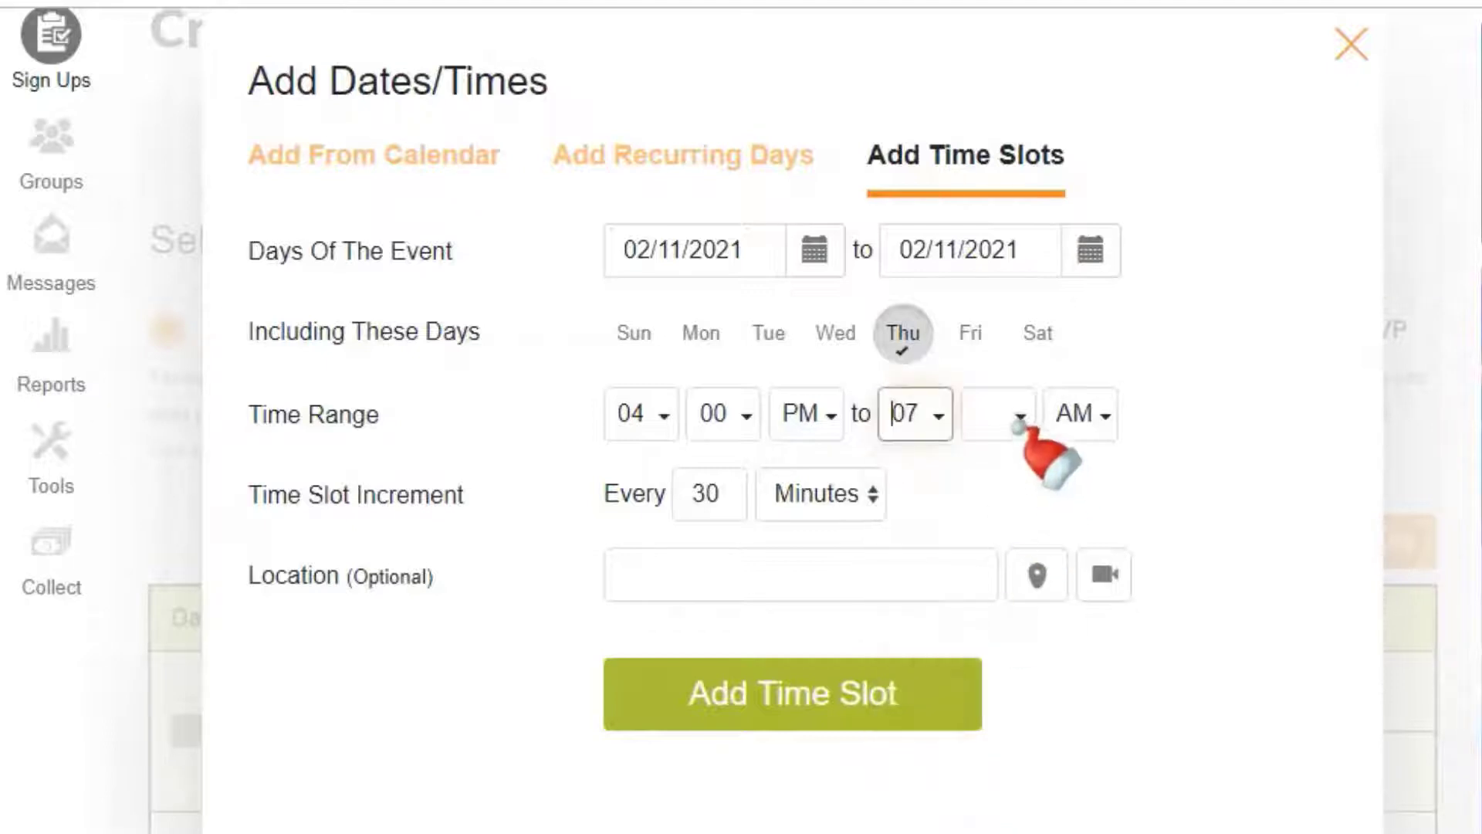
left_click(998, 414)
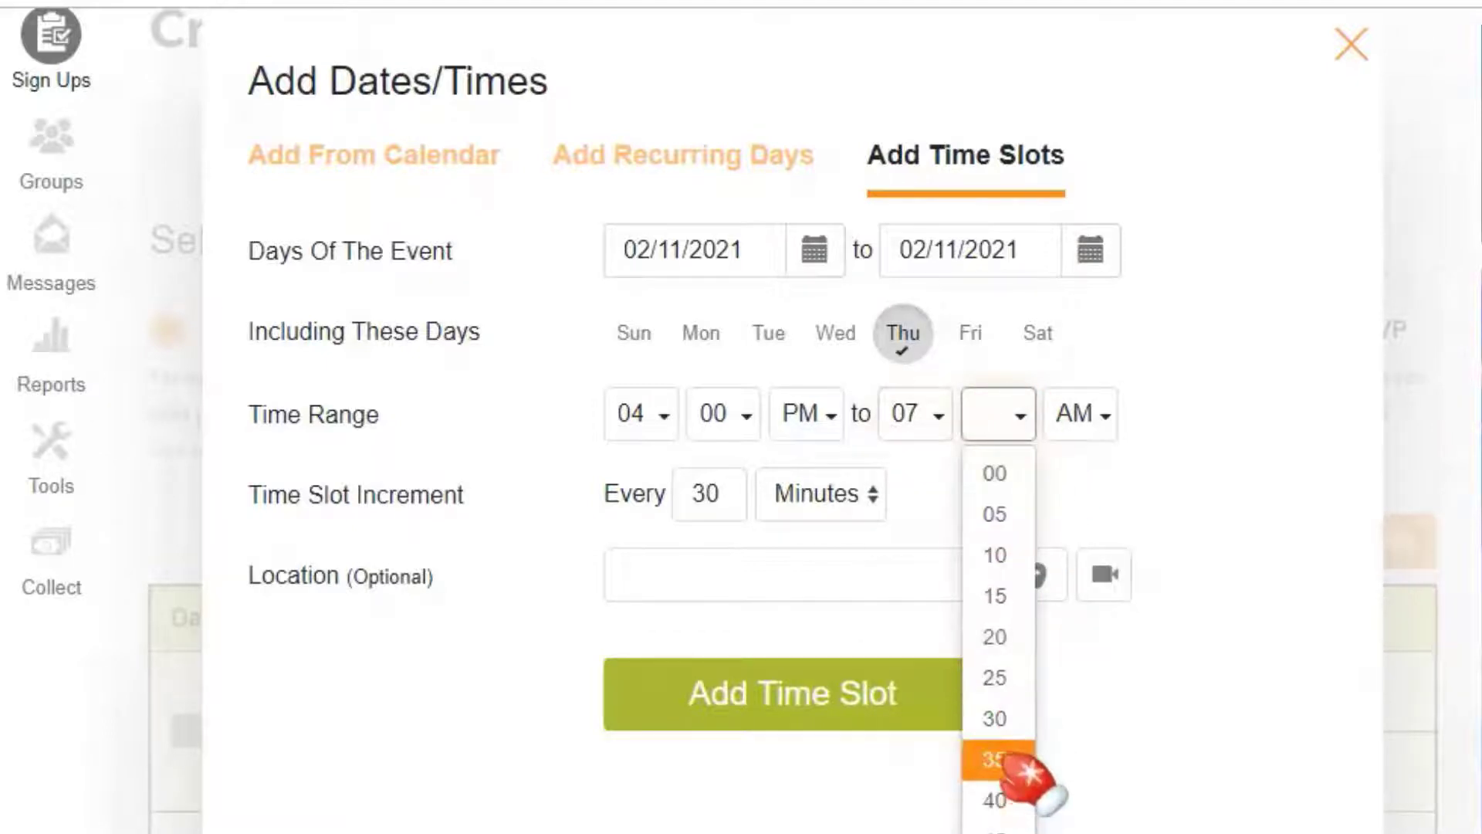
left_click(990, 758)
type("2")
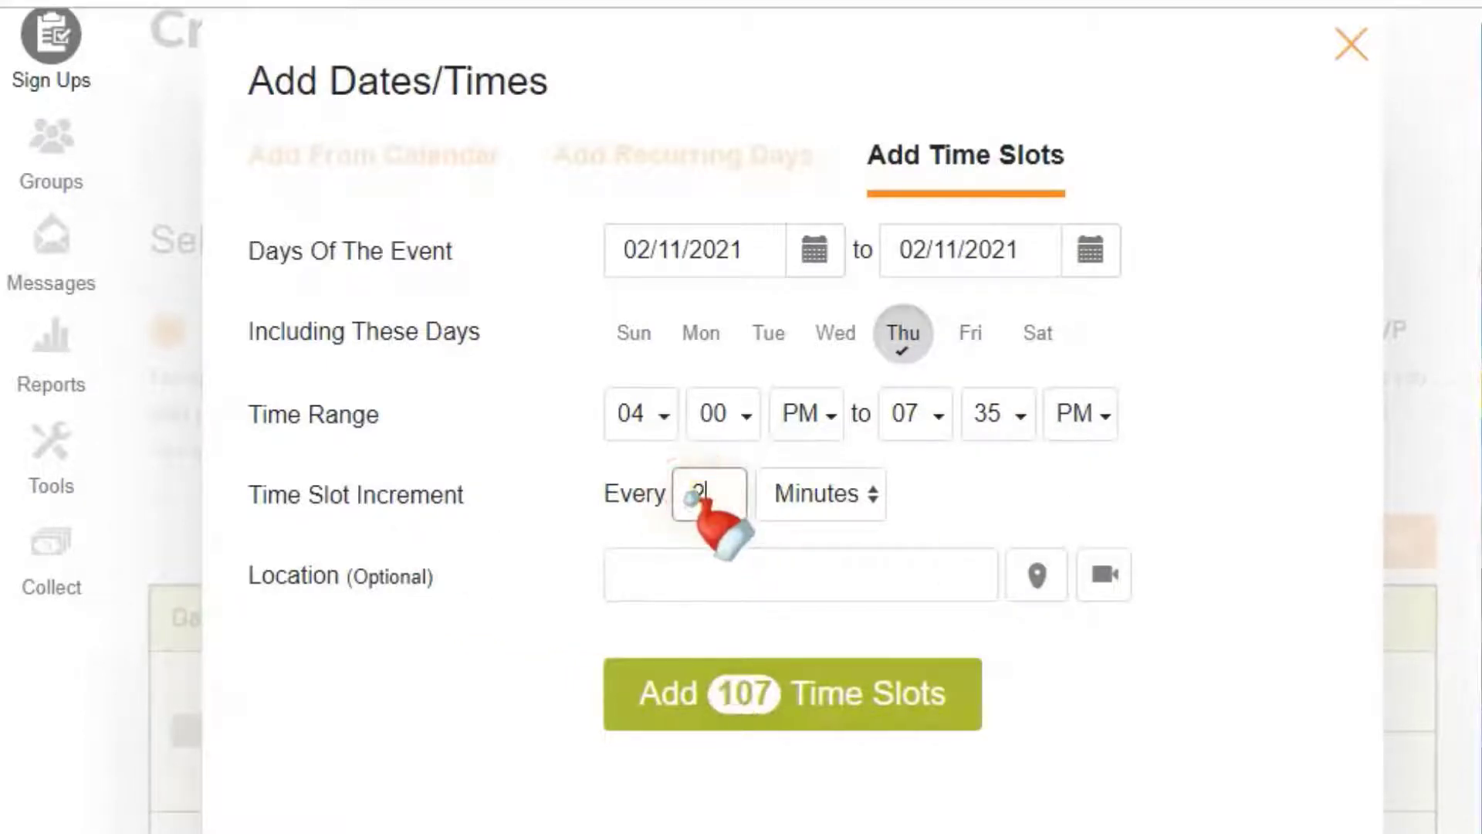
type("0")
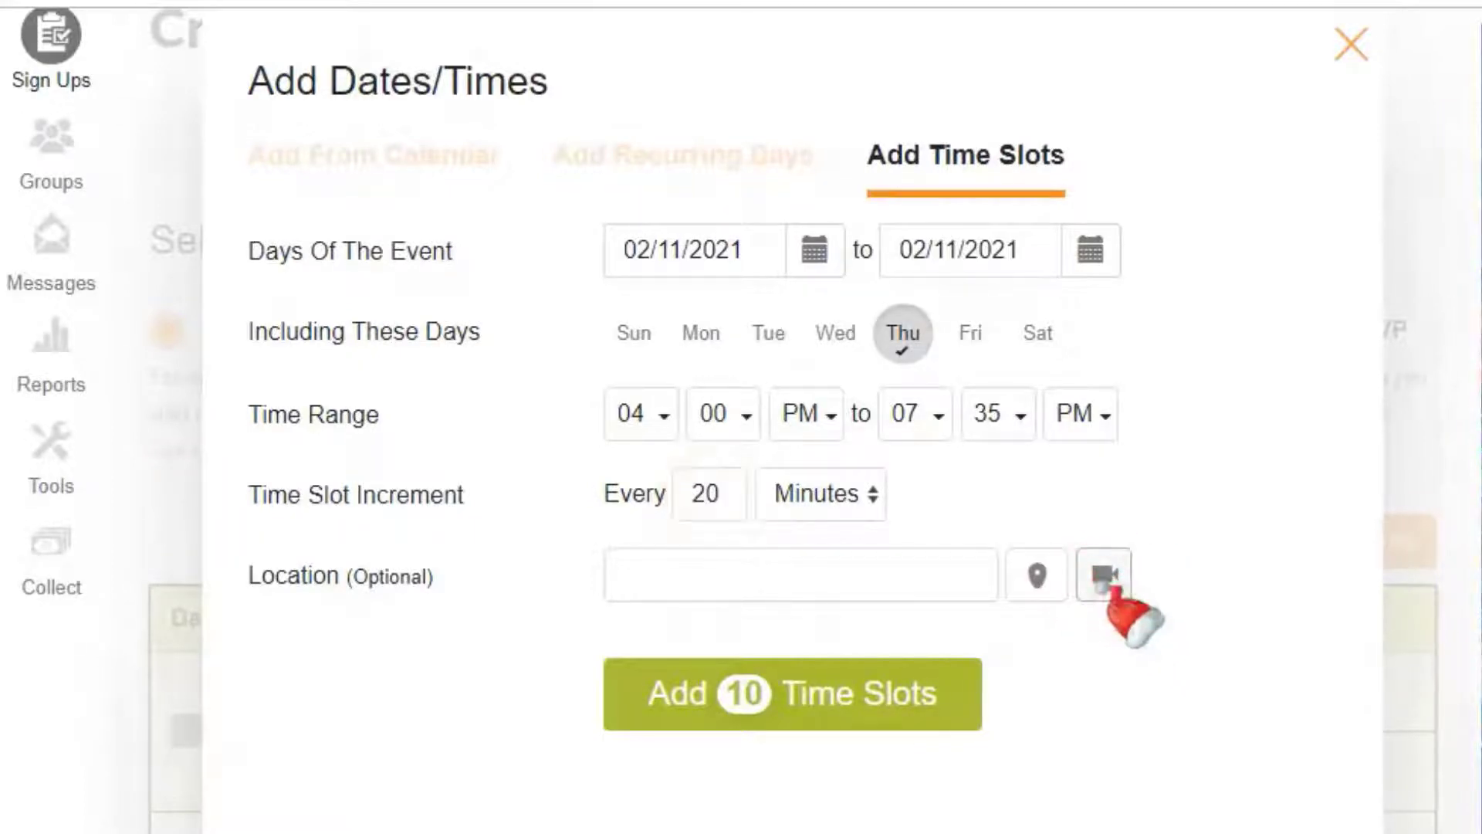
left_click(1102, 574)
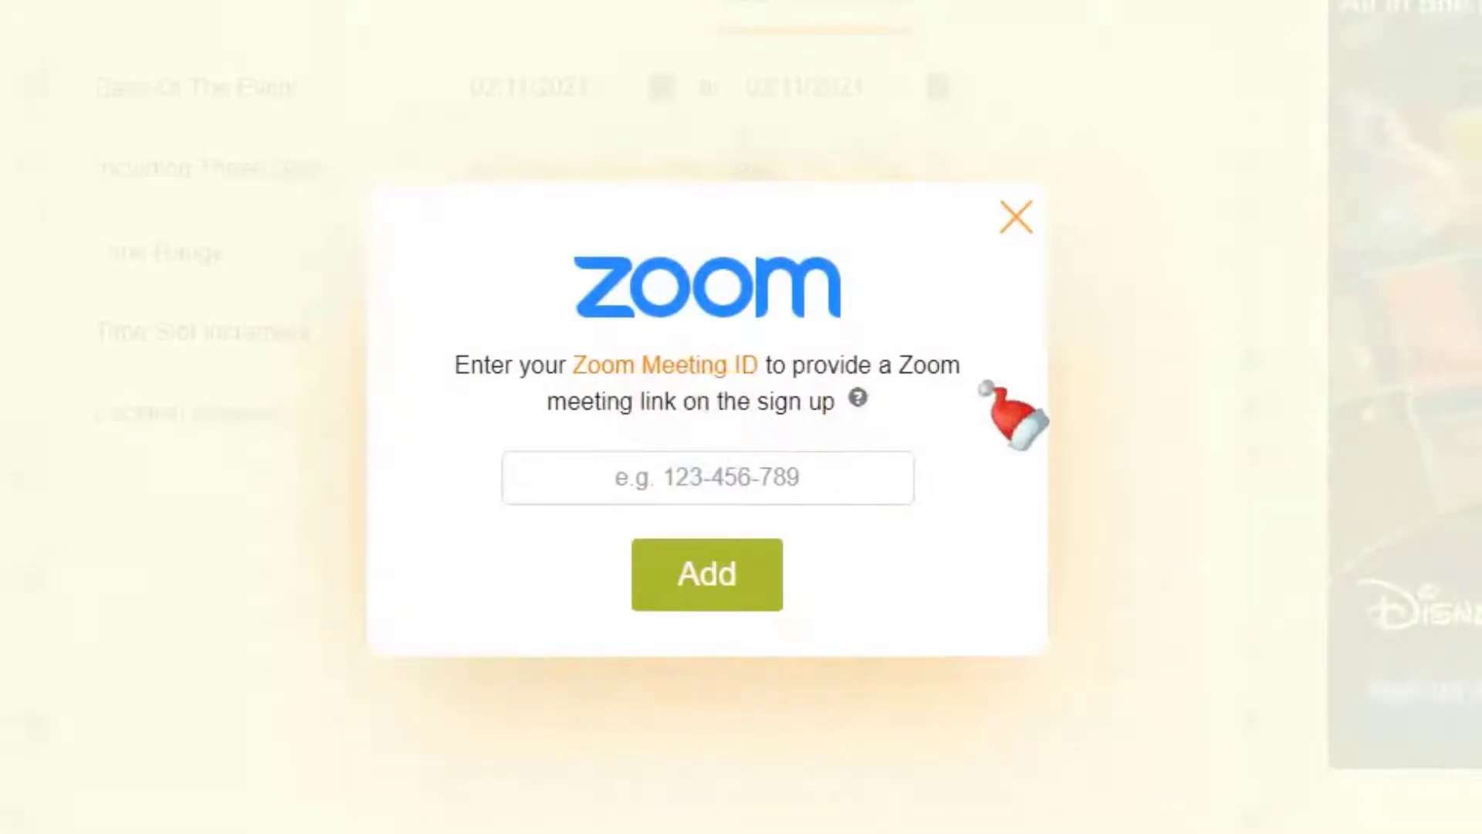
left_click(1016, 216)
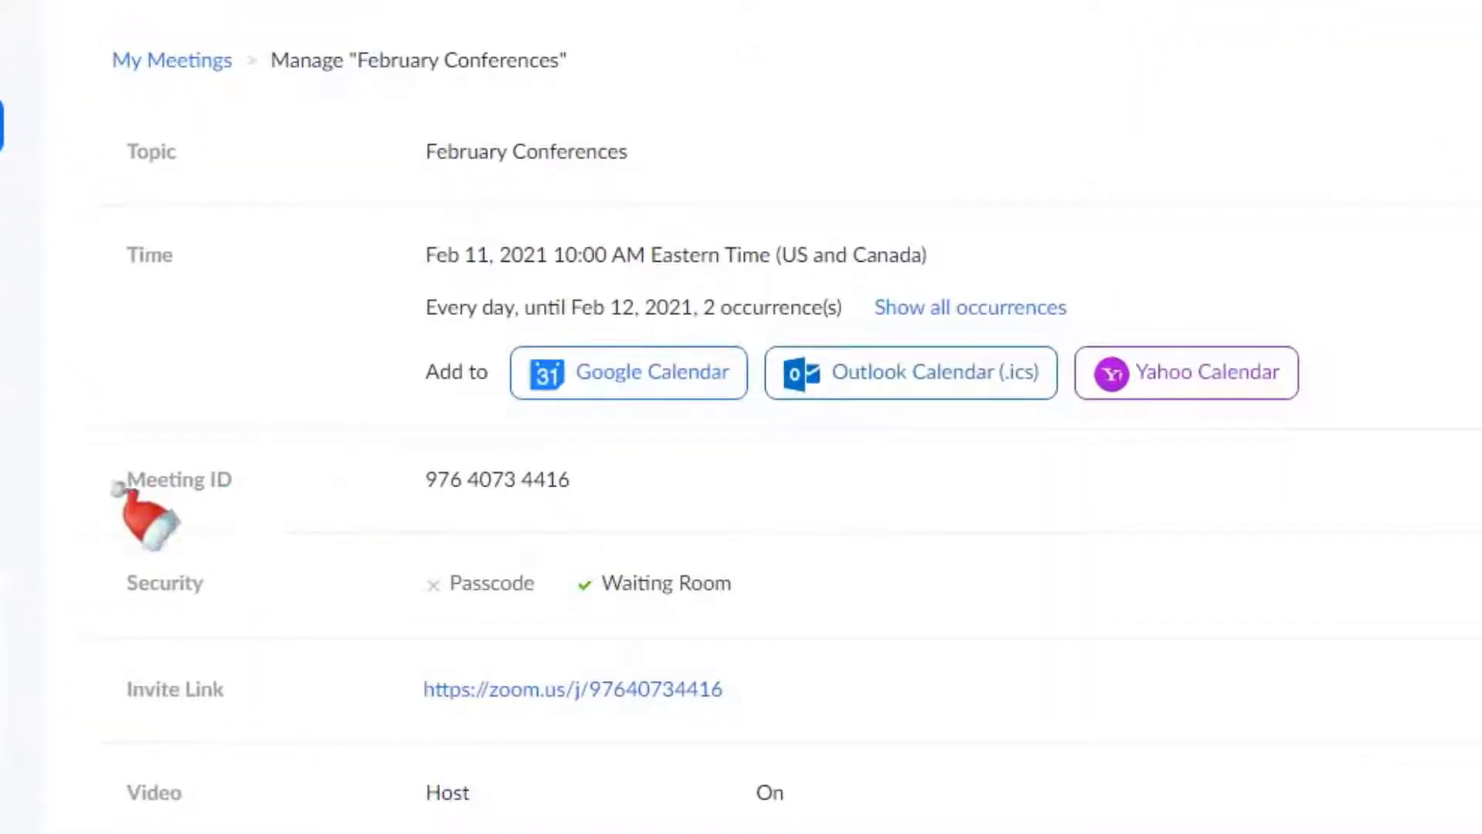
mouse_move(454, 510)
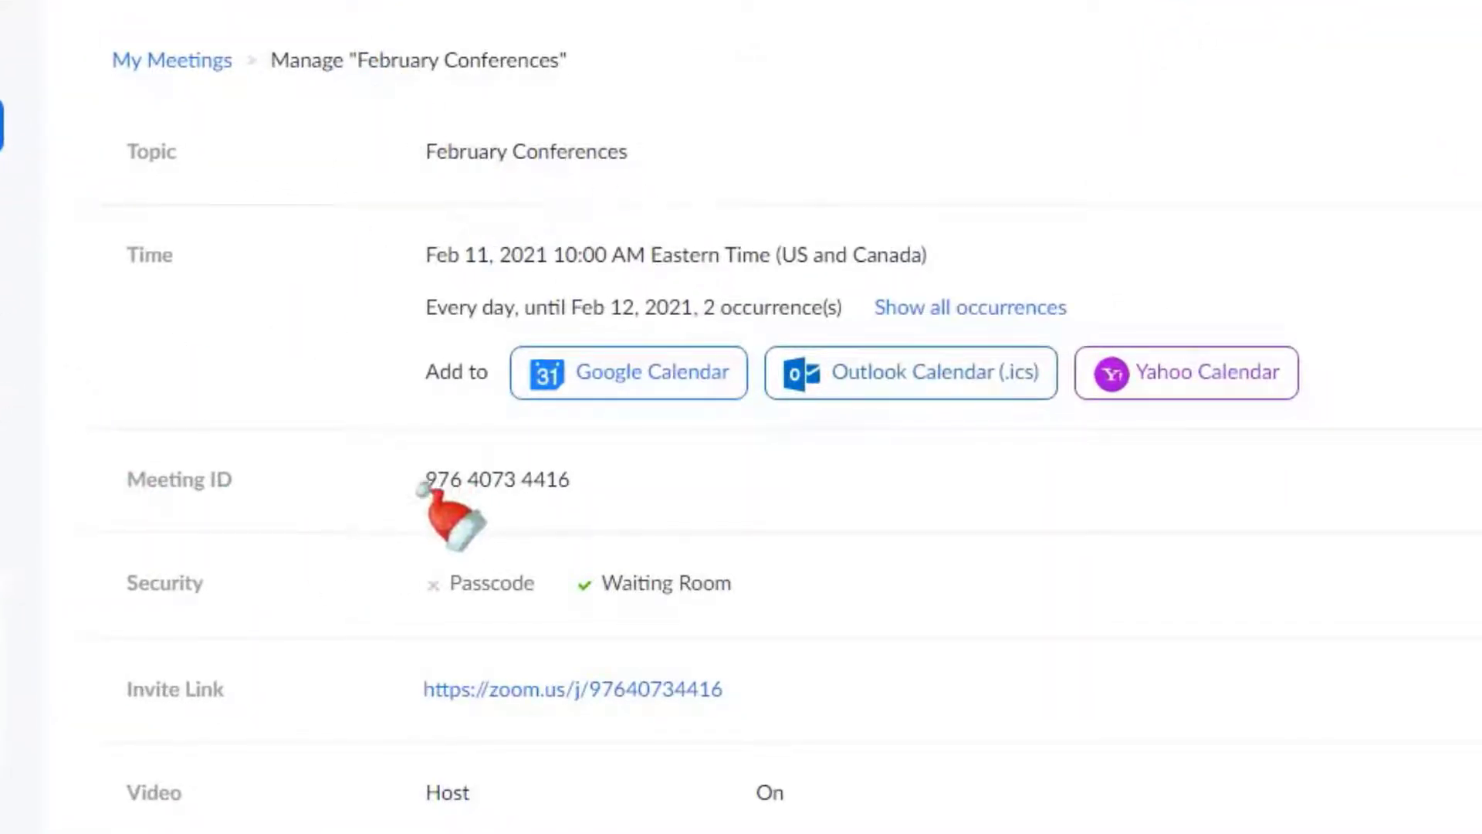
double_click(496, 479)
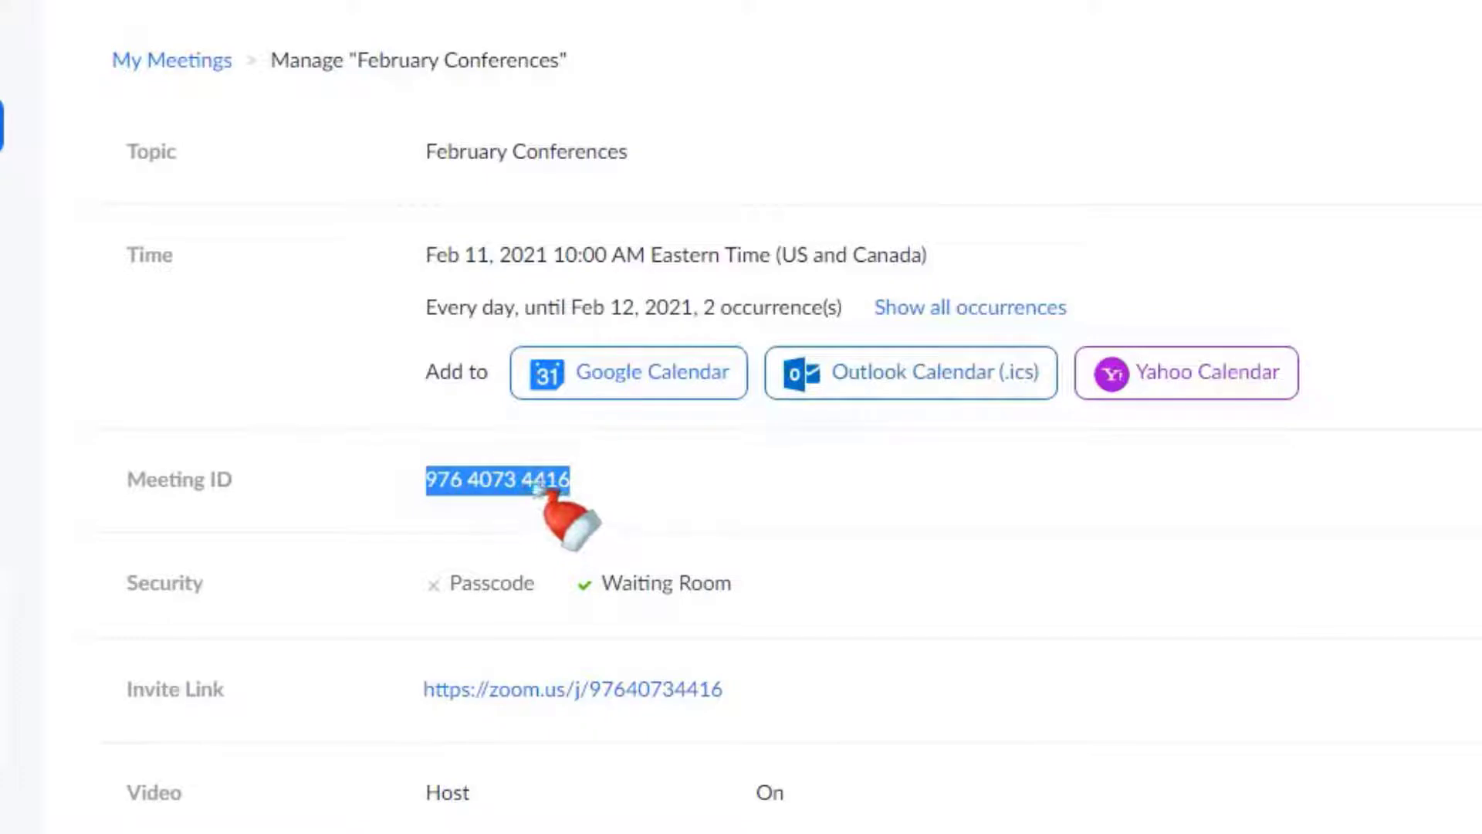
right_click(788, 456)
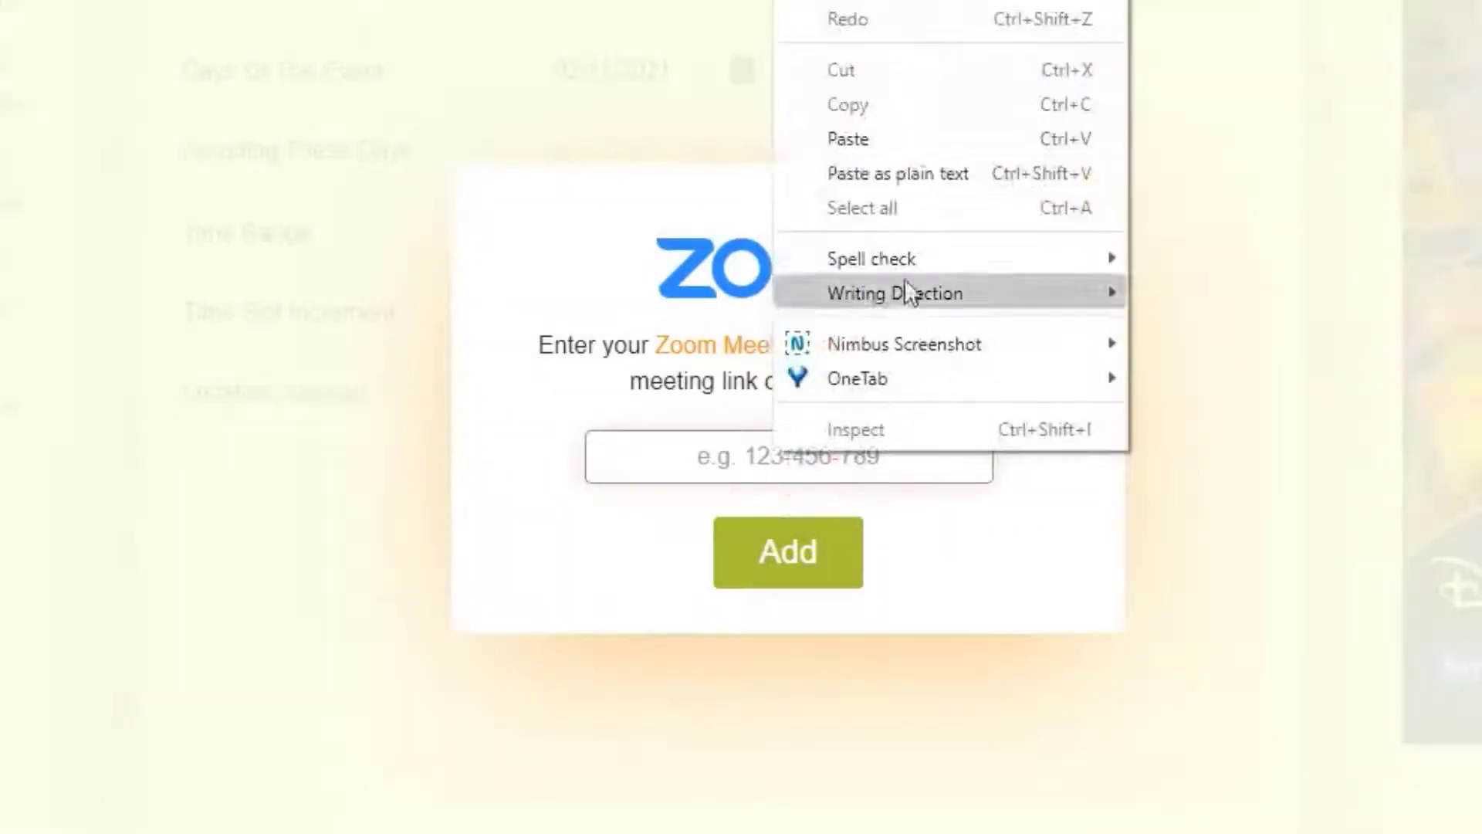
left_click(847, 139)
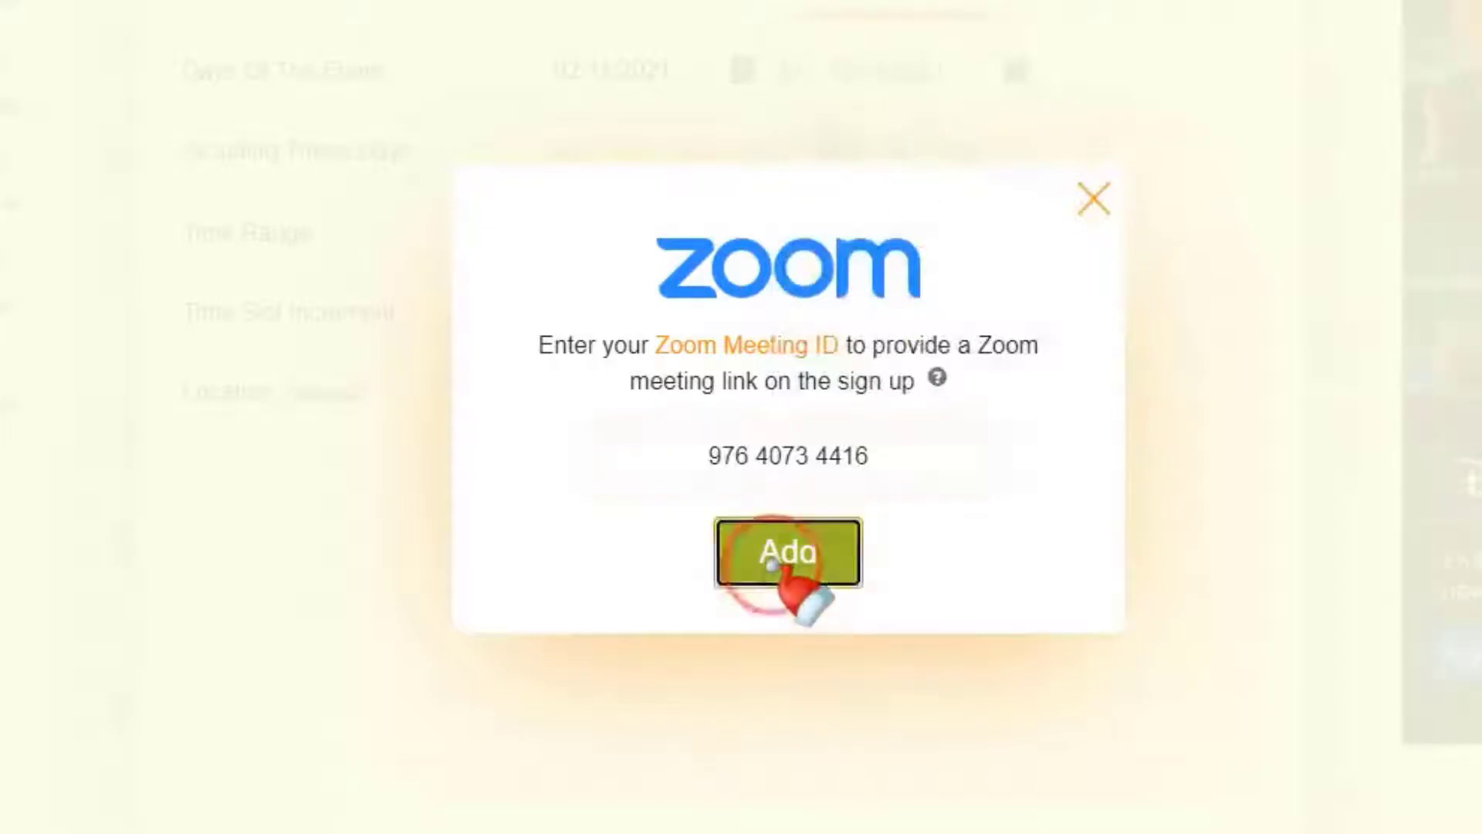
left_click(786, 552)
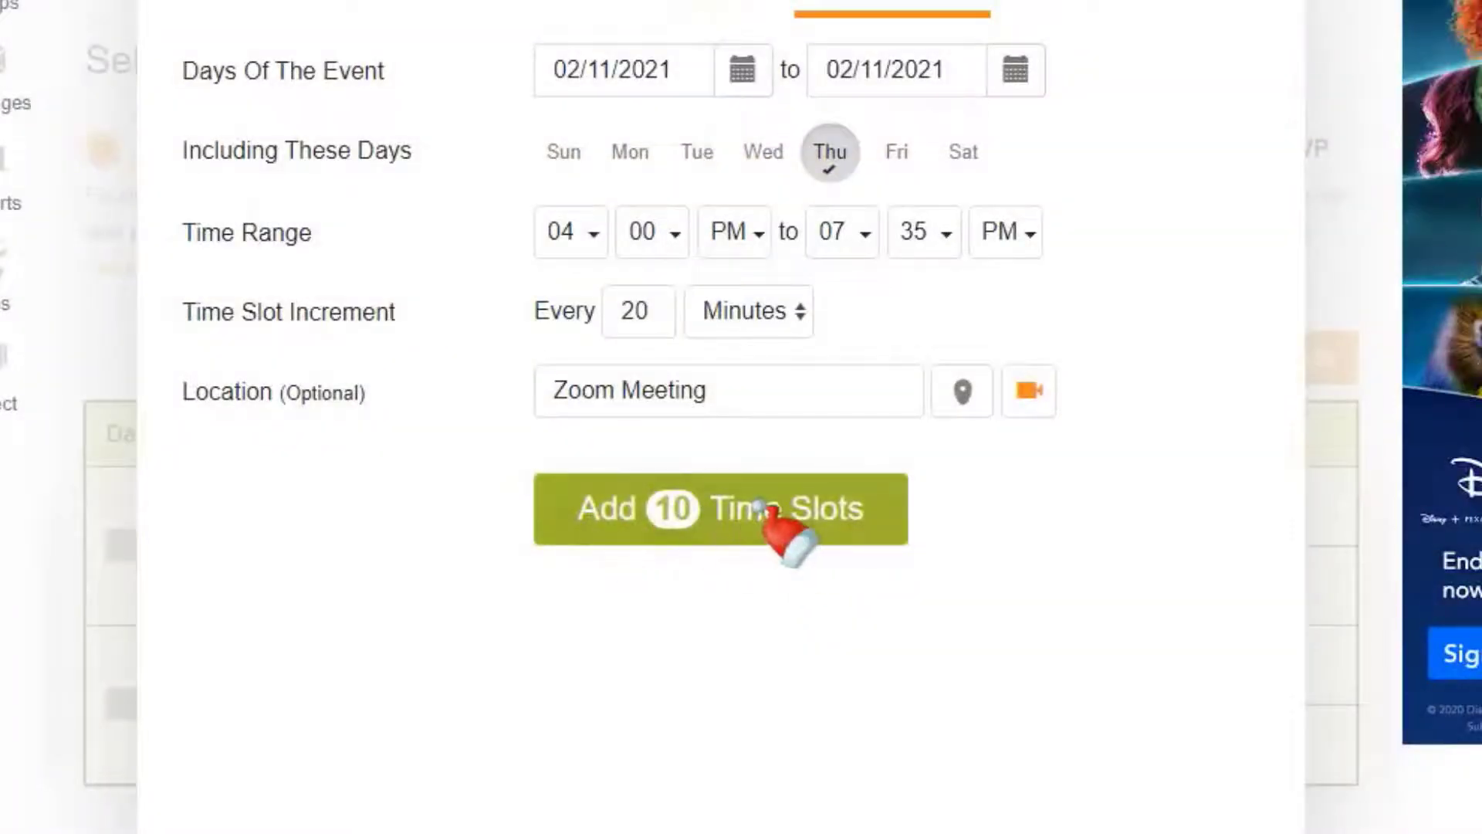
left_click(720, 509)
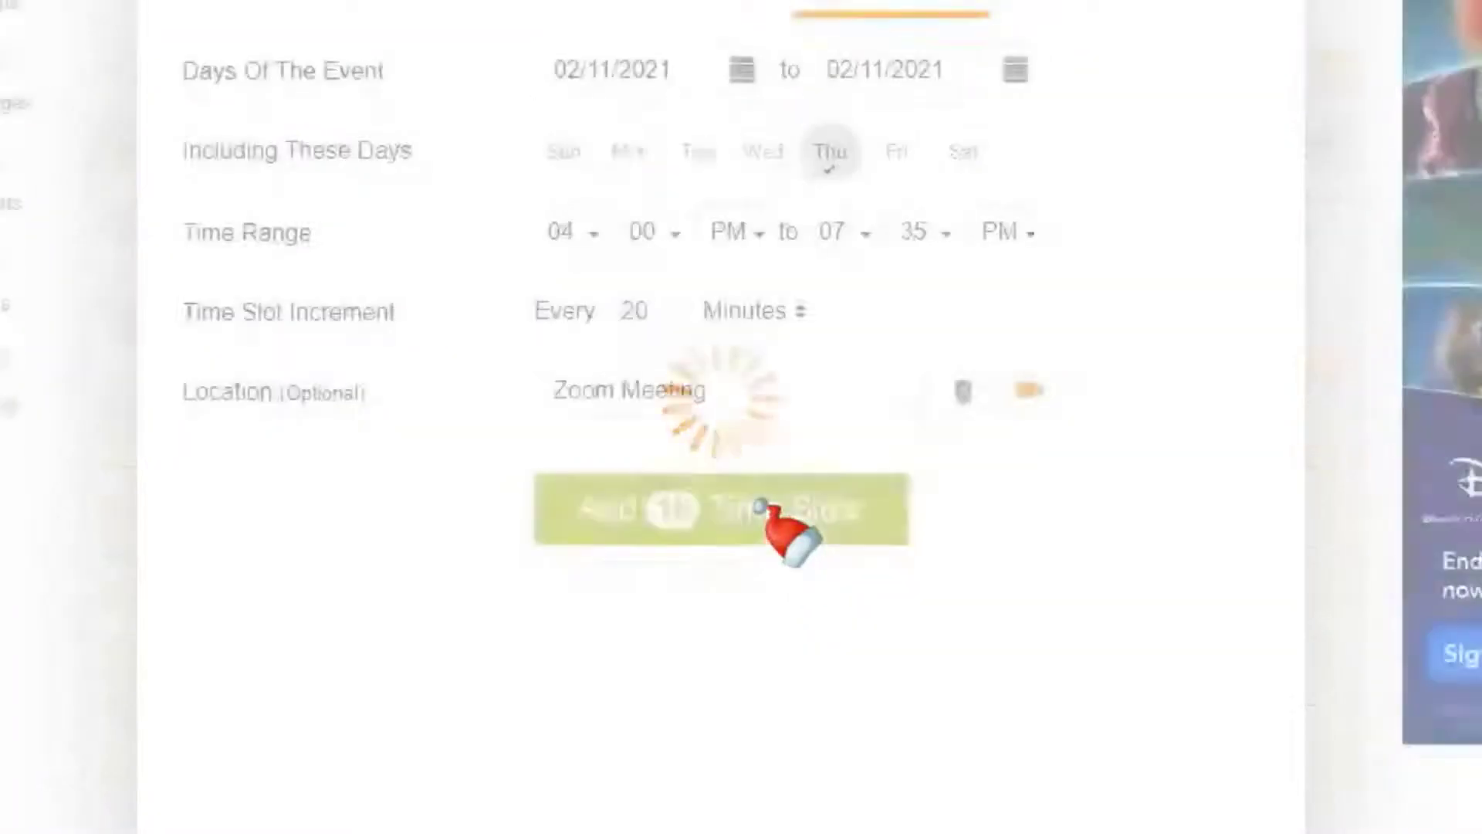
left_click(721, 509)
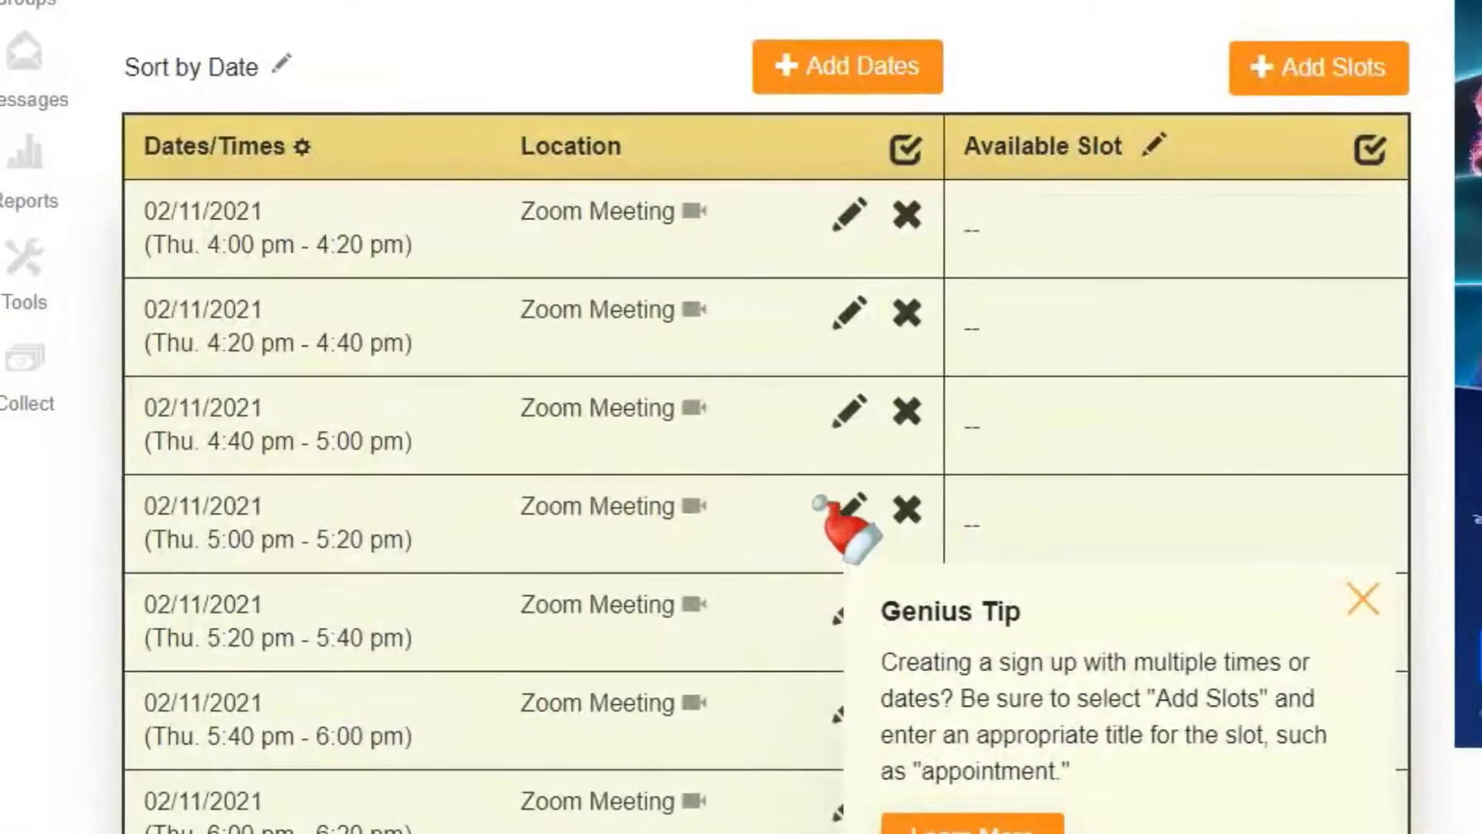
mouse_move(849, 508)
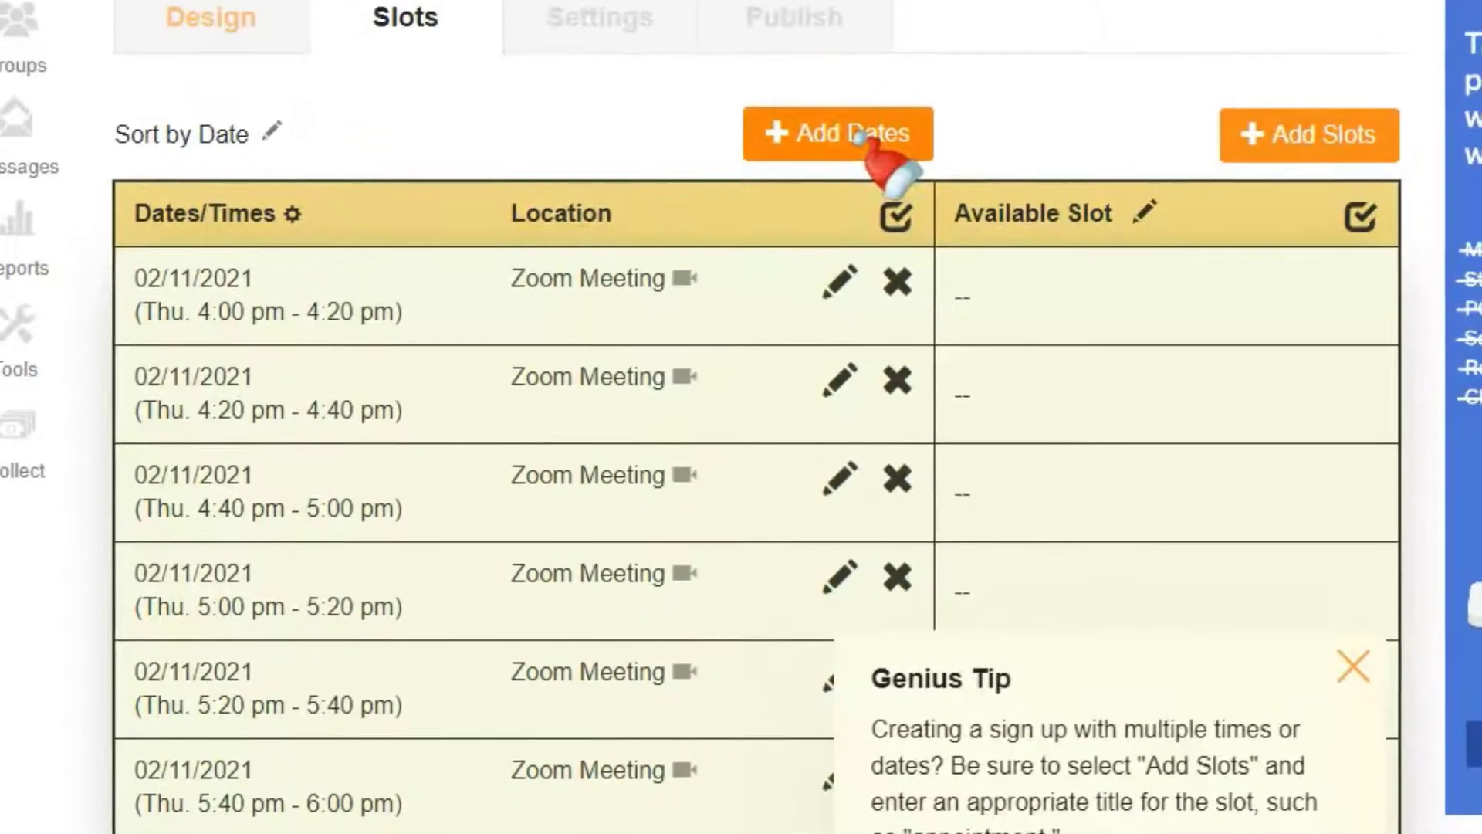
Step: Add nine 20-minute Zoom slots on 02/12/2021 running 8:00 to 11:00 AM
left_click(835, 133)
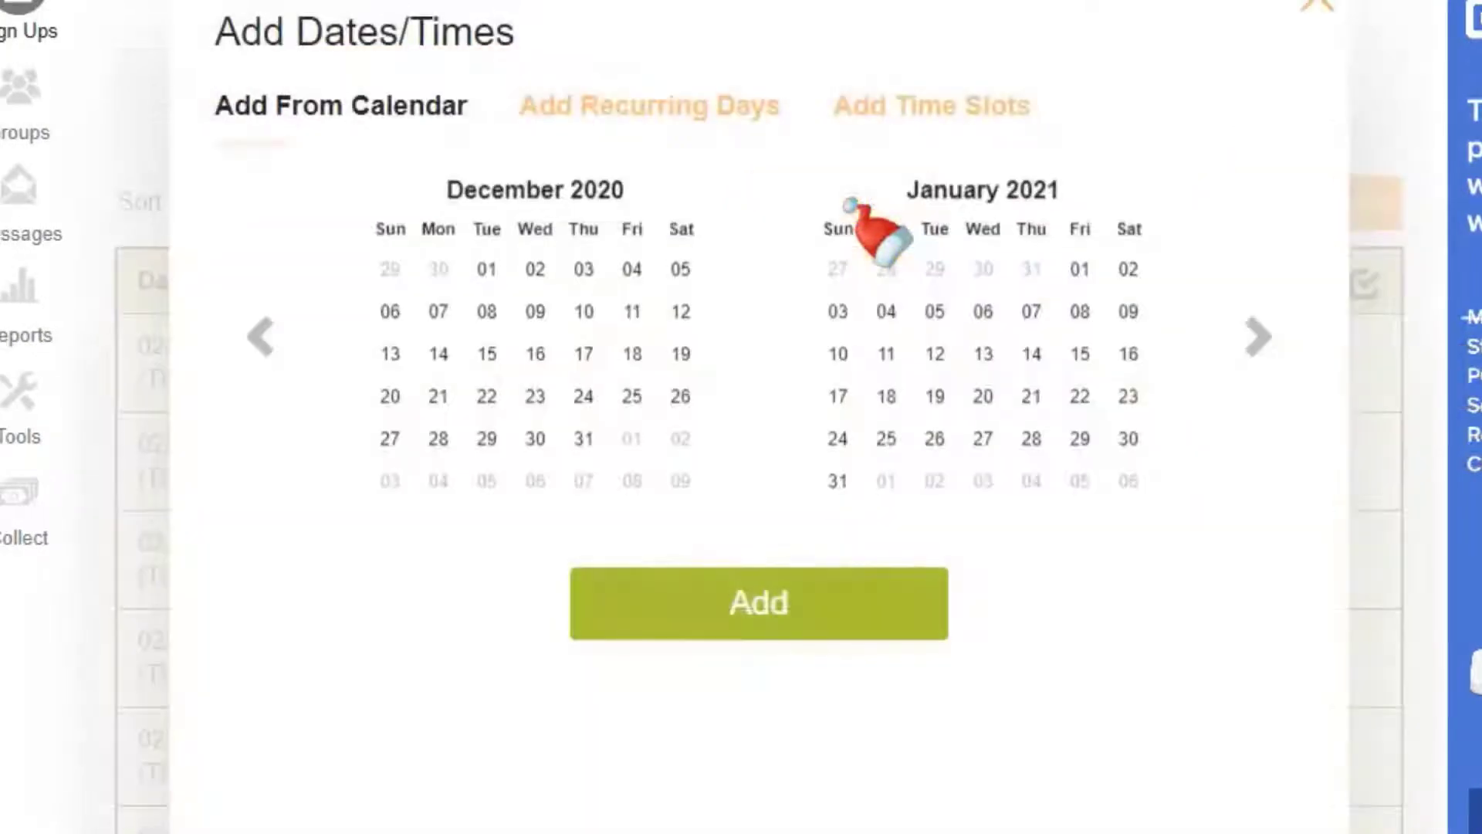
left_click(339, 106)
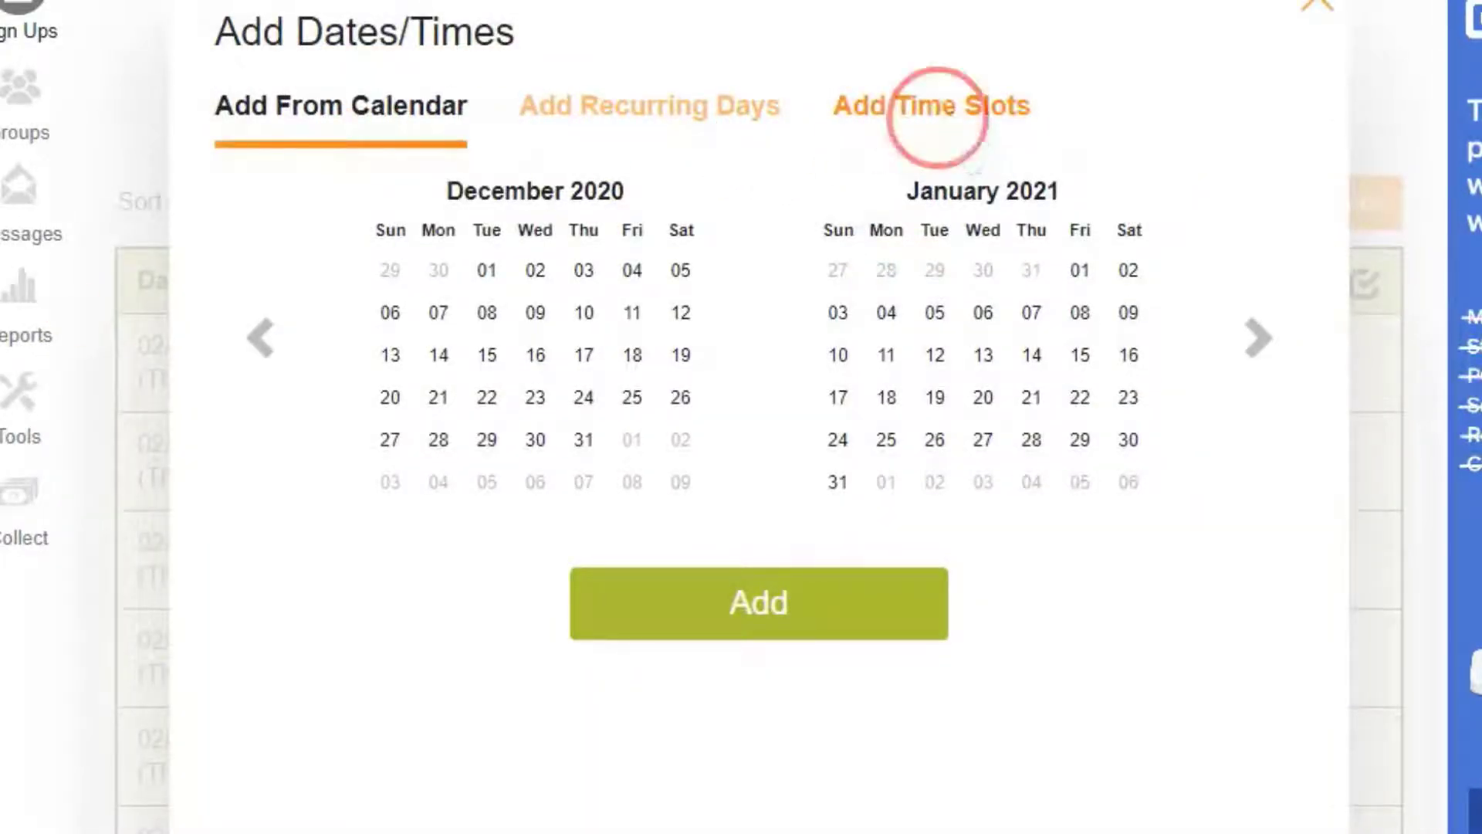
left_click(930, 105)
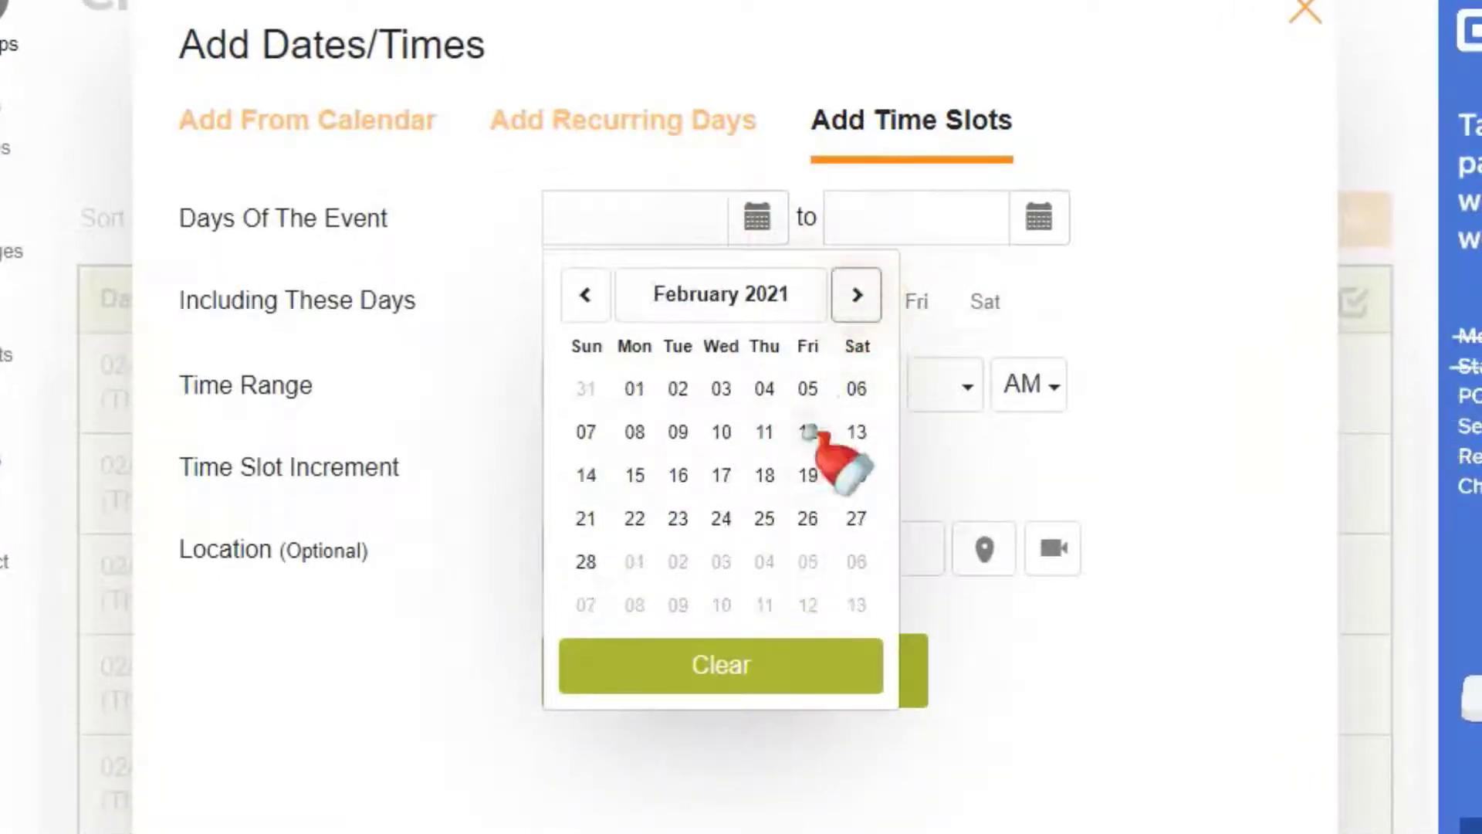
left_click(807, 433)
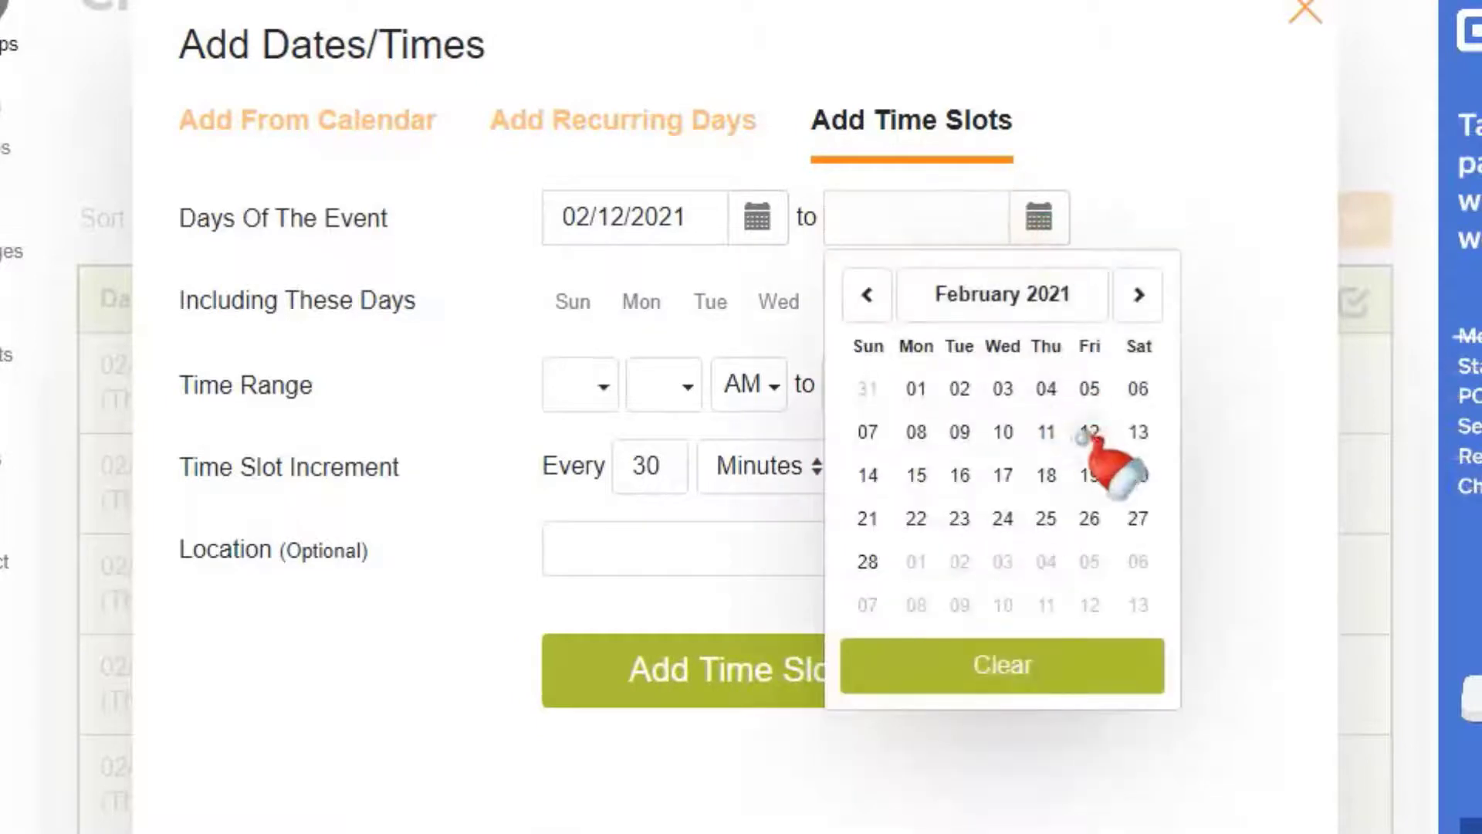
left_click(1088, 431)
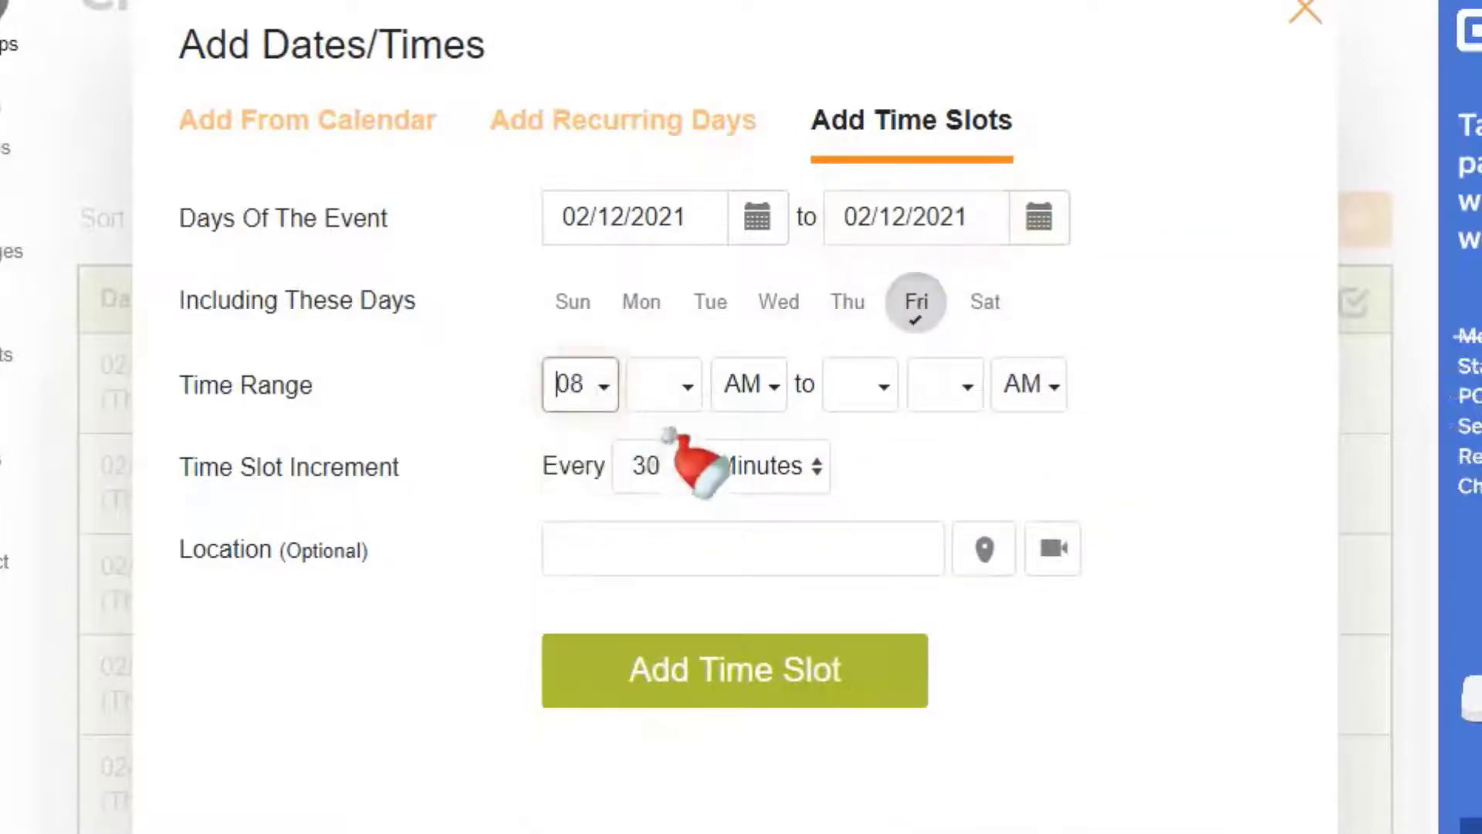
left_click(858, 385)
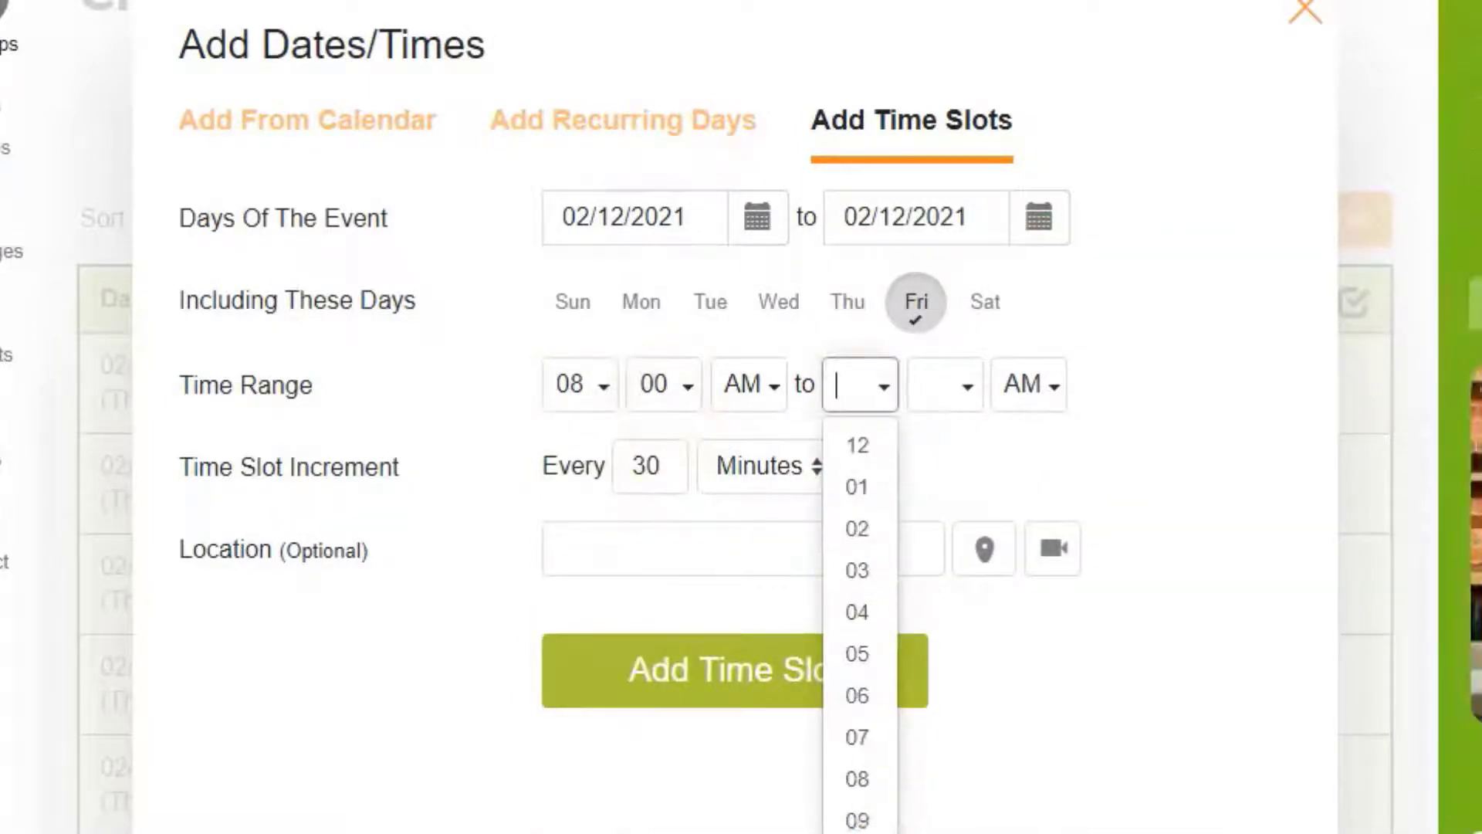
left_click(856, 778)
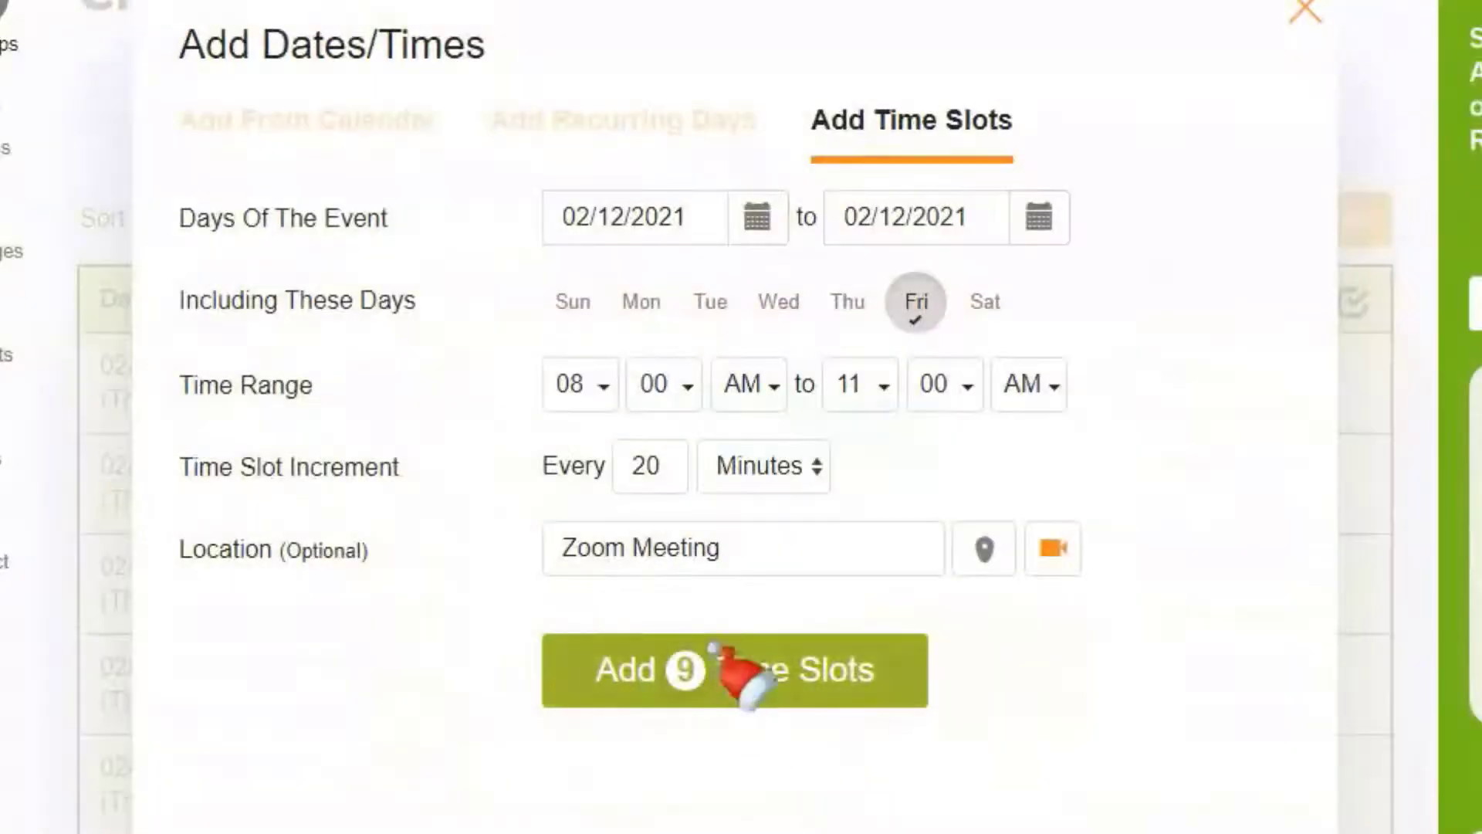
left_click(734, 670)
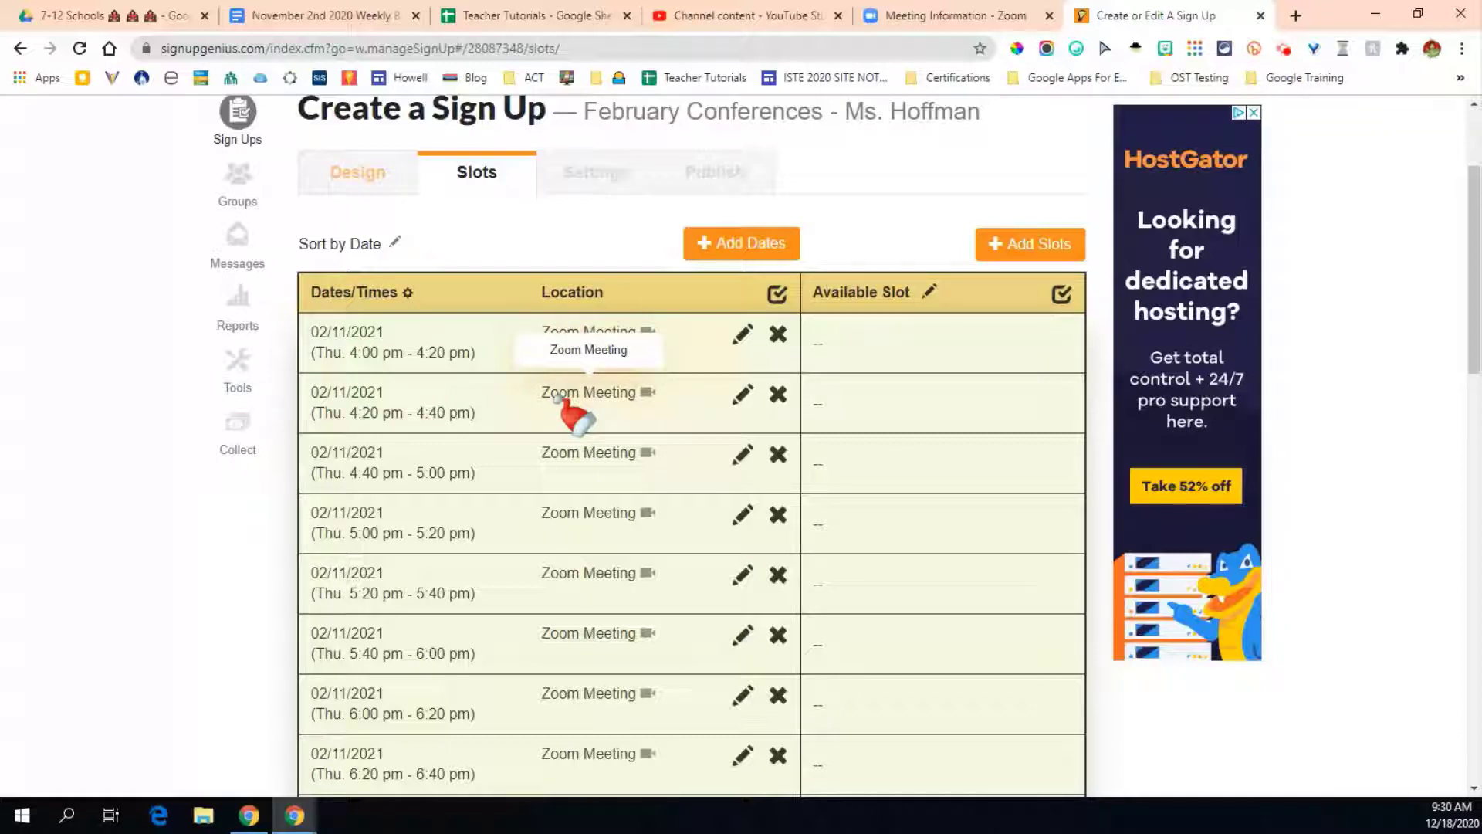
scroll("down", 3)
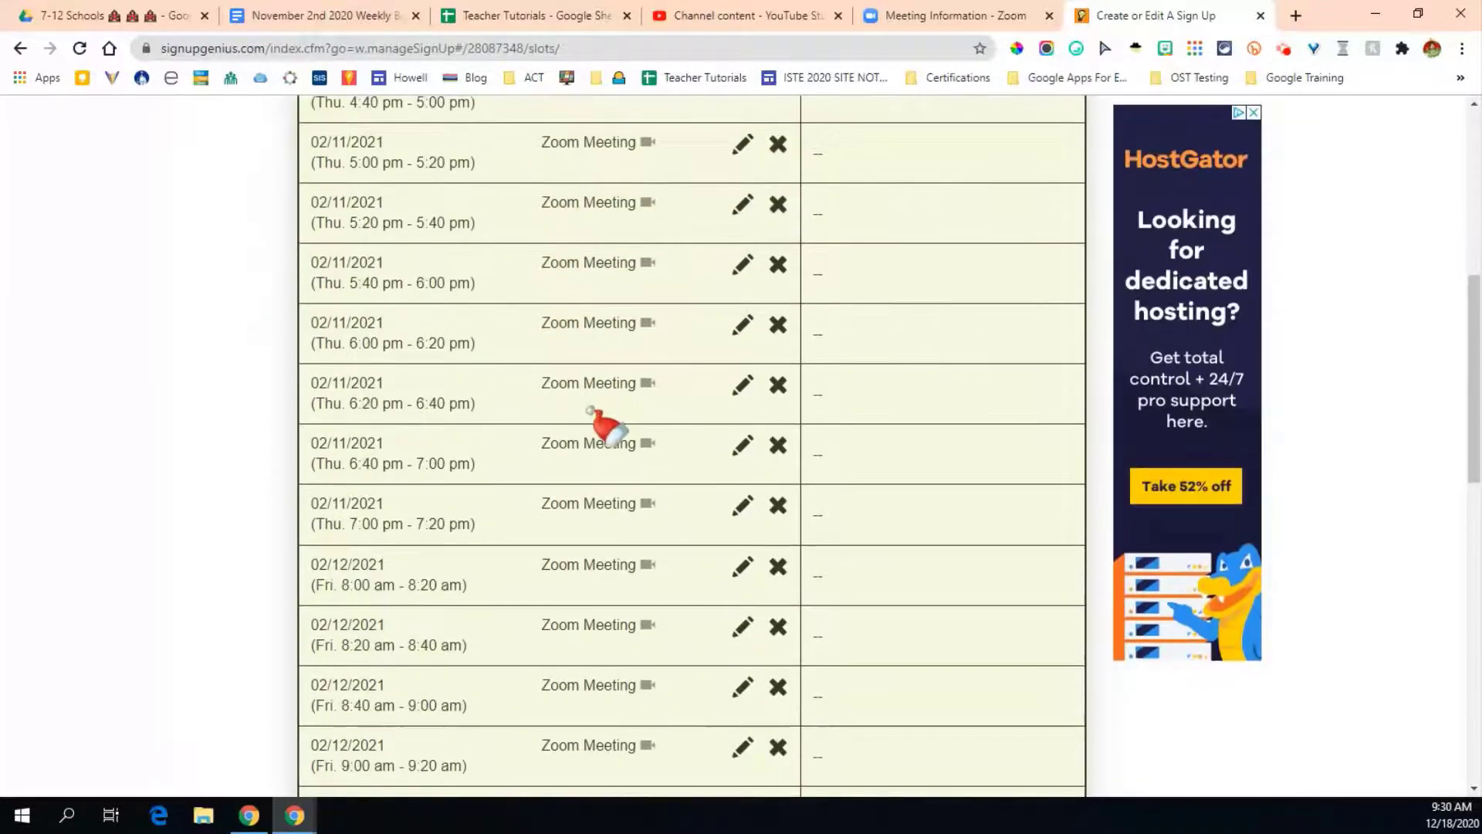
scroll("up", 3)
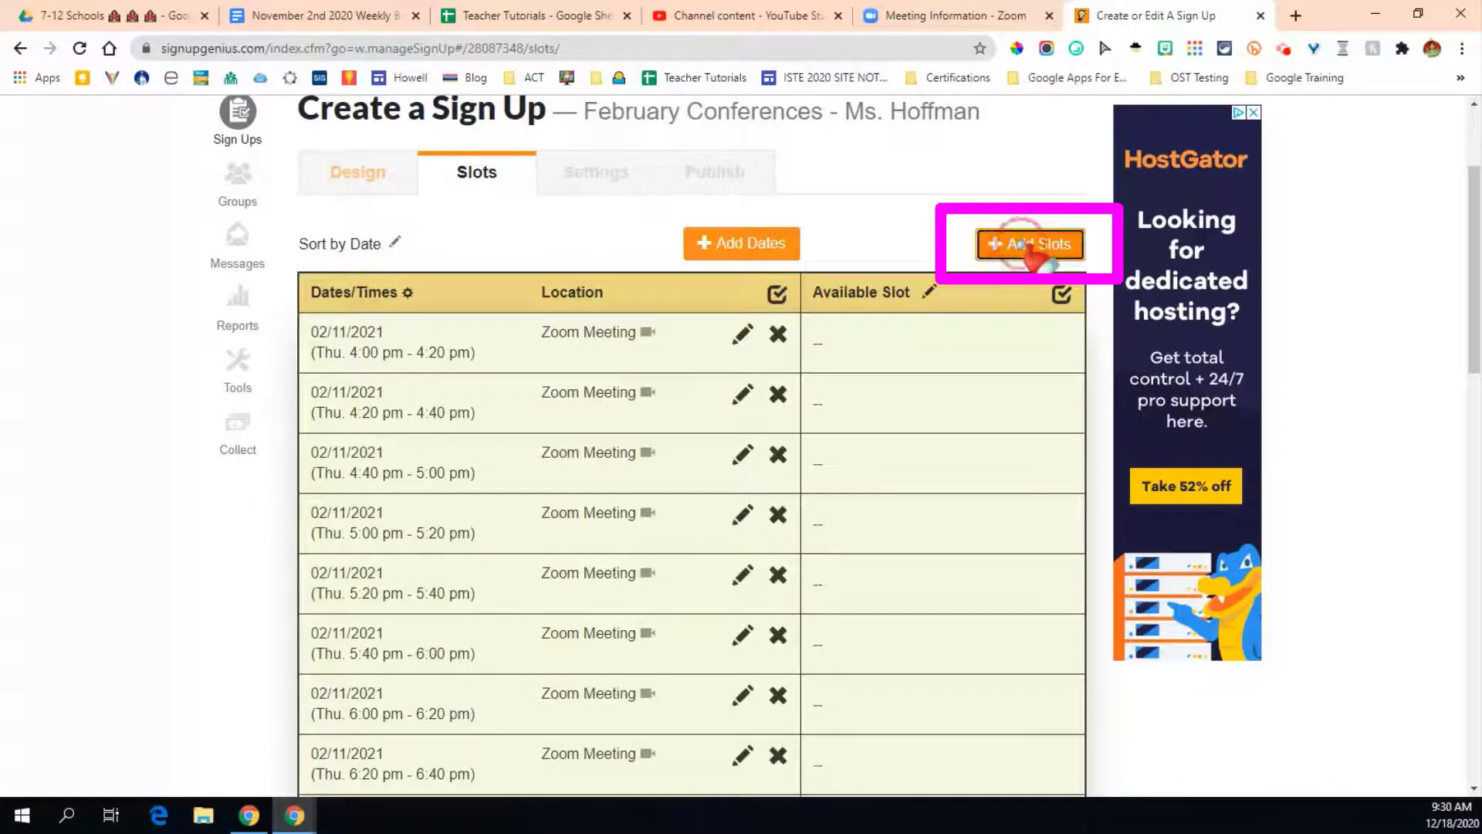
Step: Add a slot titled 'Appointment' with 1 wanted on all dates and save it
left_click(1028, 243)
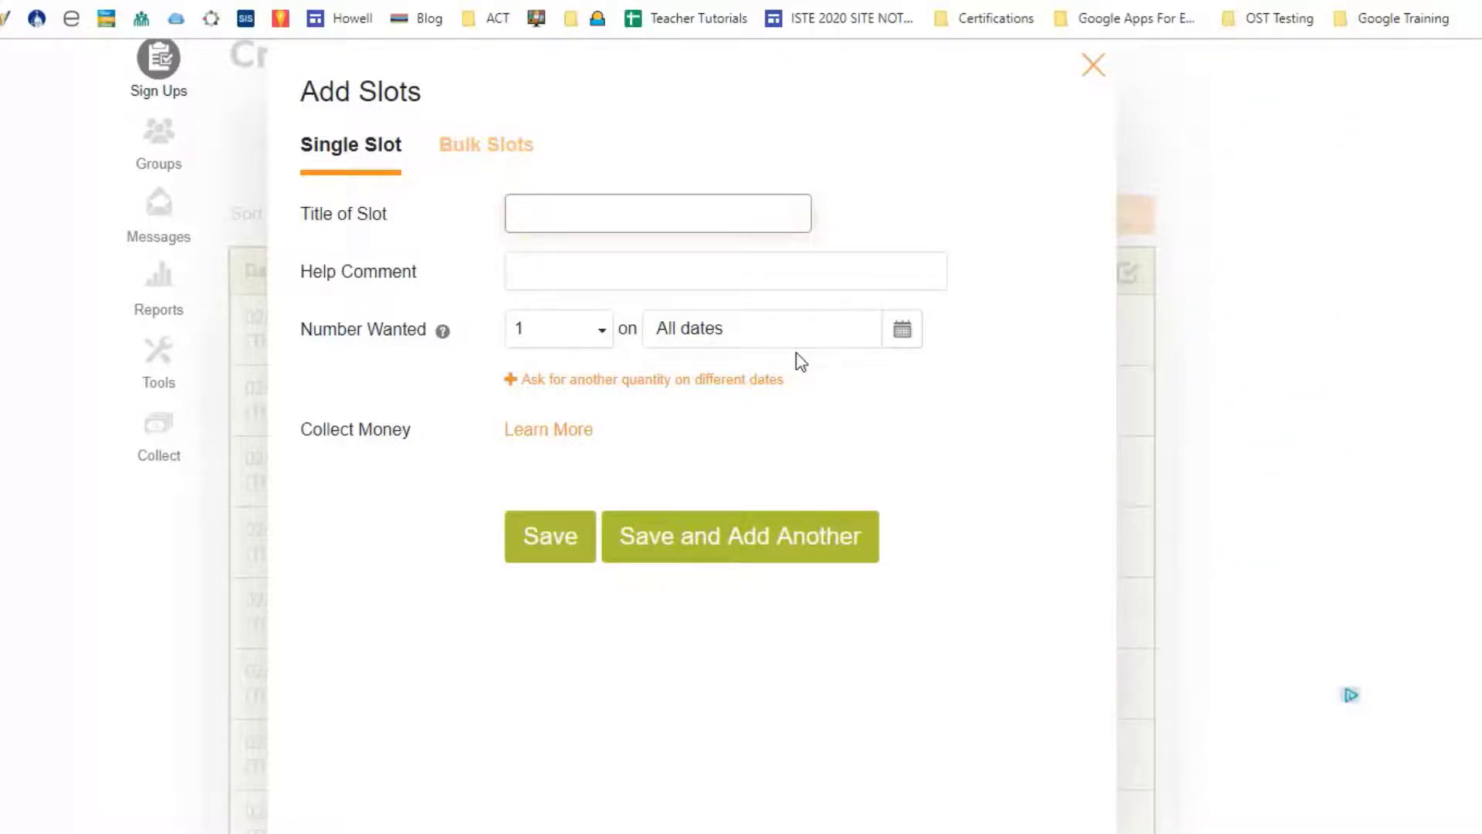
left_click(657, 212)
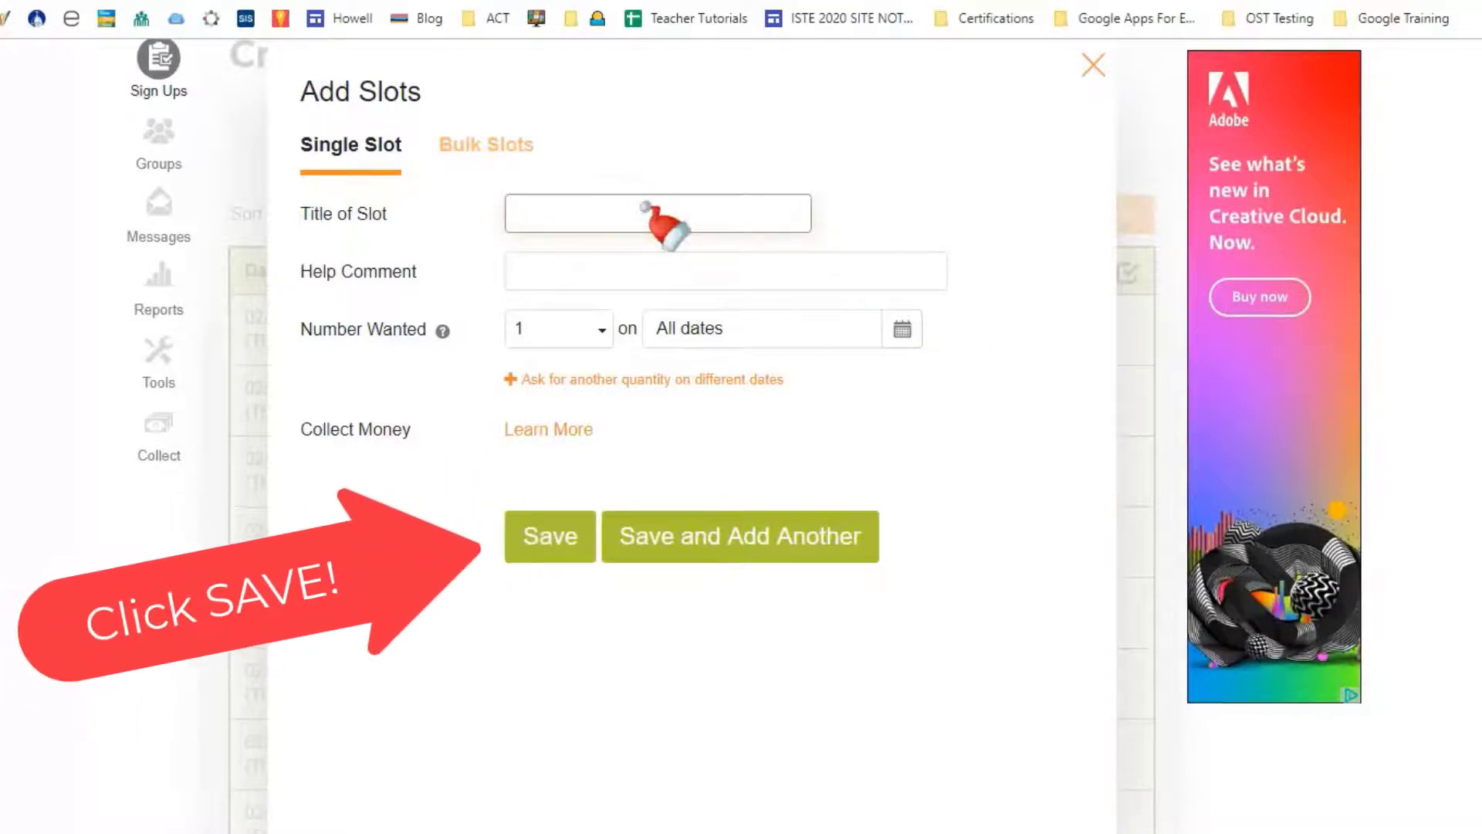
type("Appointment")
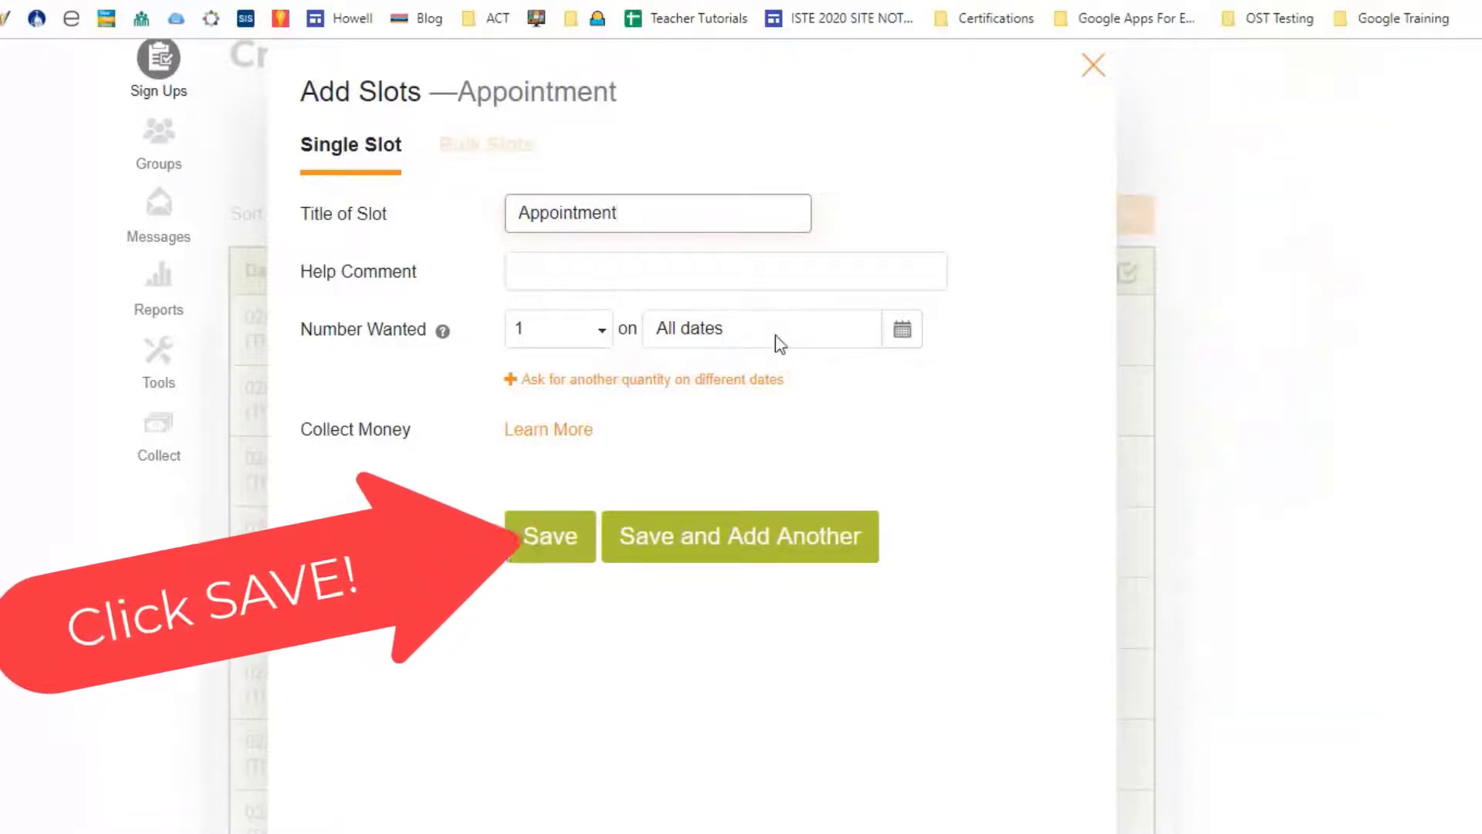
mouse_move(539, 383)
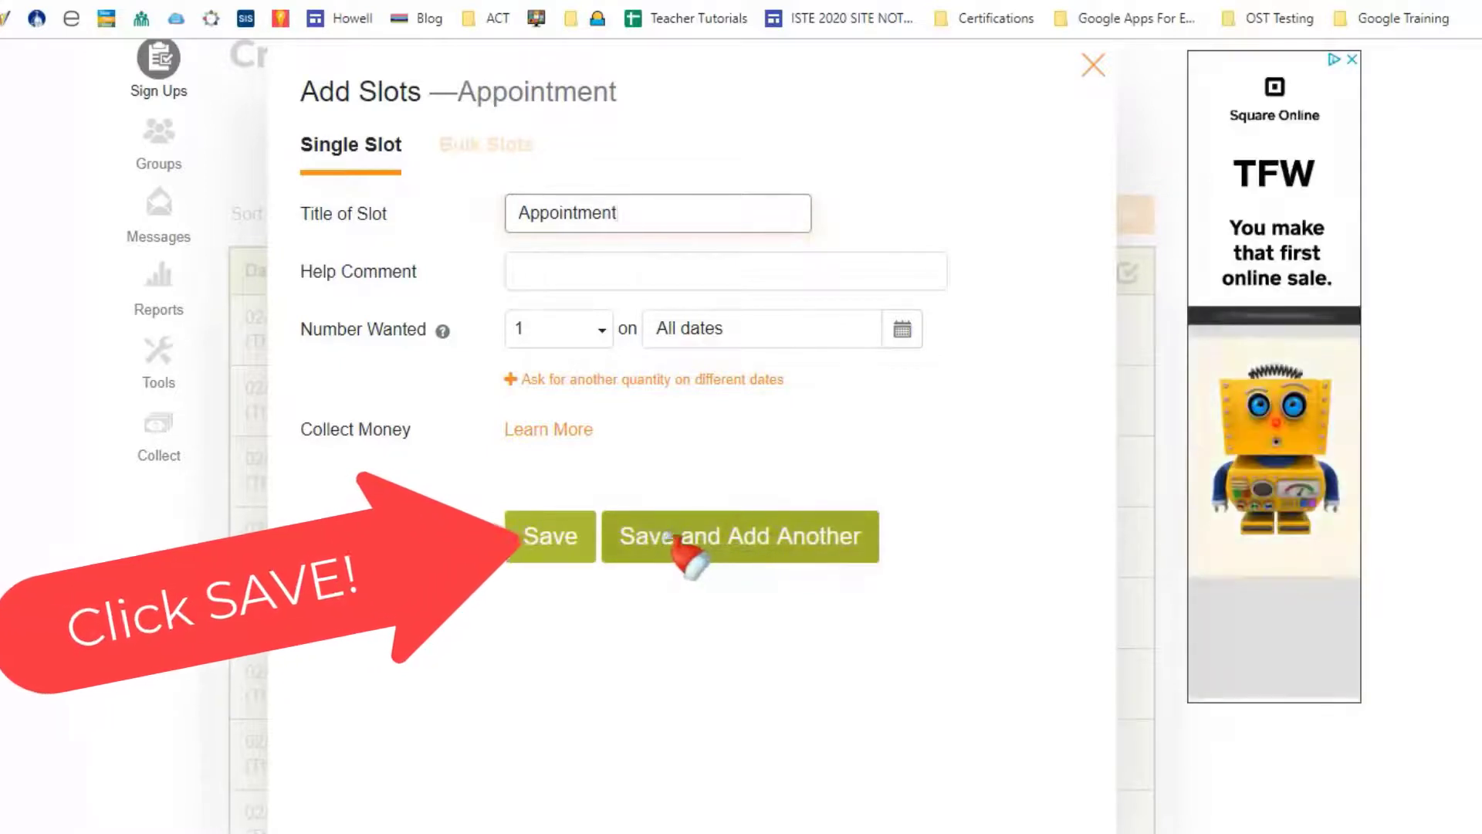
left_click(551, 535)
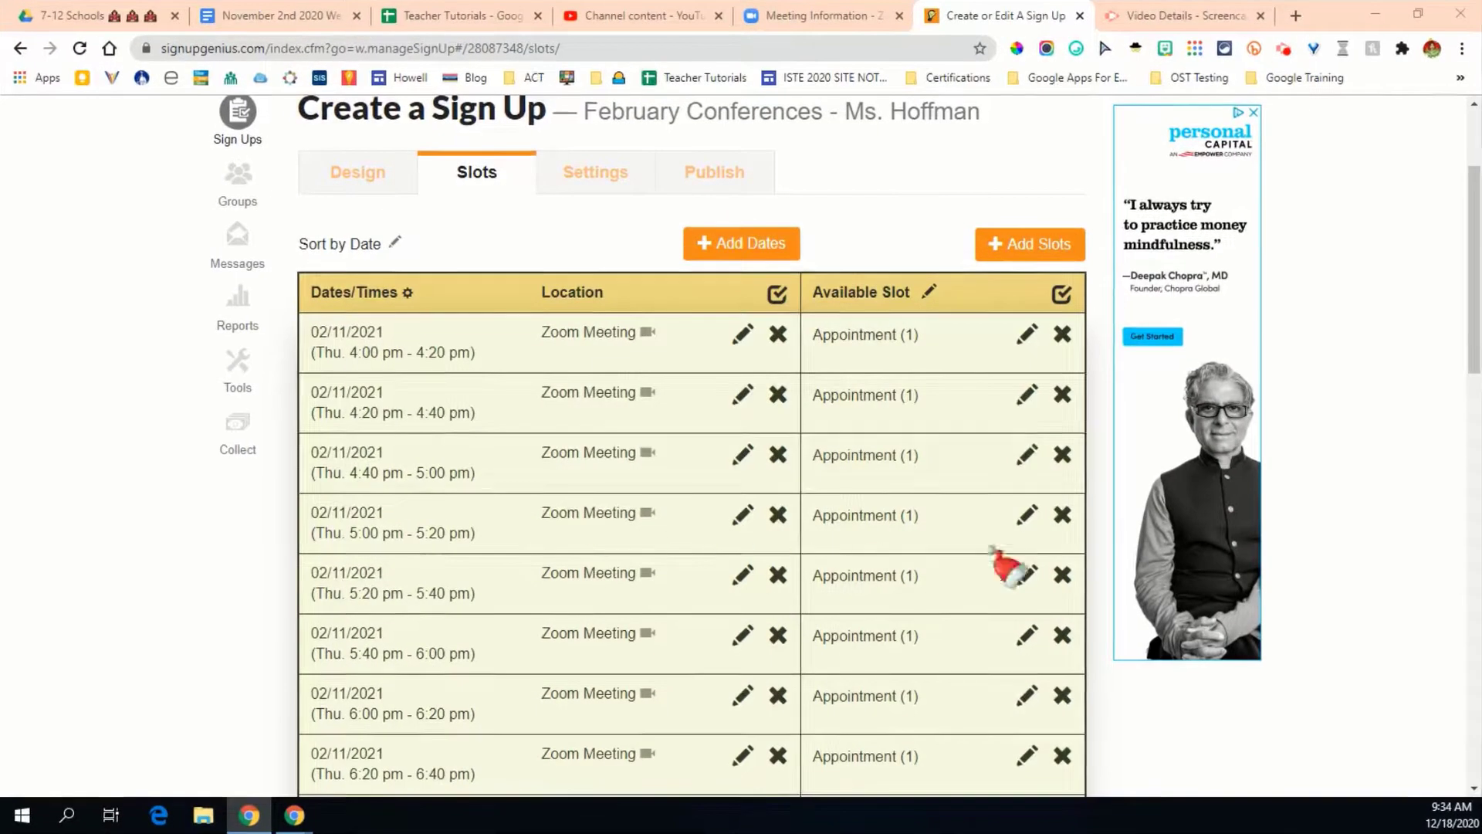
mouse_move(463, 386)
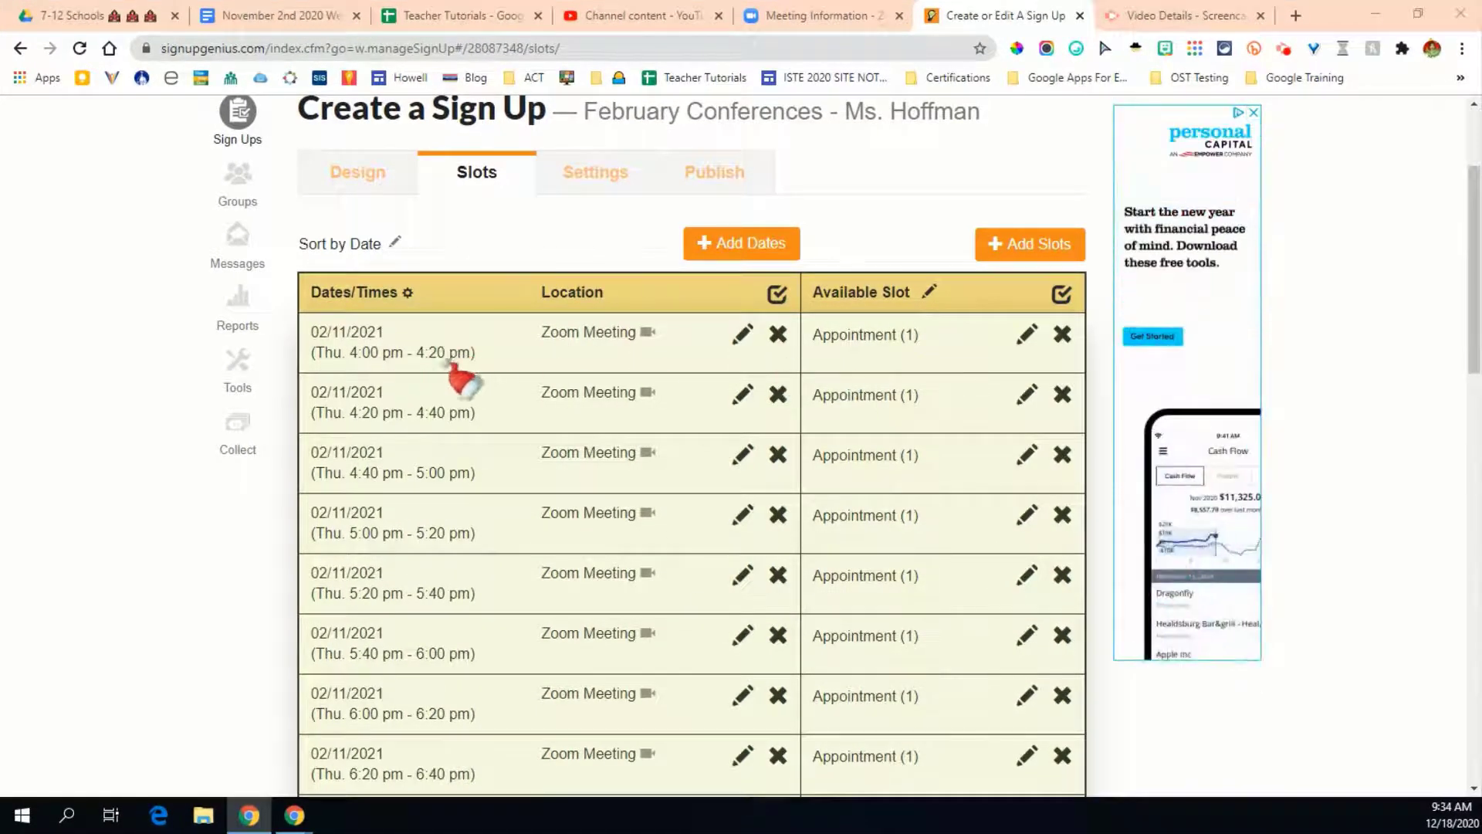
Step: Save the appointment slots table and advance to the participant Settings step
scroll("down", 3)
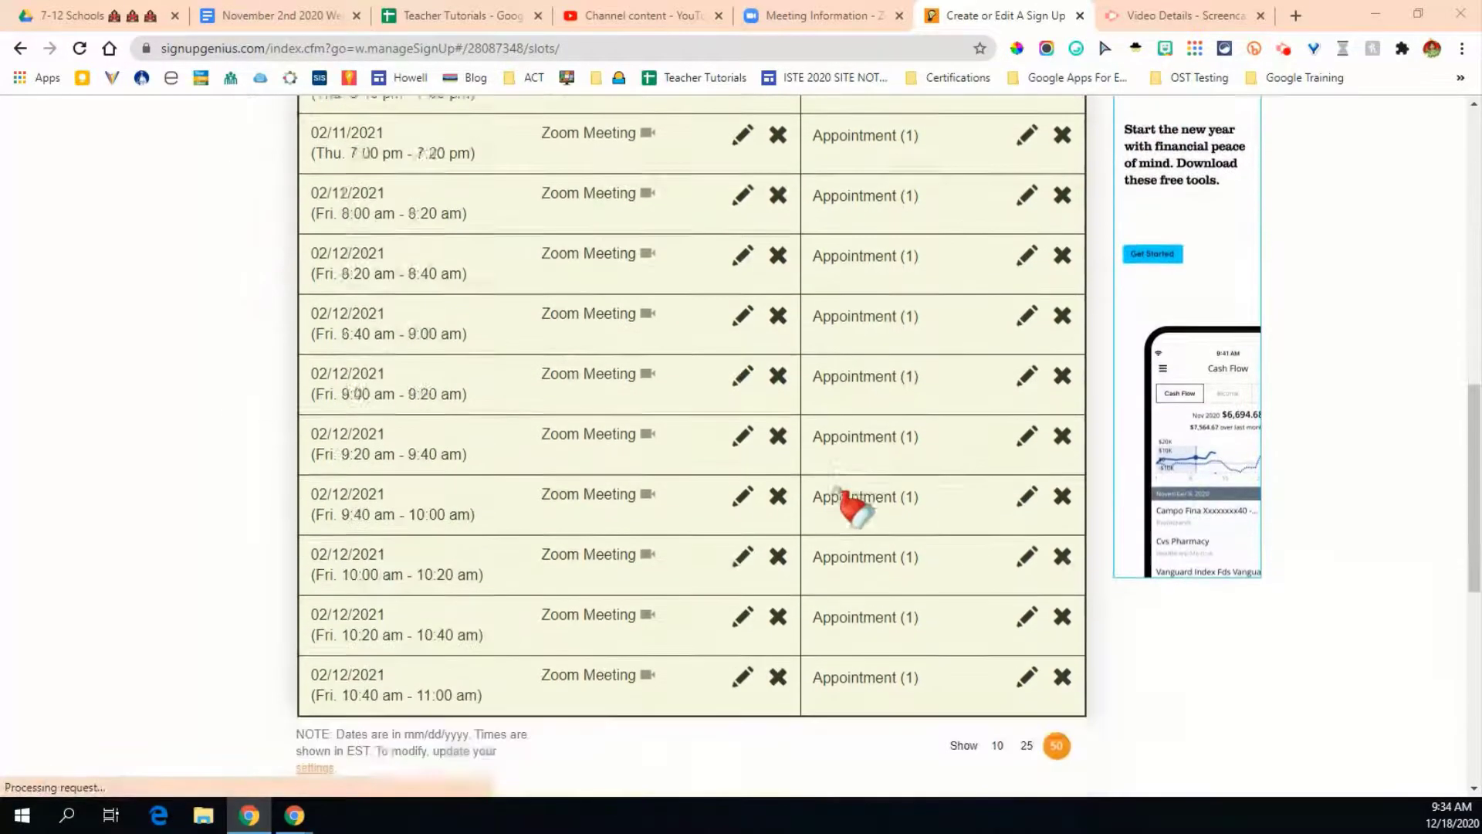
scroll("down", 3)
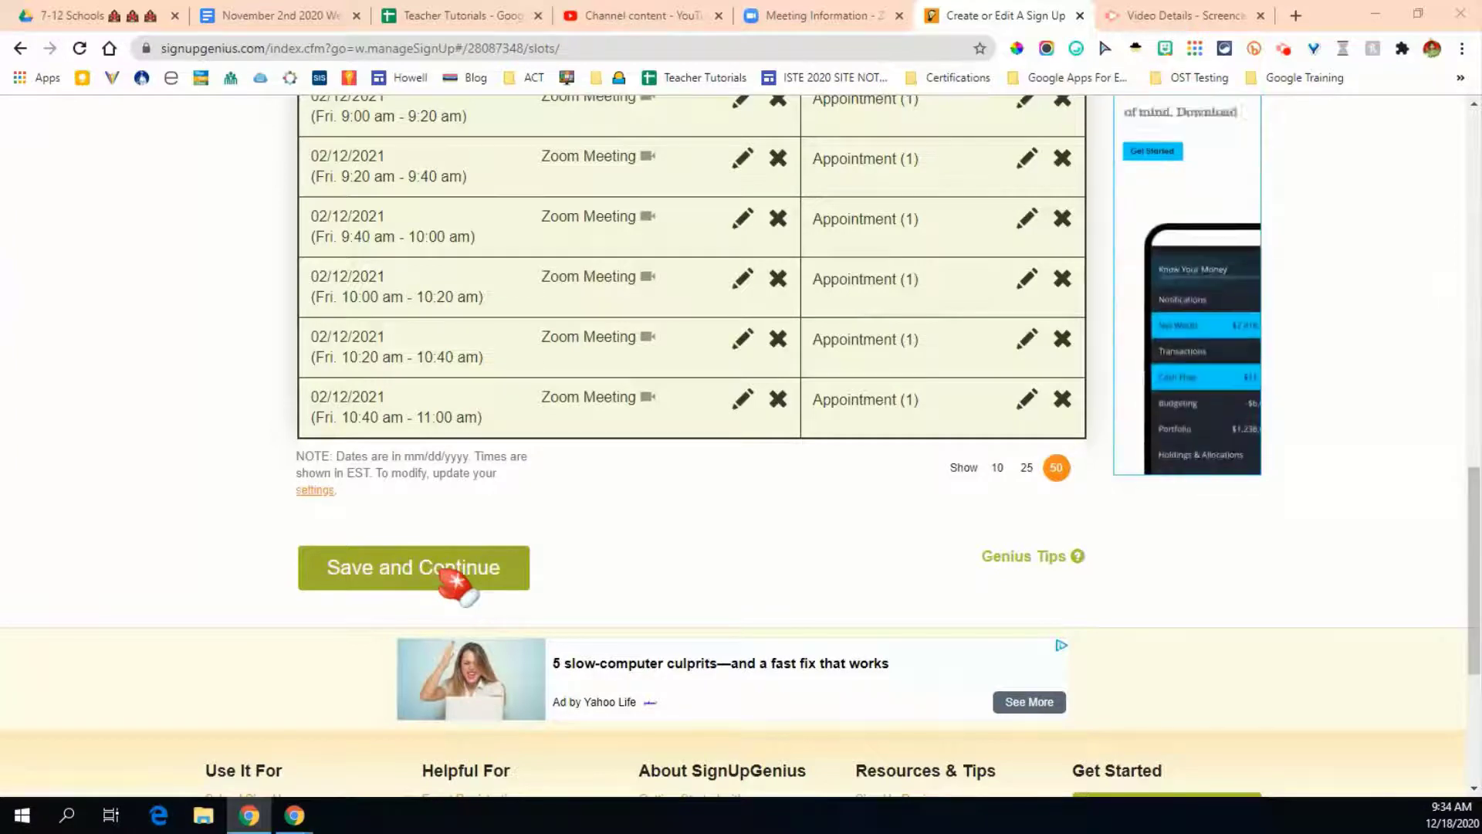
left_click(412, 567)
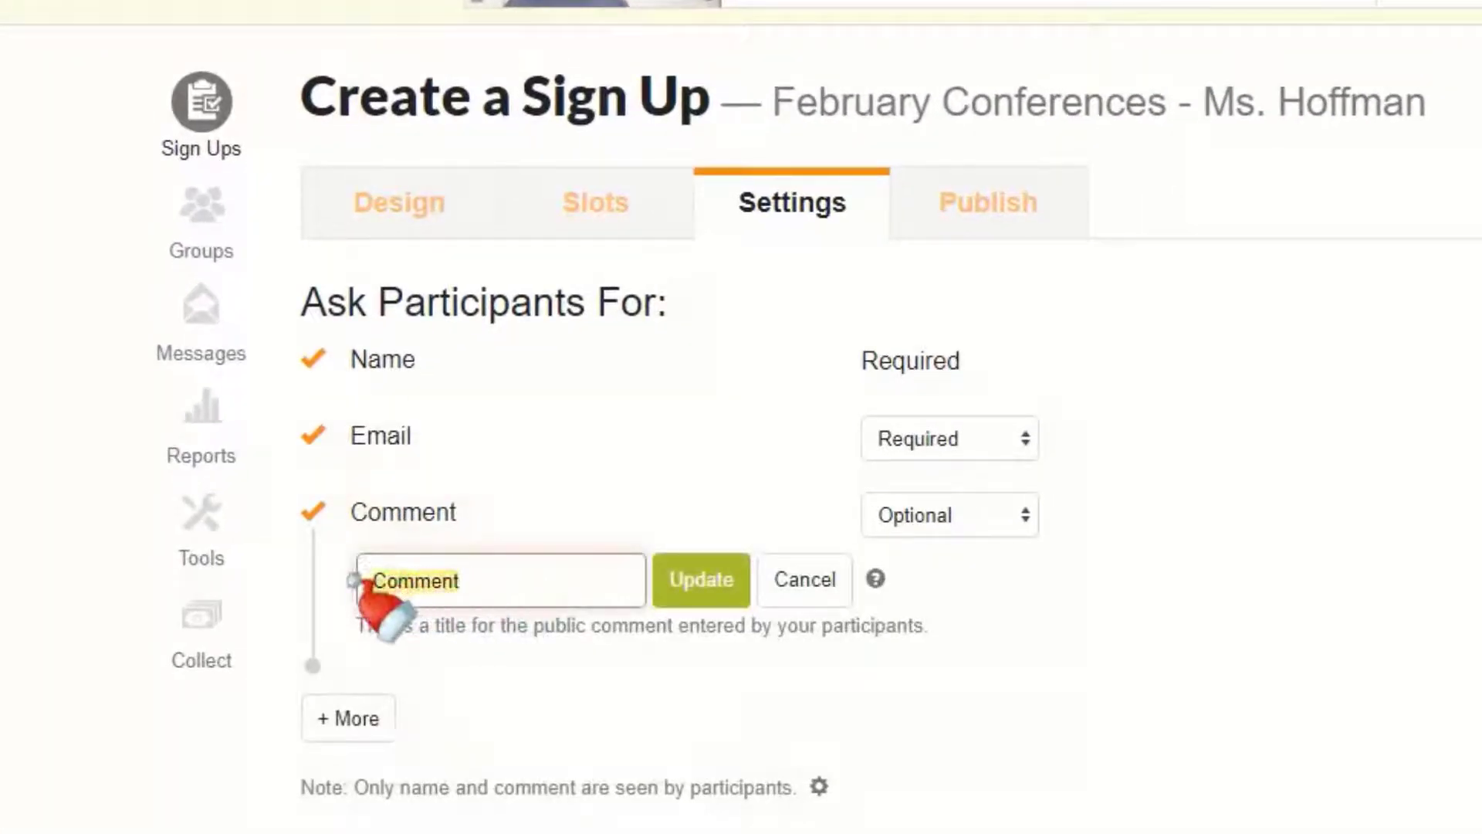
Step: Rename the Comment field to 'Student Name', make it Required, and begin a custom question
type("Student")
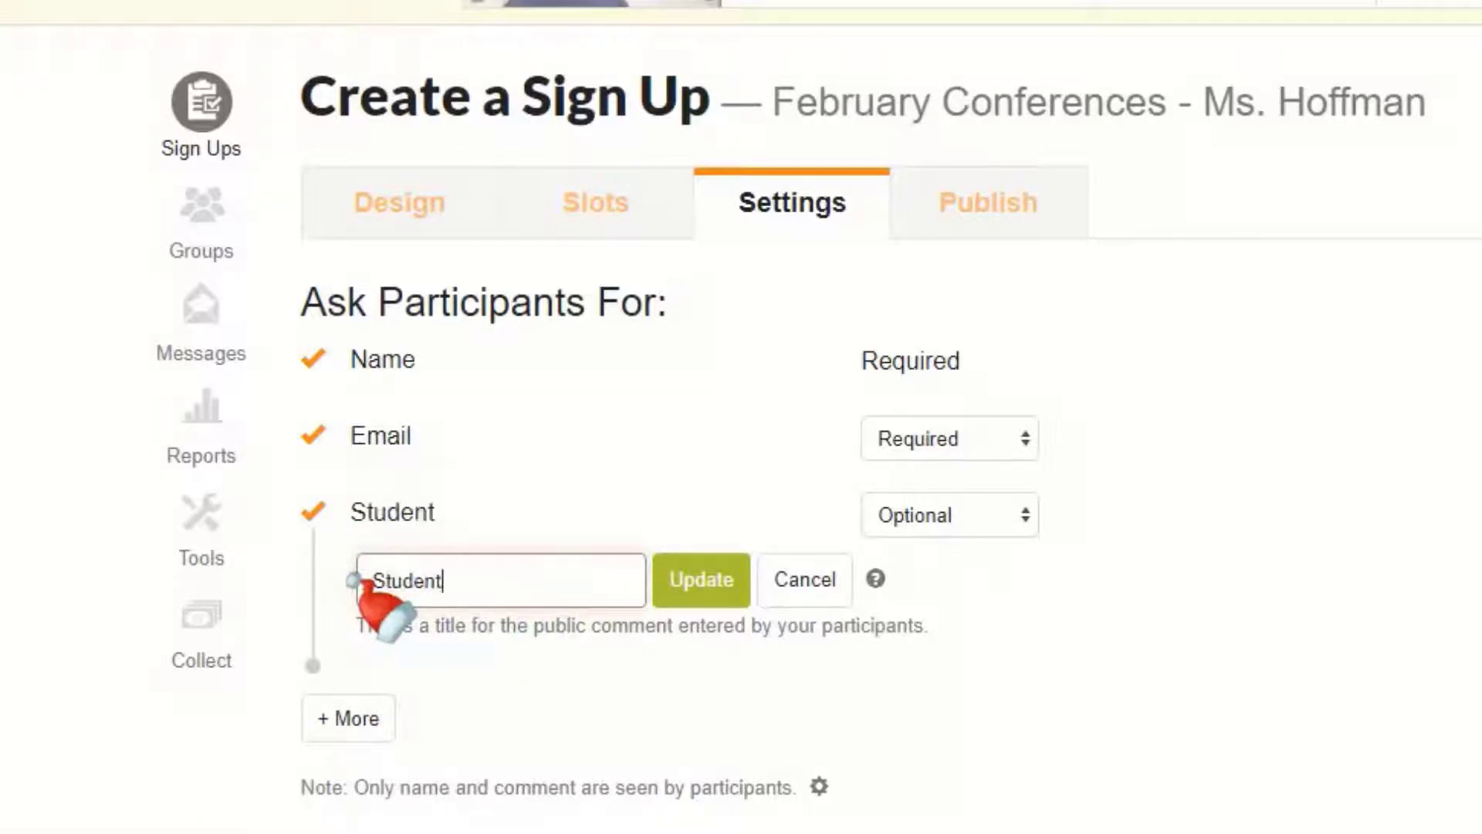
left_click(700, 580)
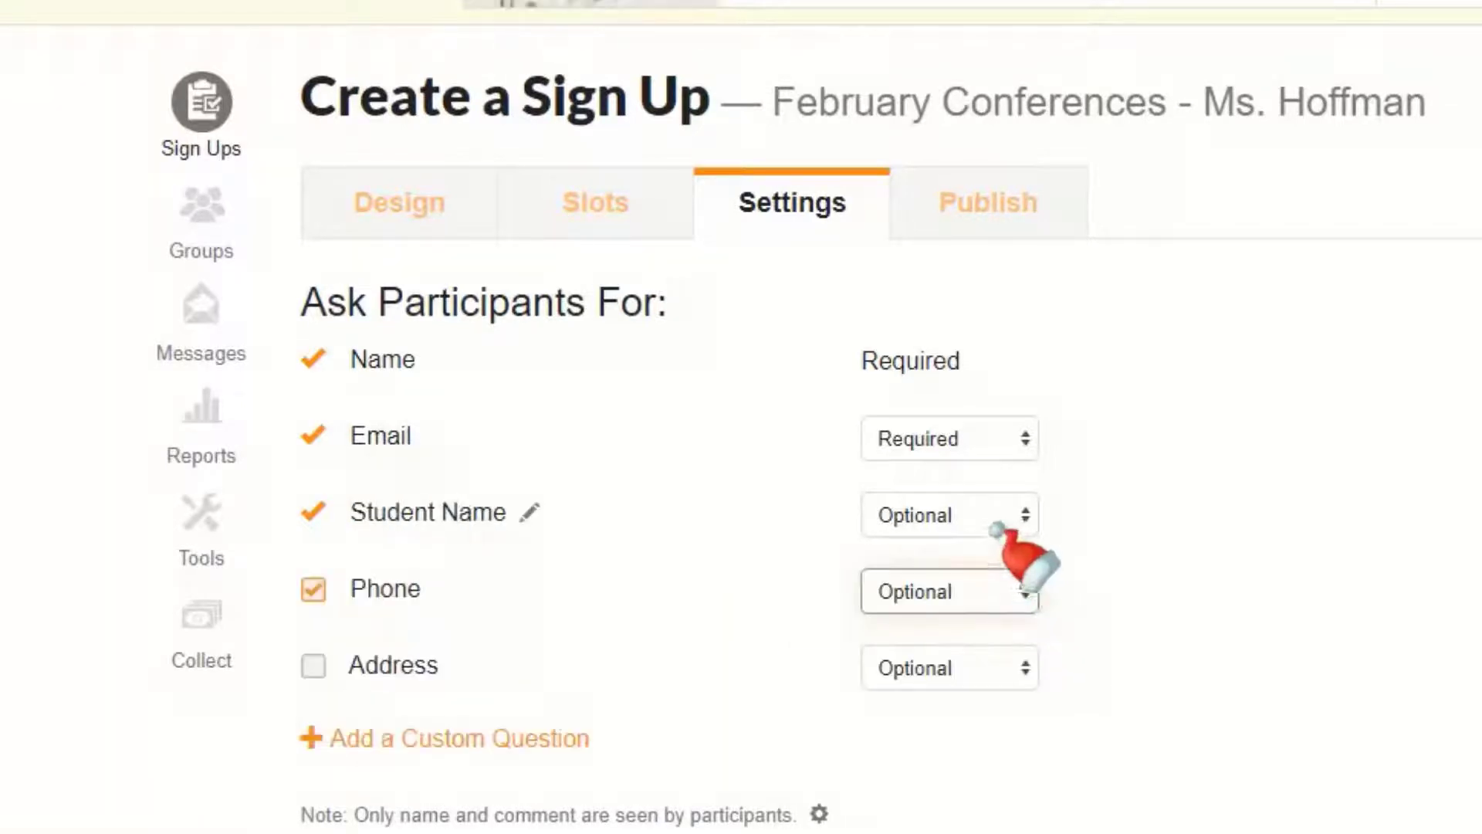
left_click(948, 515)
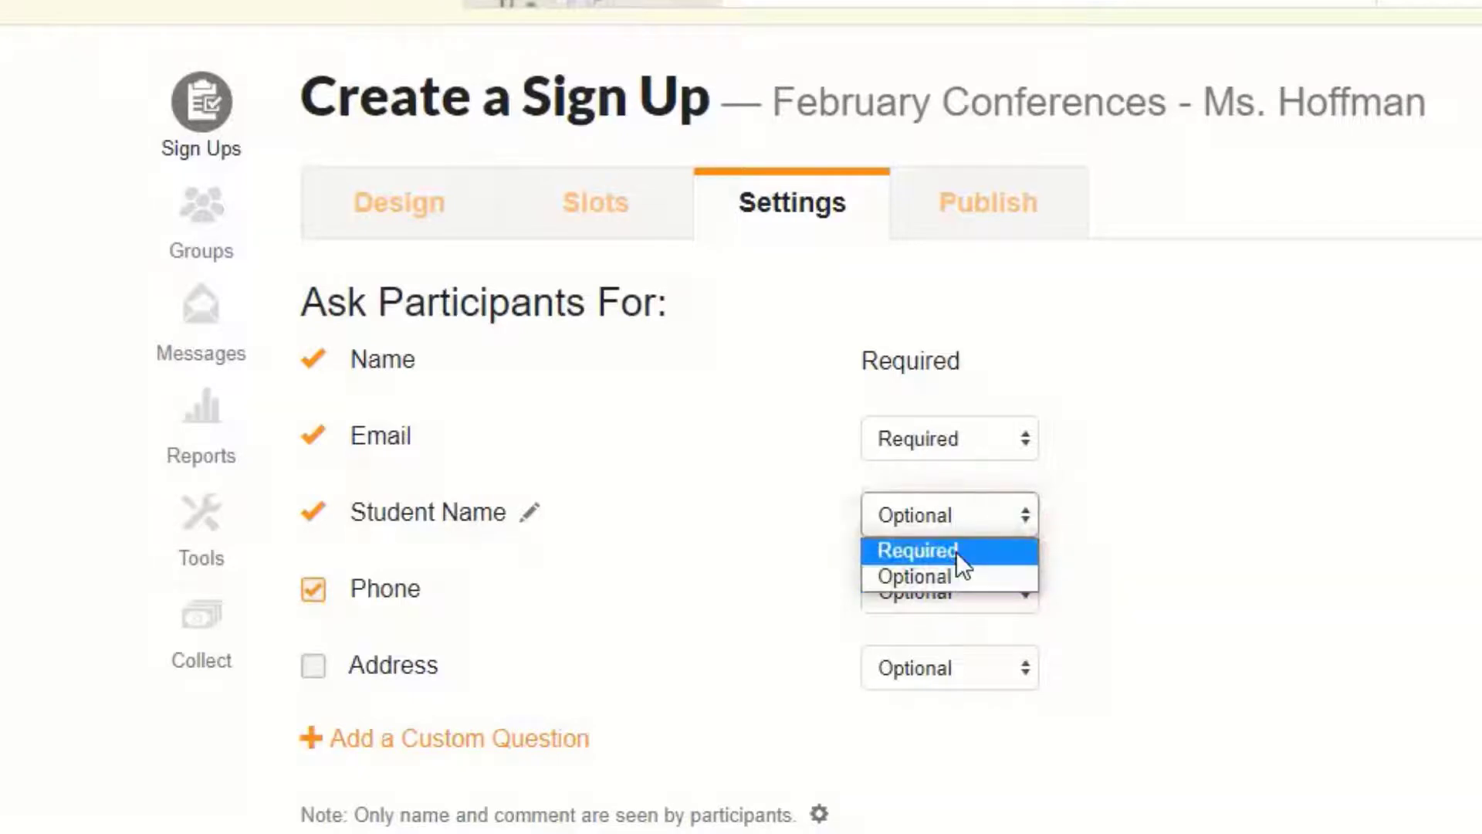
left_click(915, 552)
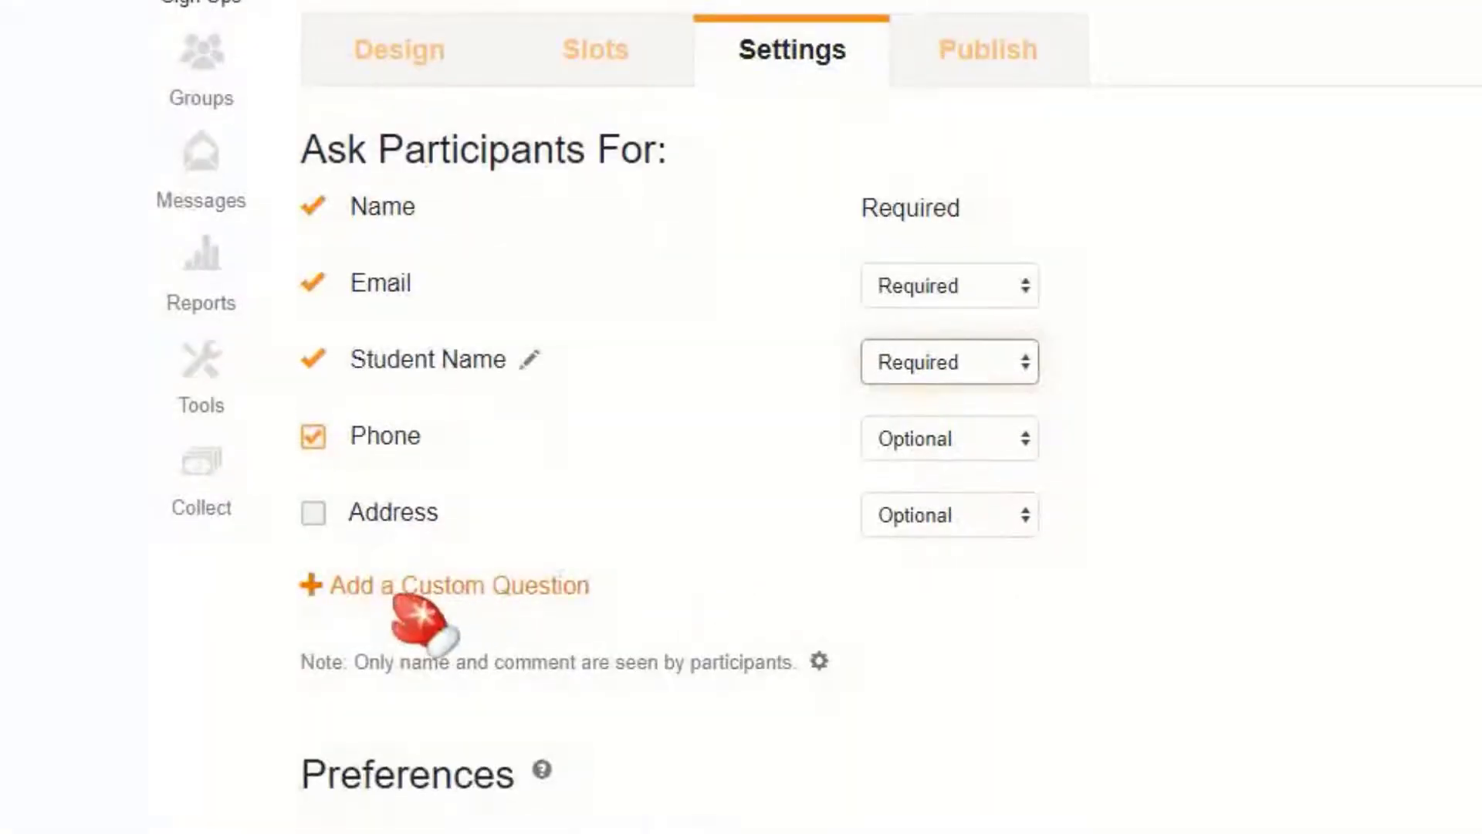
left_click(458, 585)
type("Would you prefer a phone co")
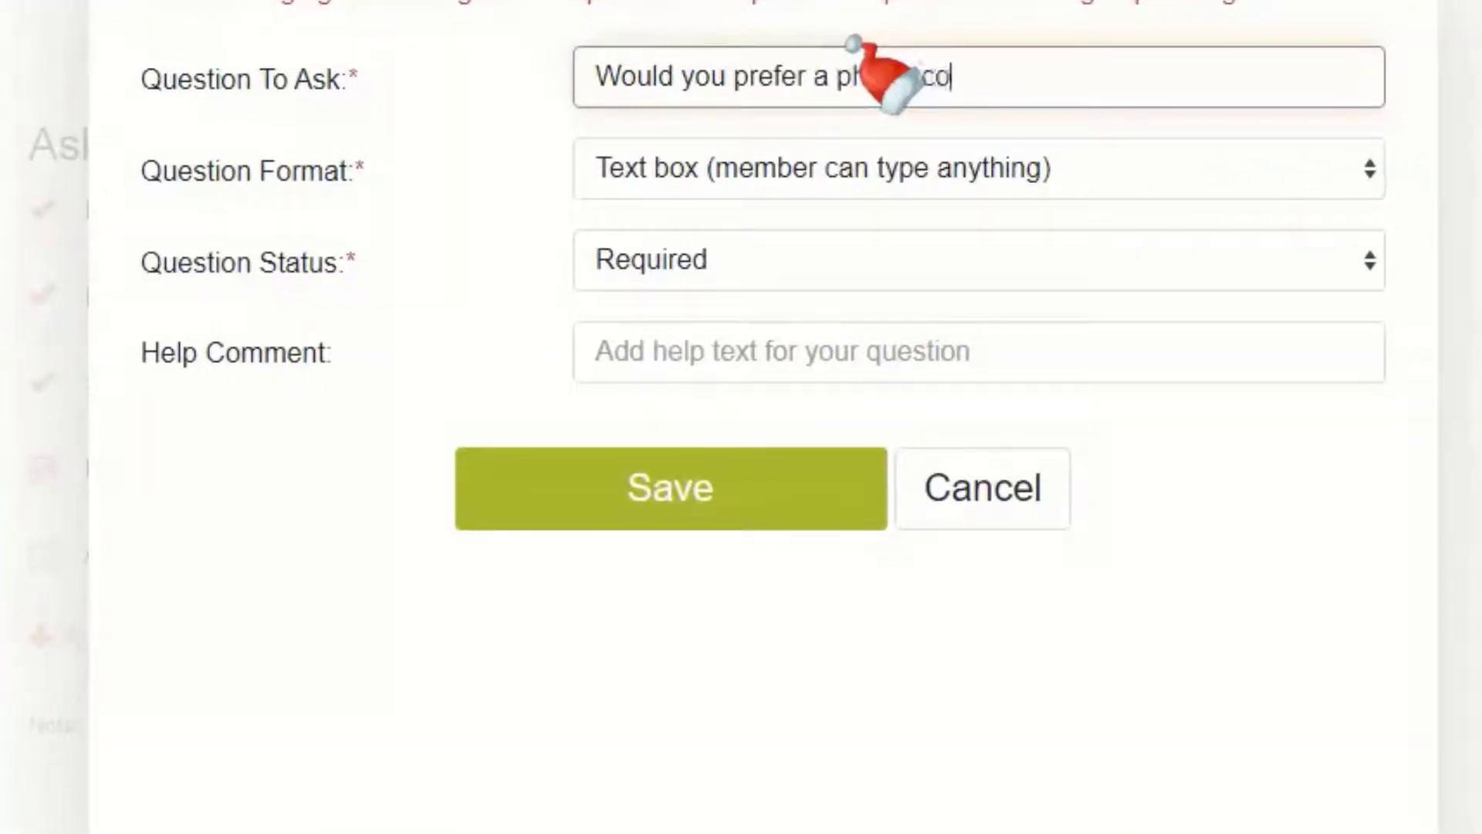
Step: Write 'Would you prefer a phone conference?' as a drop-down question with values yes, no
type("nference")
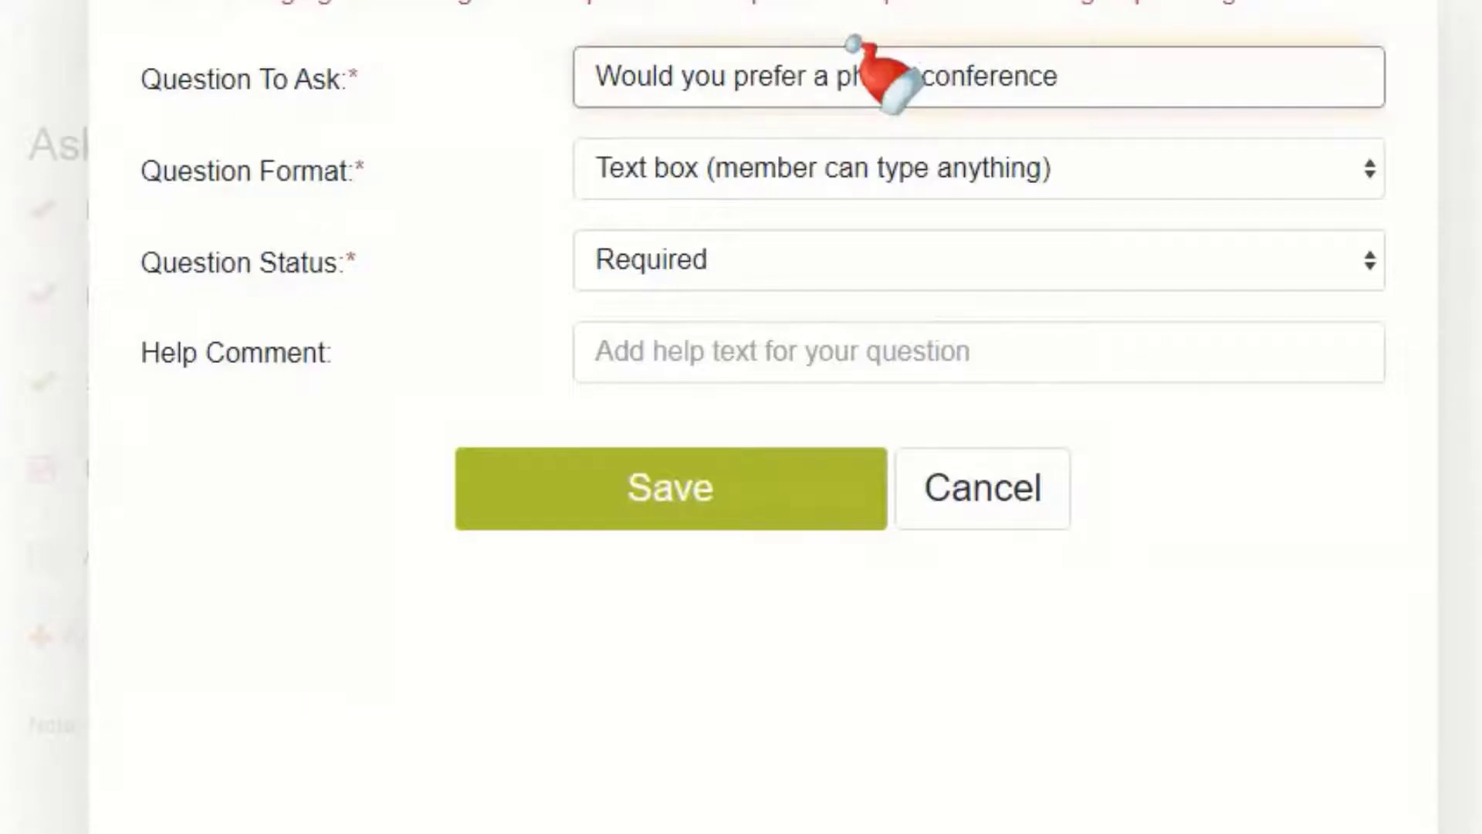
type("one conference?")
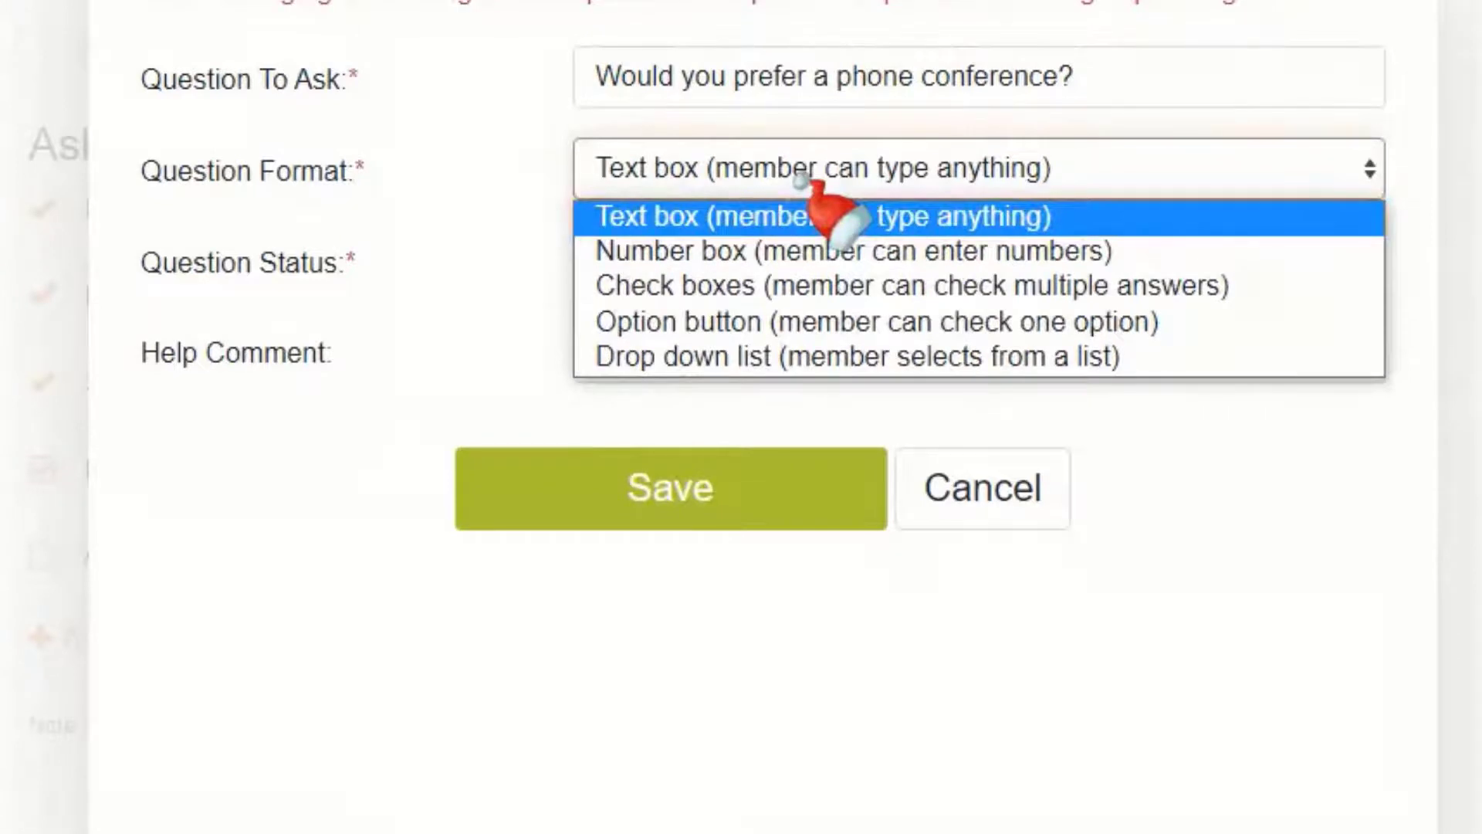
mouse_move(686, 357)
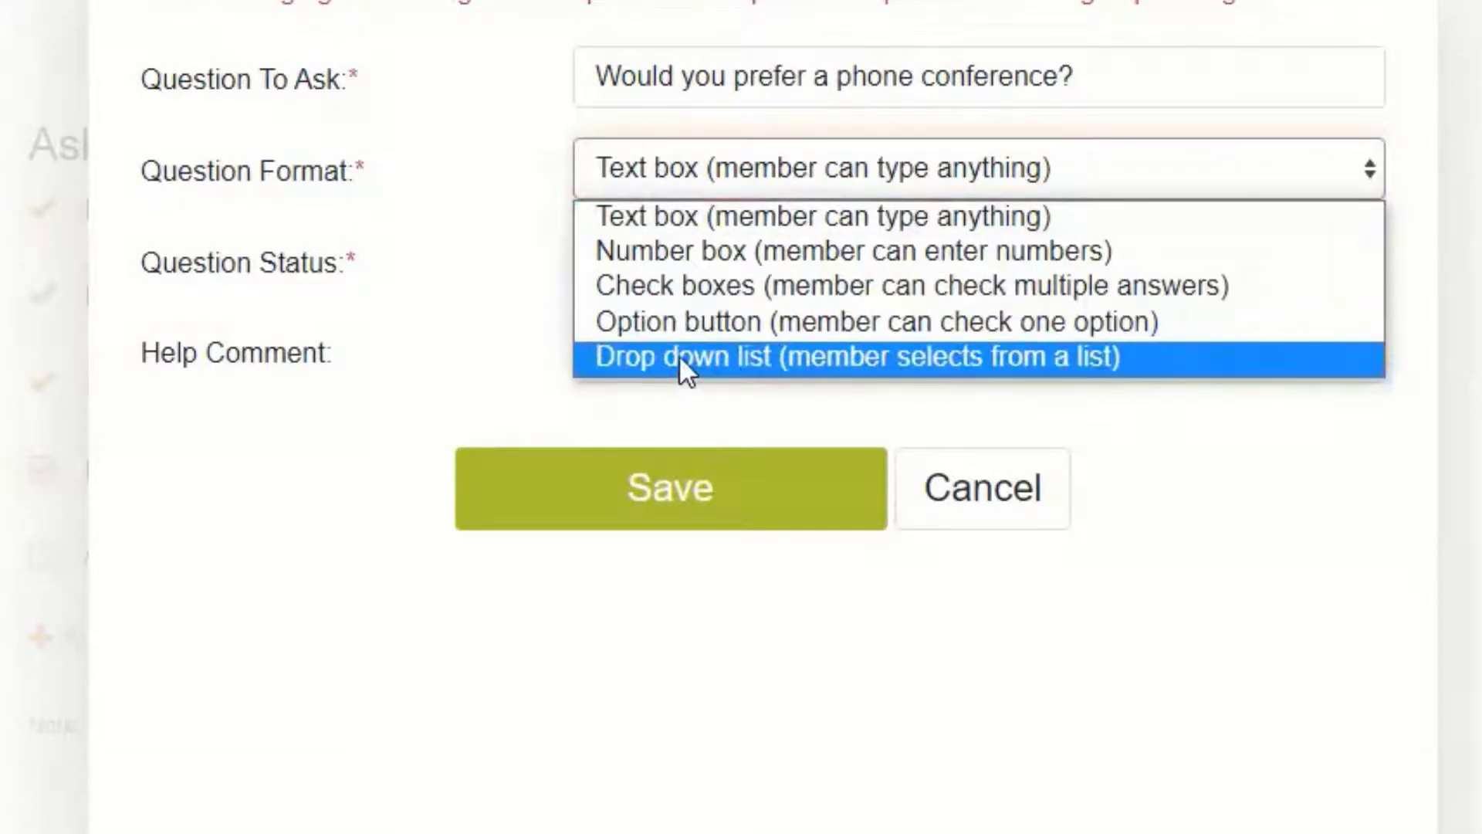
left_click(856, 357)
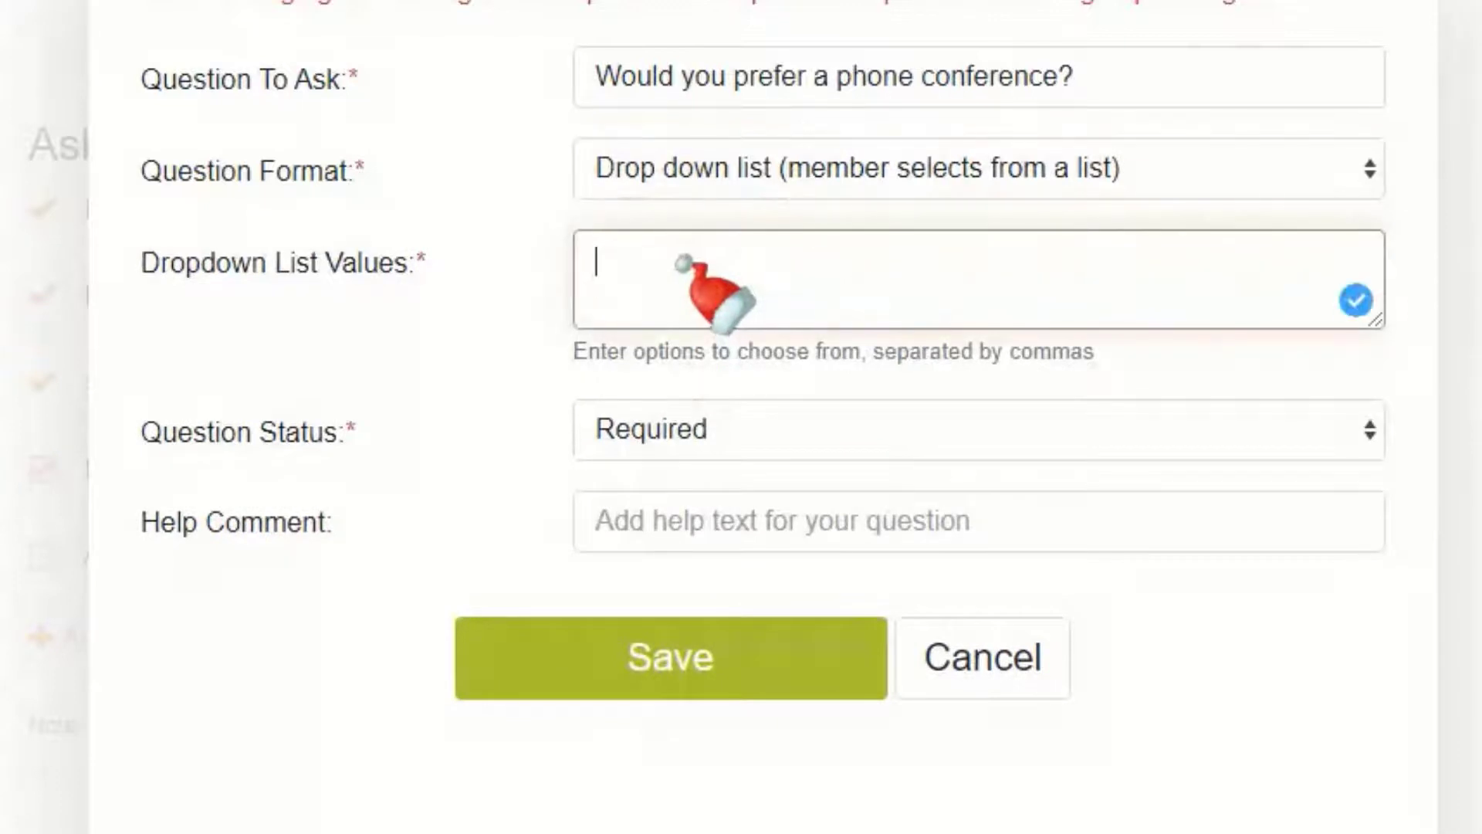
type("yes")
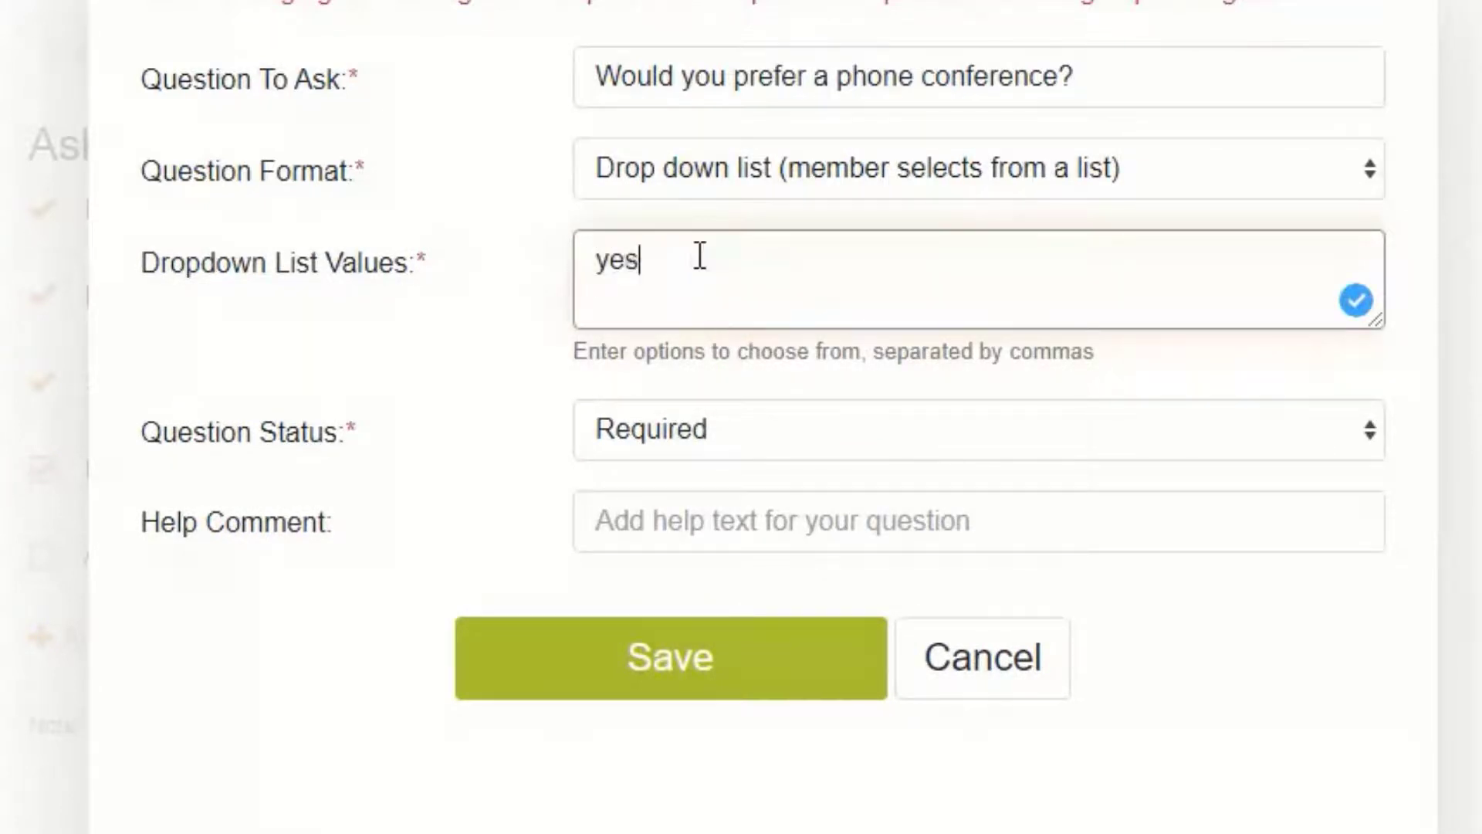
type(", n")
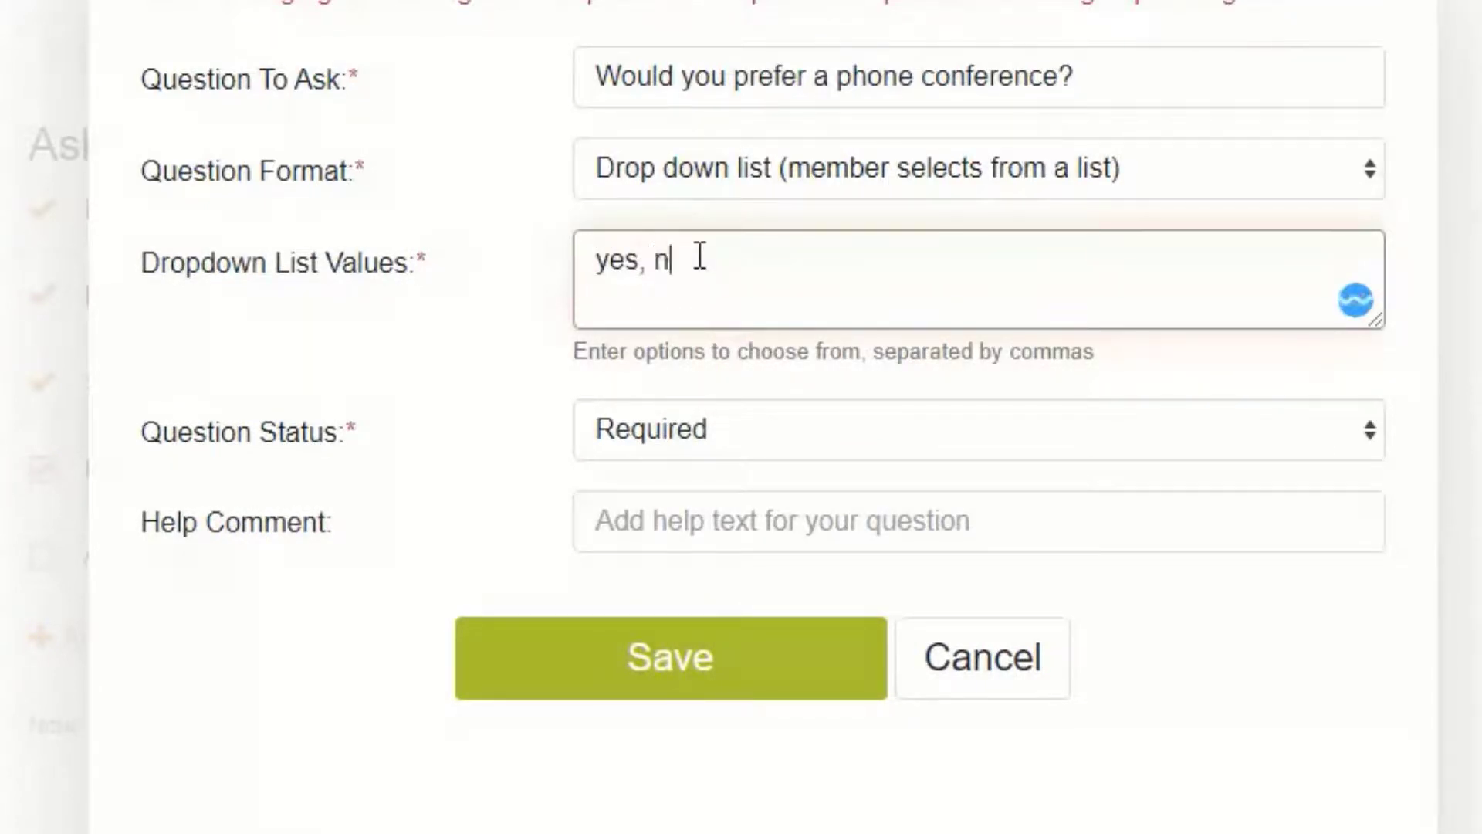
type("o")
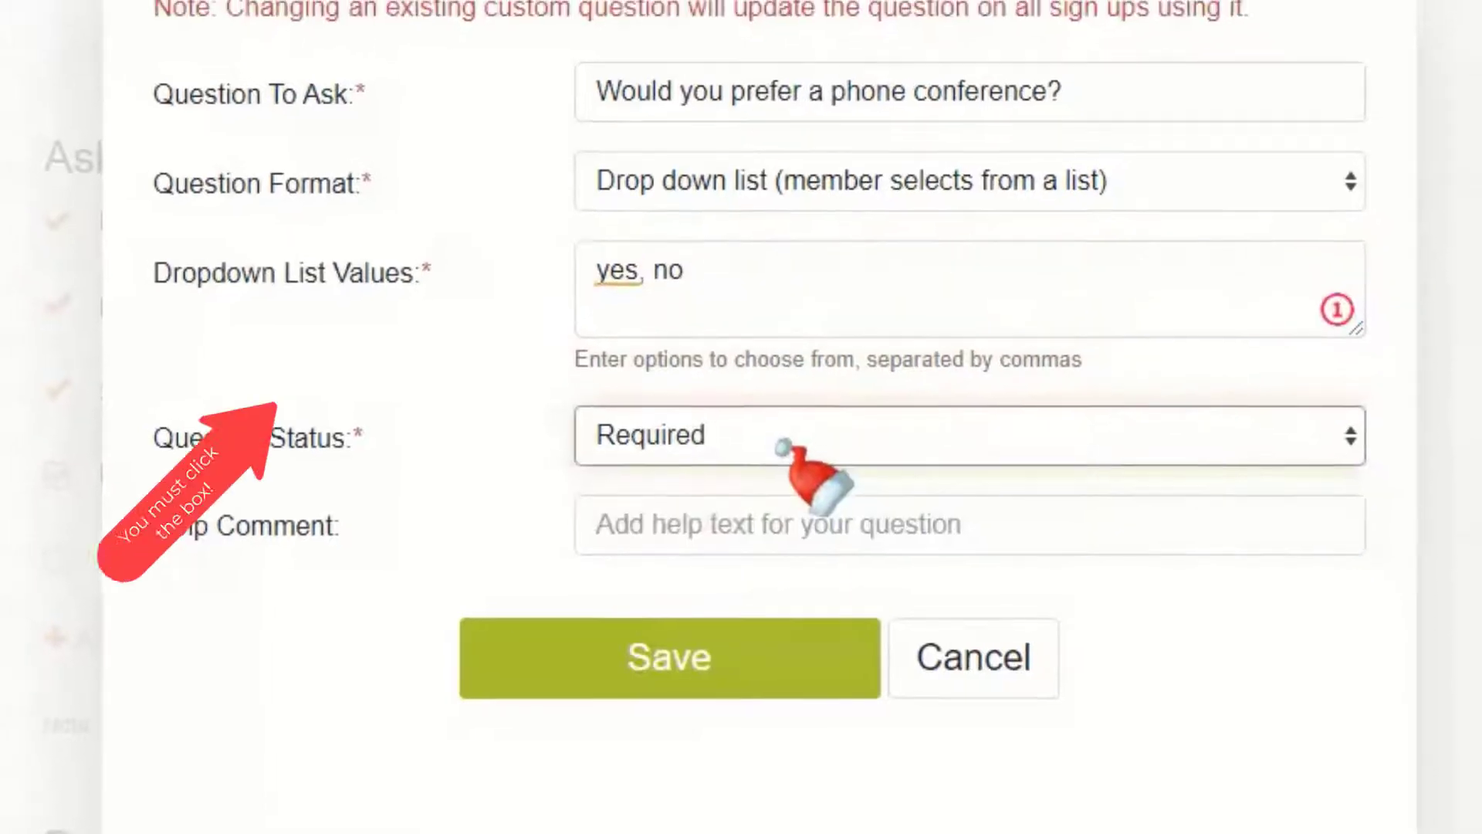
Step: Save the phone-conference question, tick it for this sign-up, and return to Settings
left_click(668, 657)
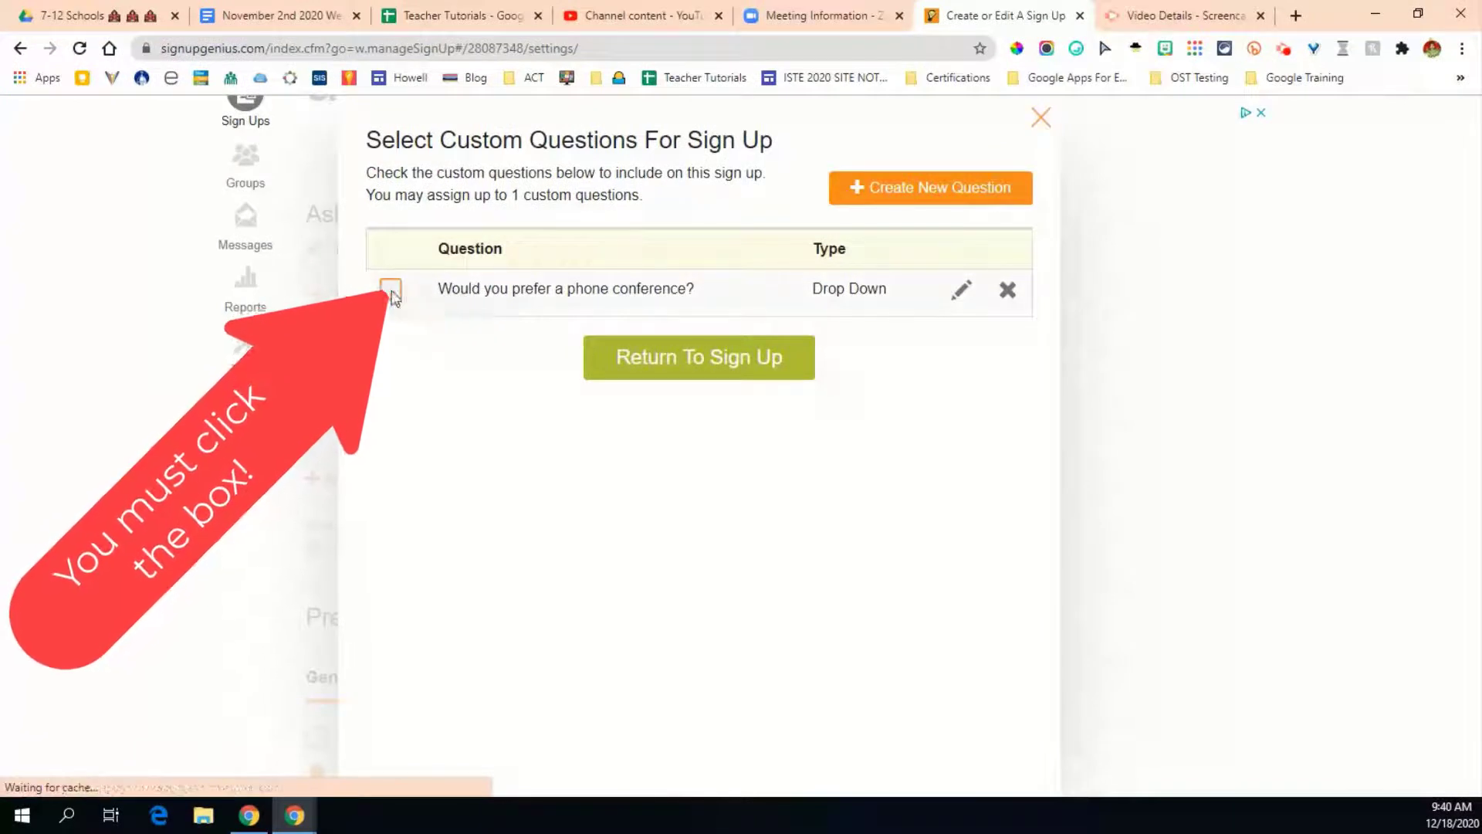
left_click(389, 288)
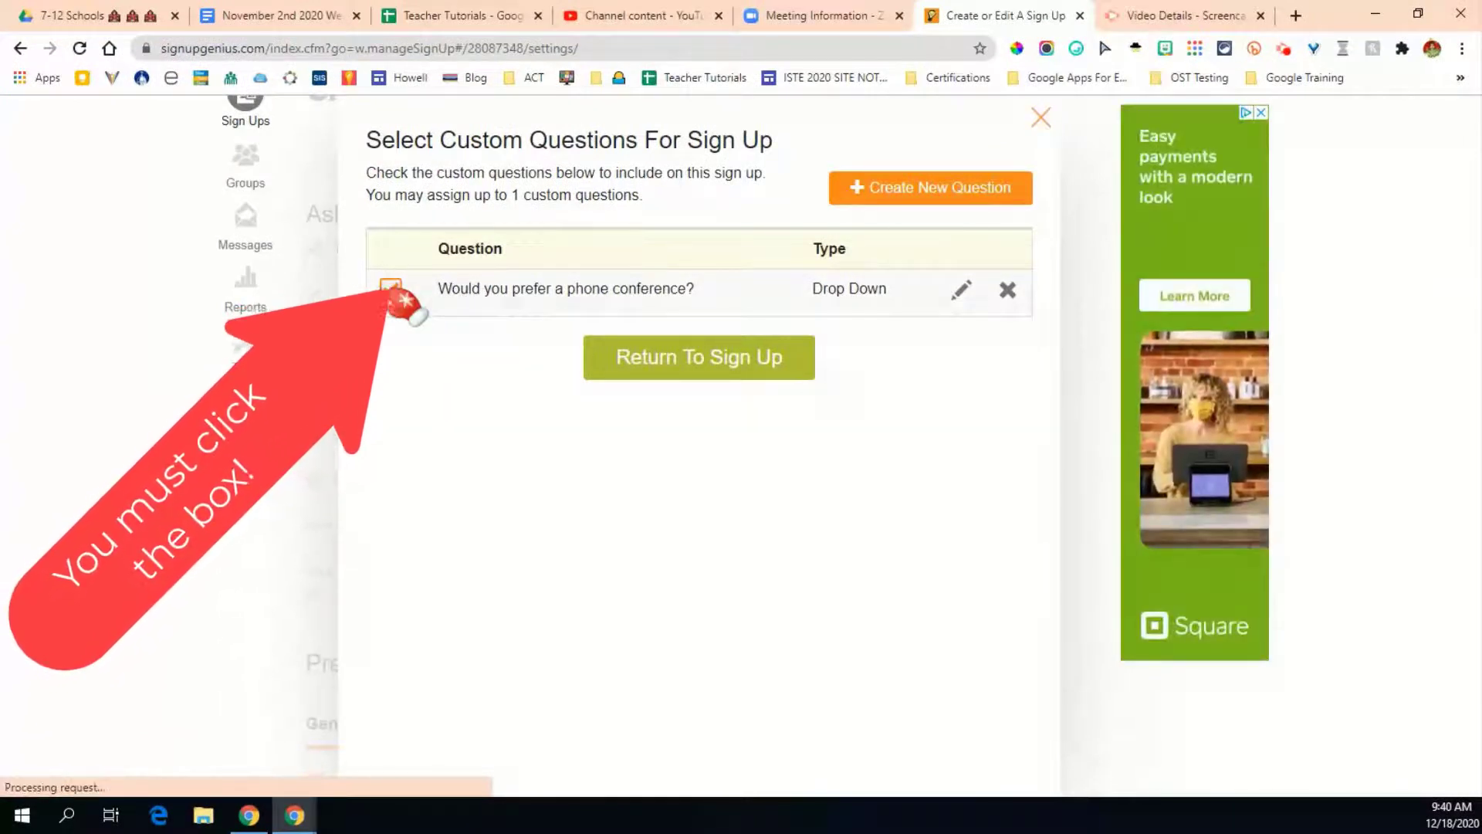
left_click(389, 288)
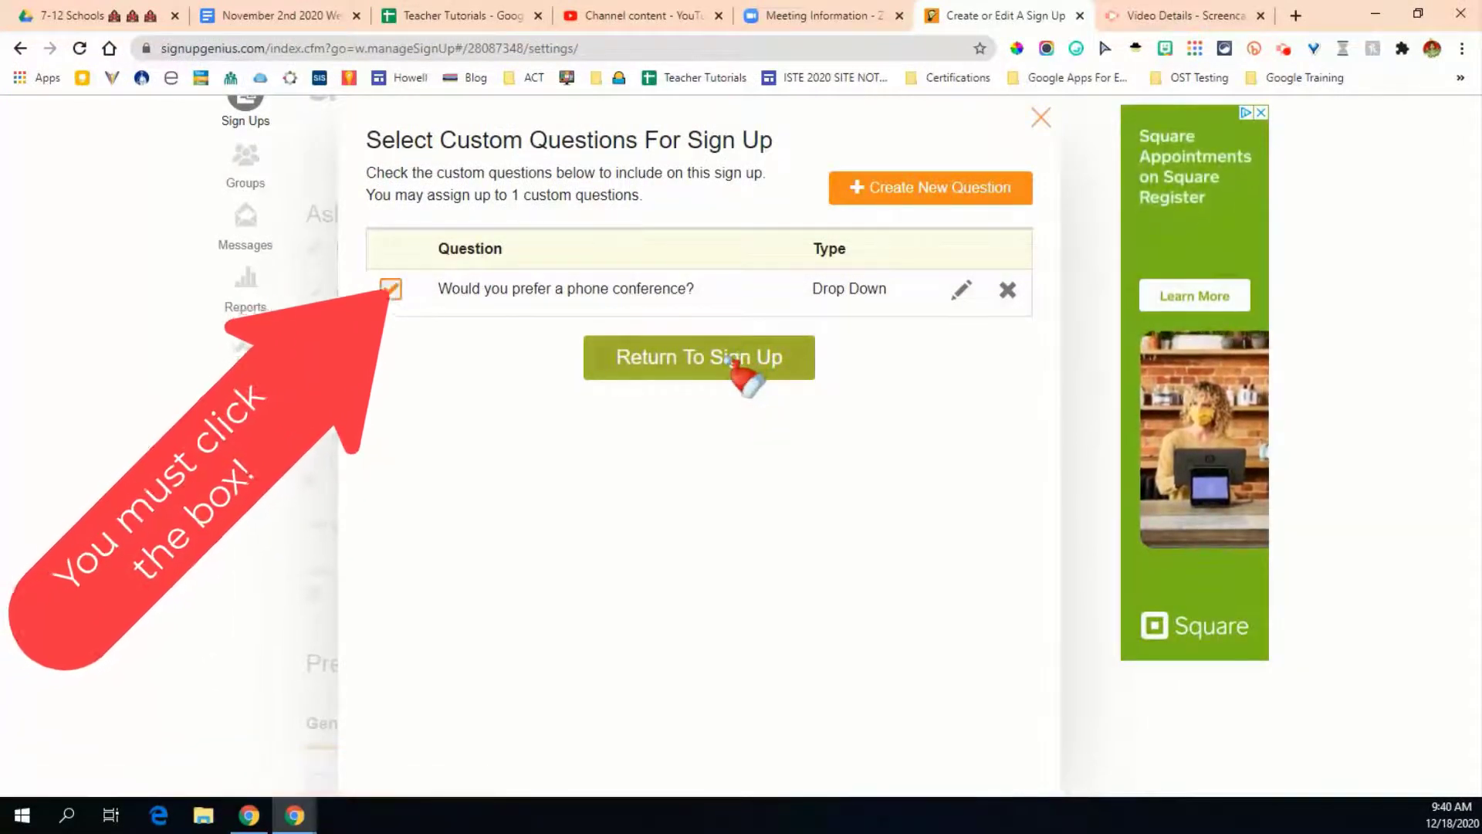
left_click(699, 357)
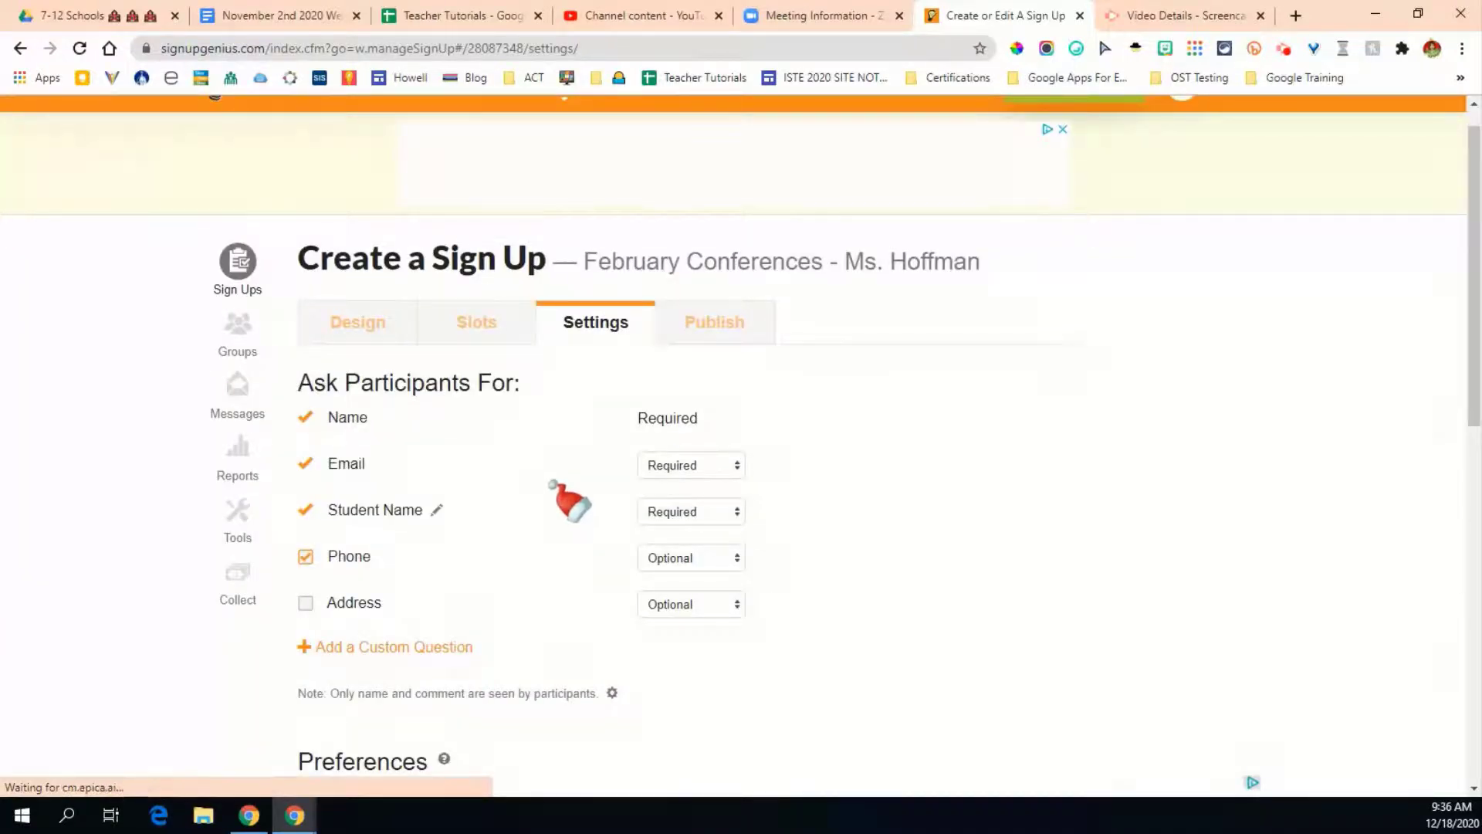
Step: Enable 'Hide names and comments from participant view' from the participant note's gear options
scroll("down", 3)
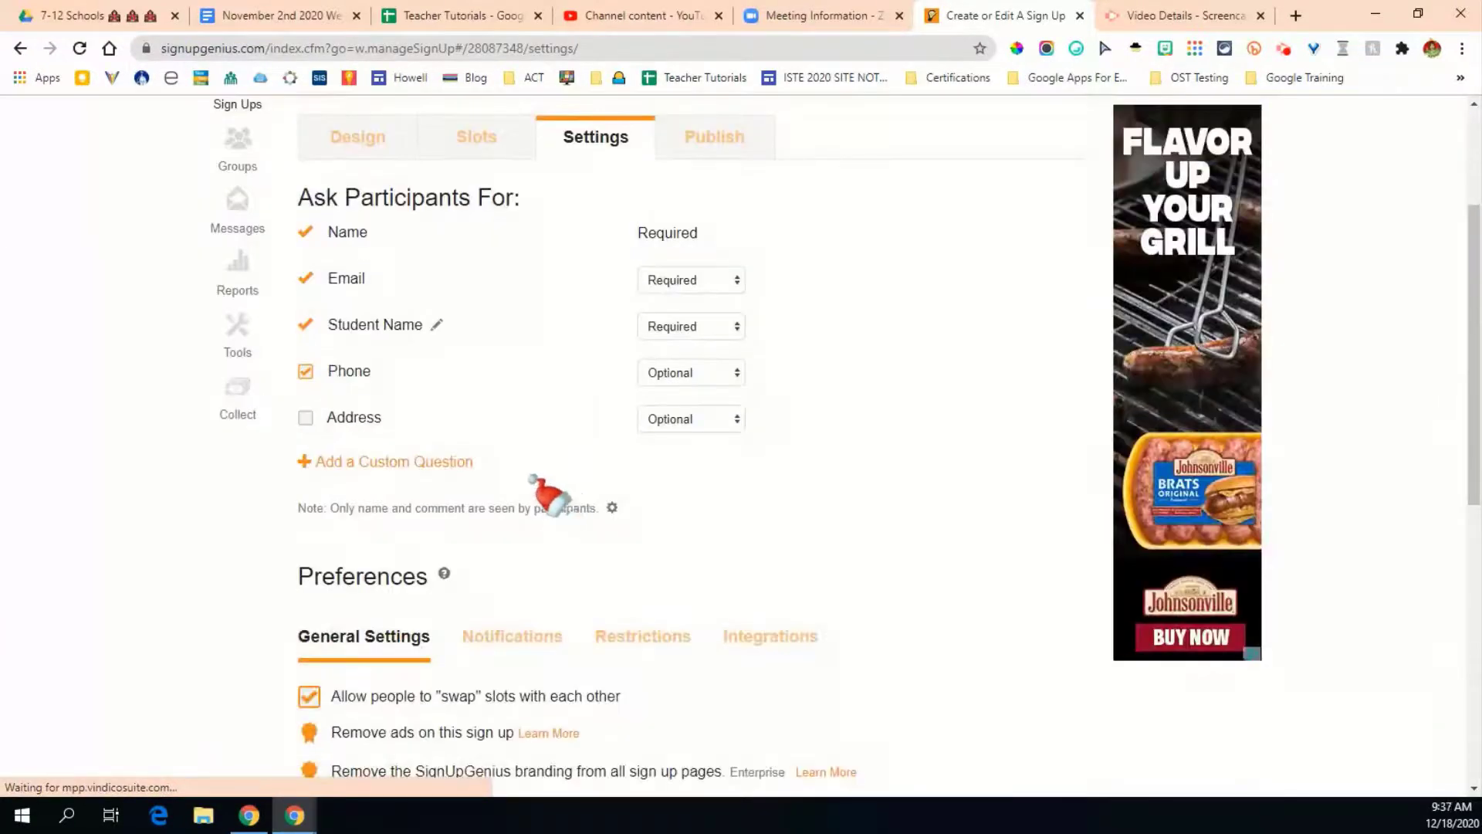
scroll("down", 3)
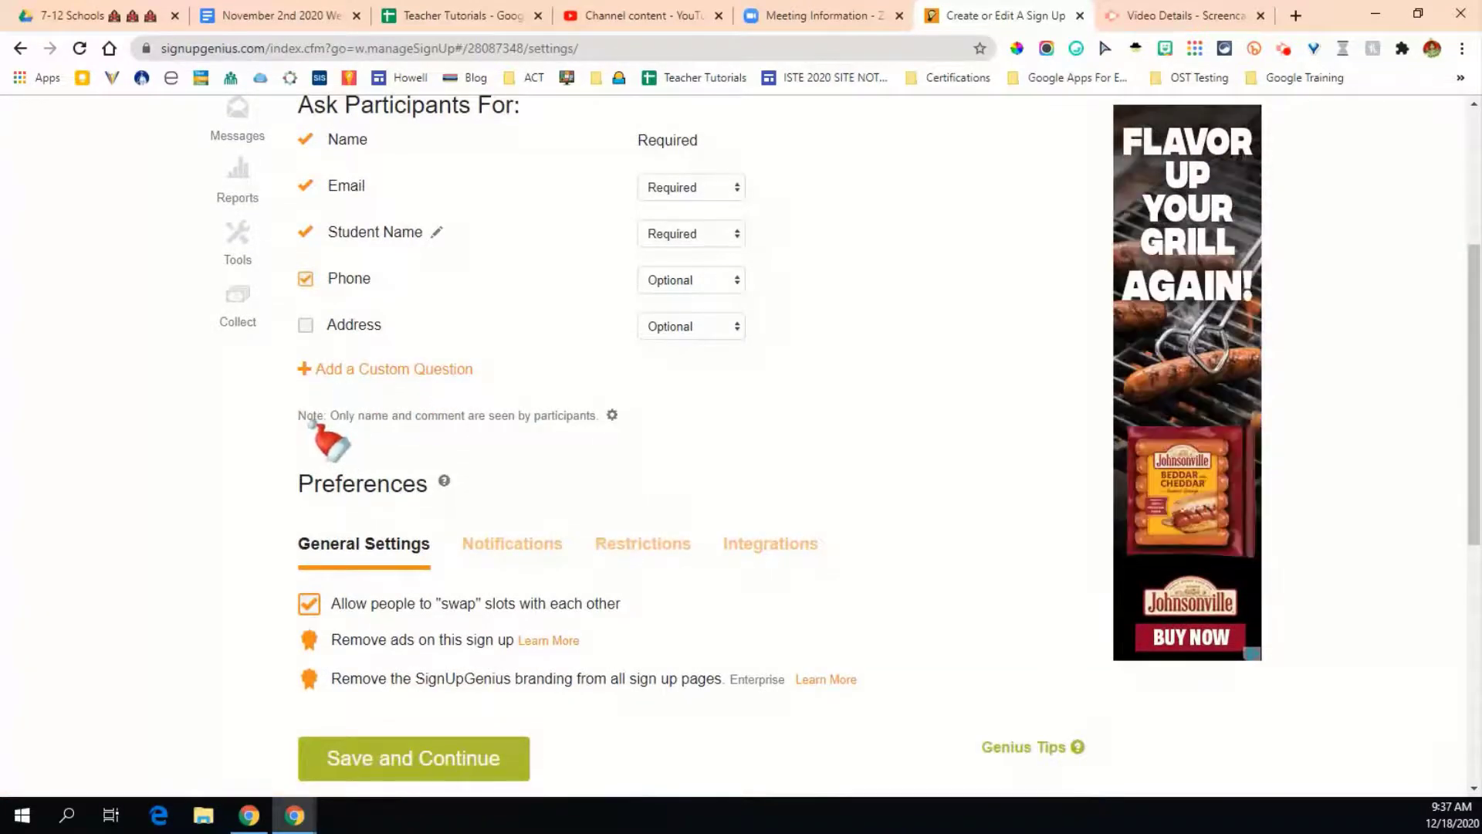
mouse_move(515, 388)
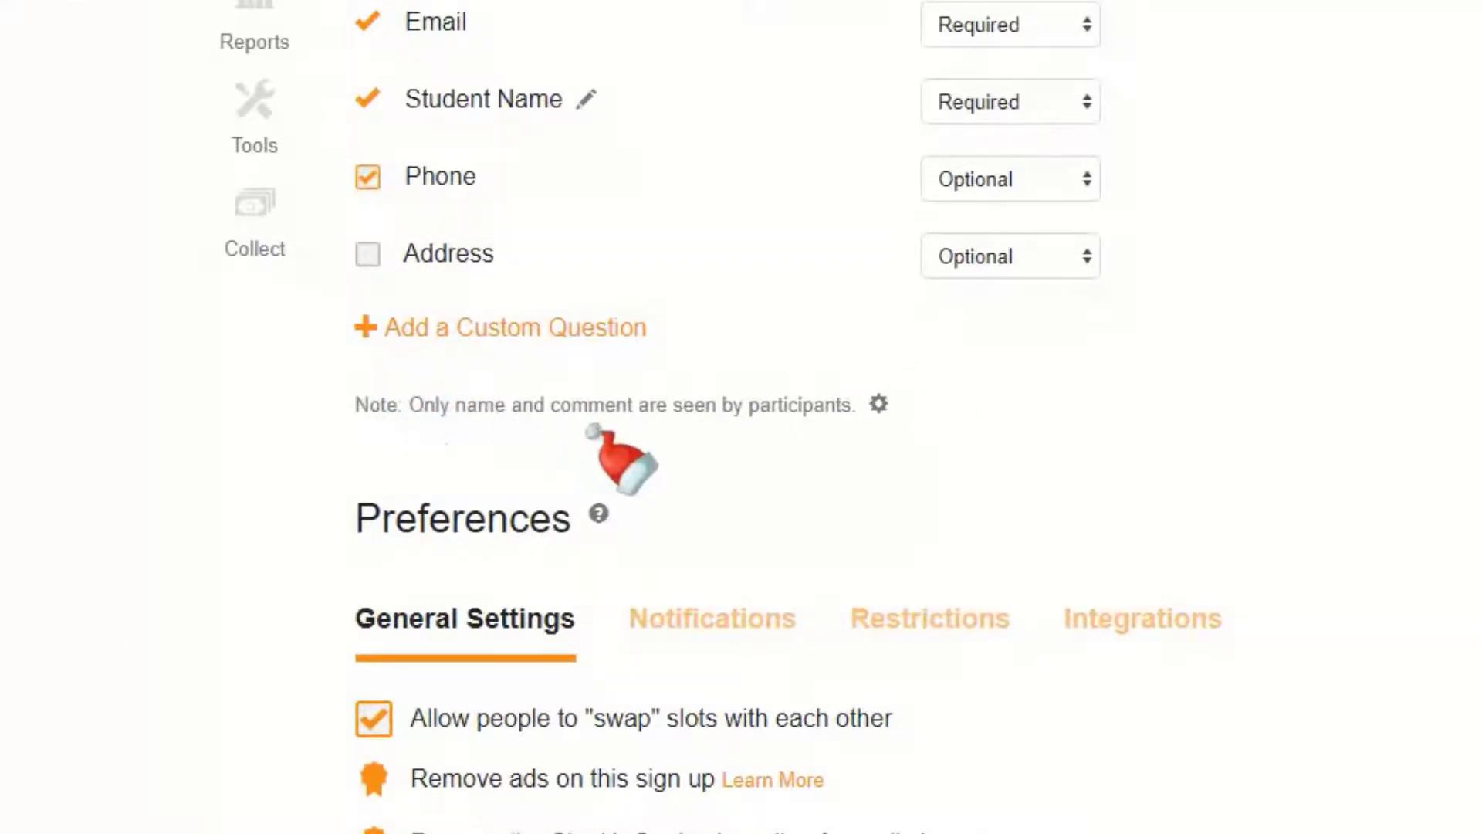
left_click(877, 404)
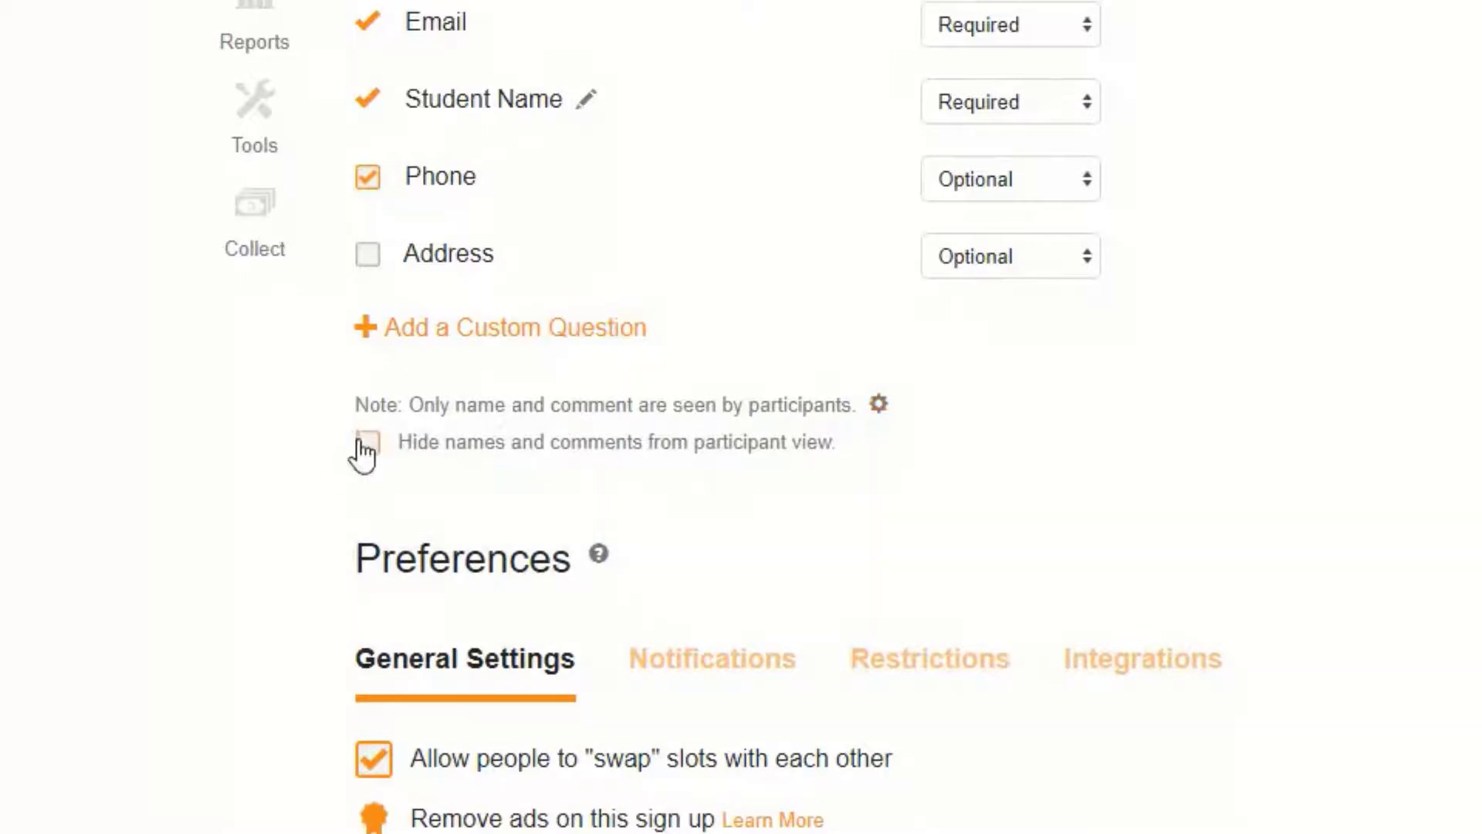
left_click(366, 442)
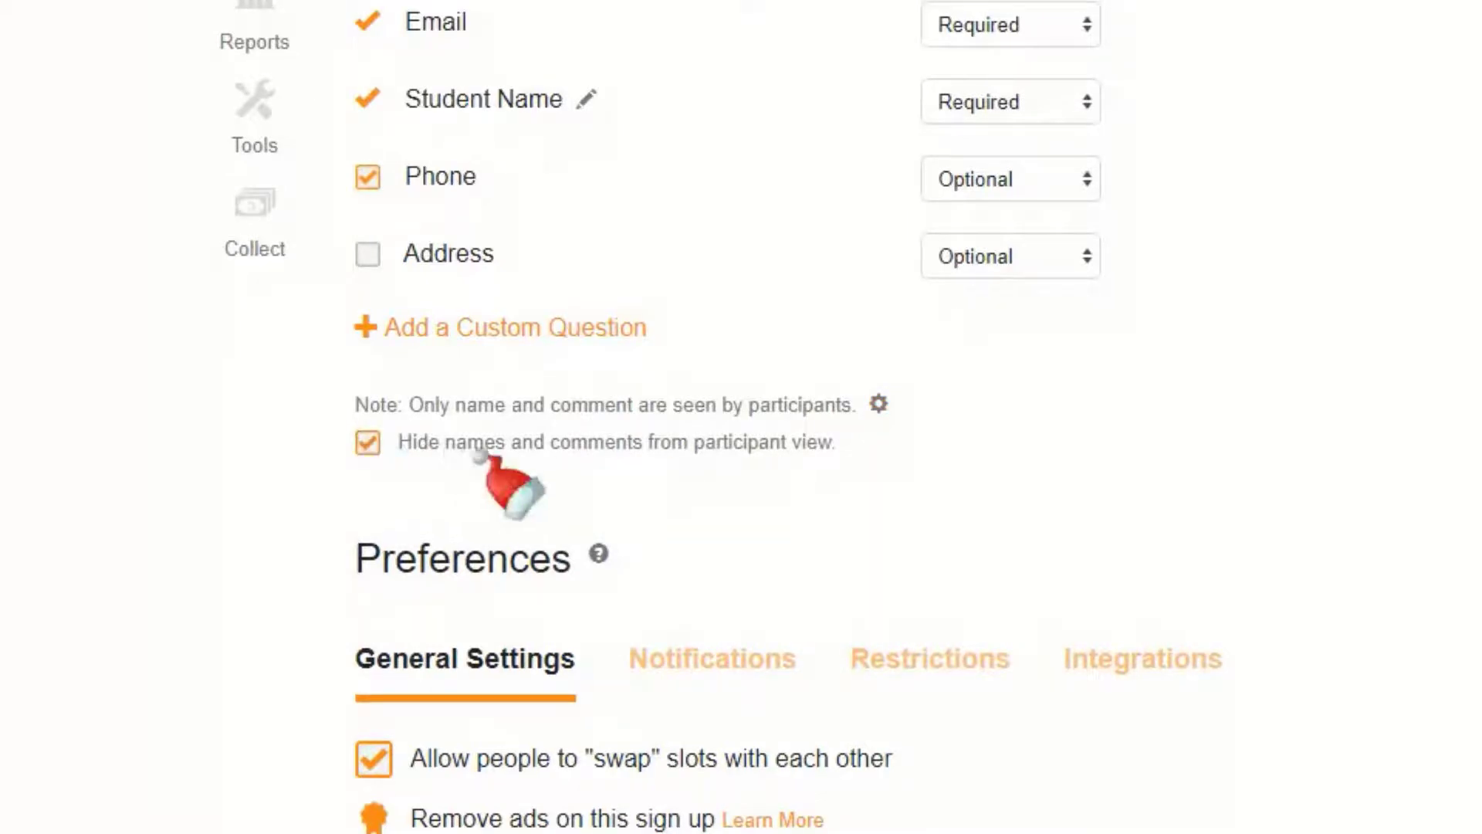
mouse_move(1219, 477)
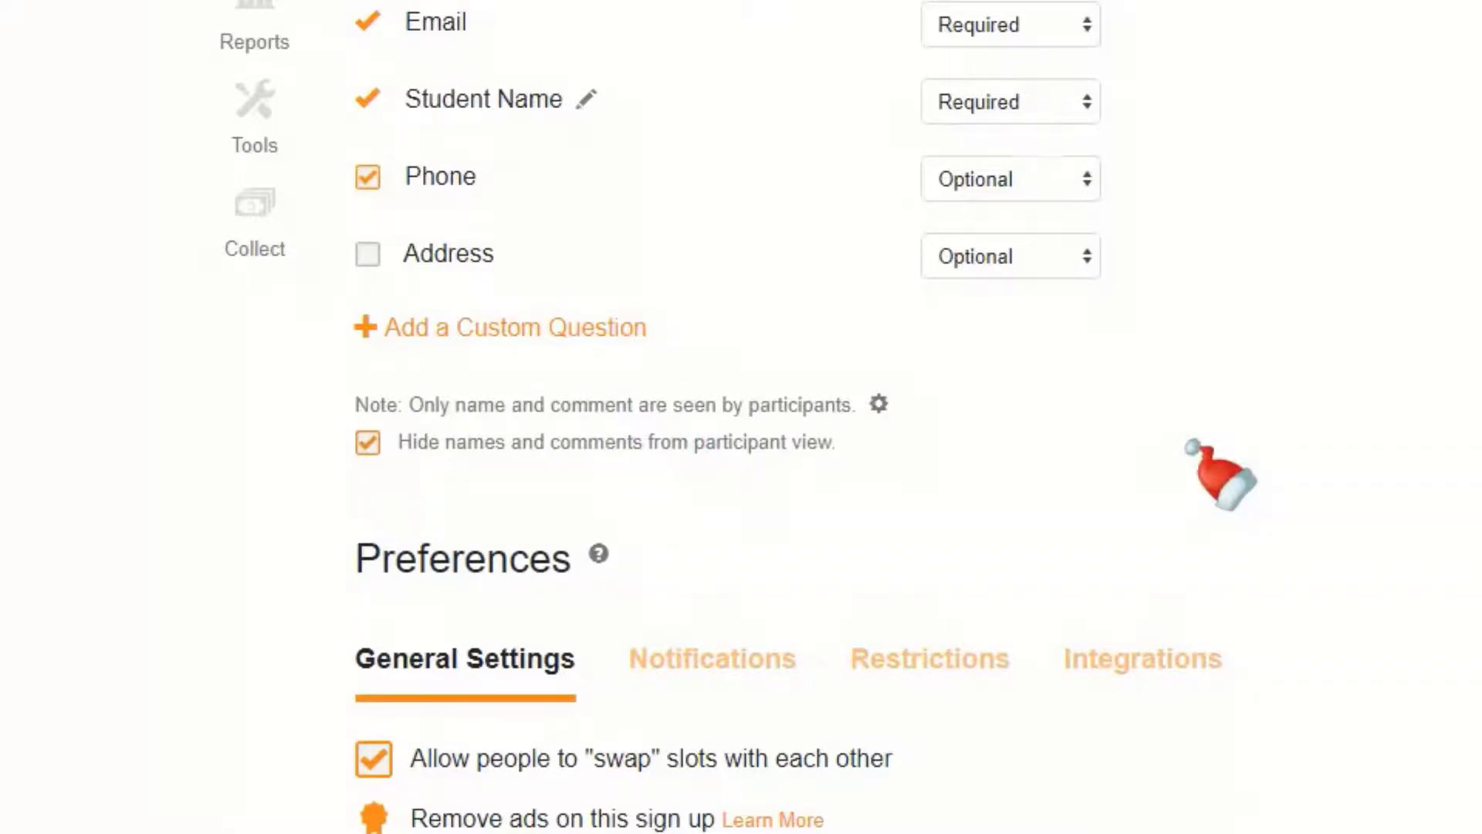
scroll("down", 3)
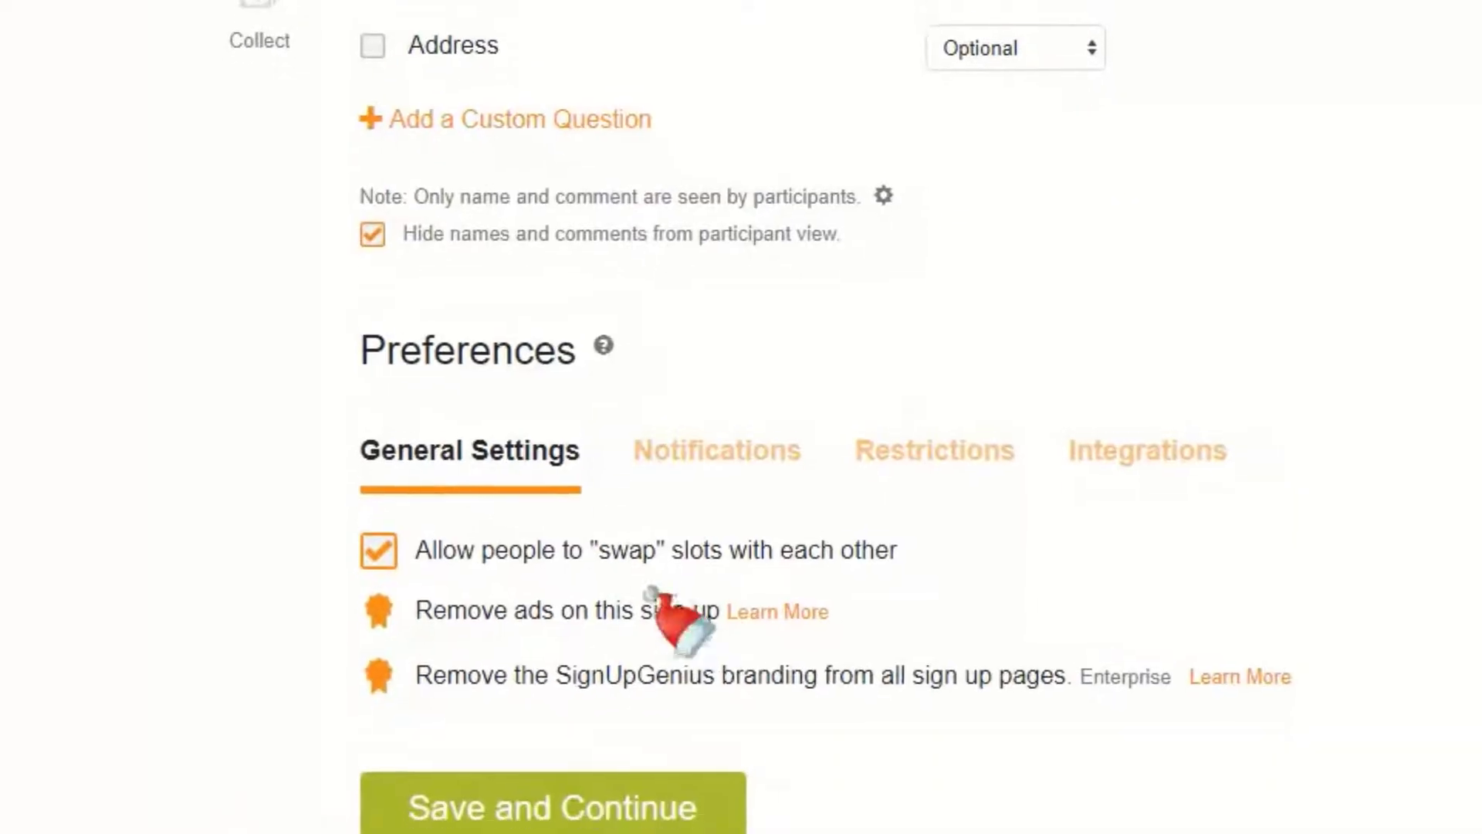
scroll("down", 3)
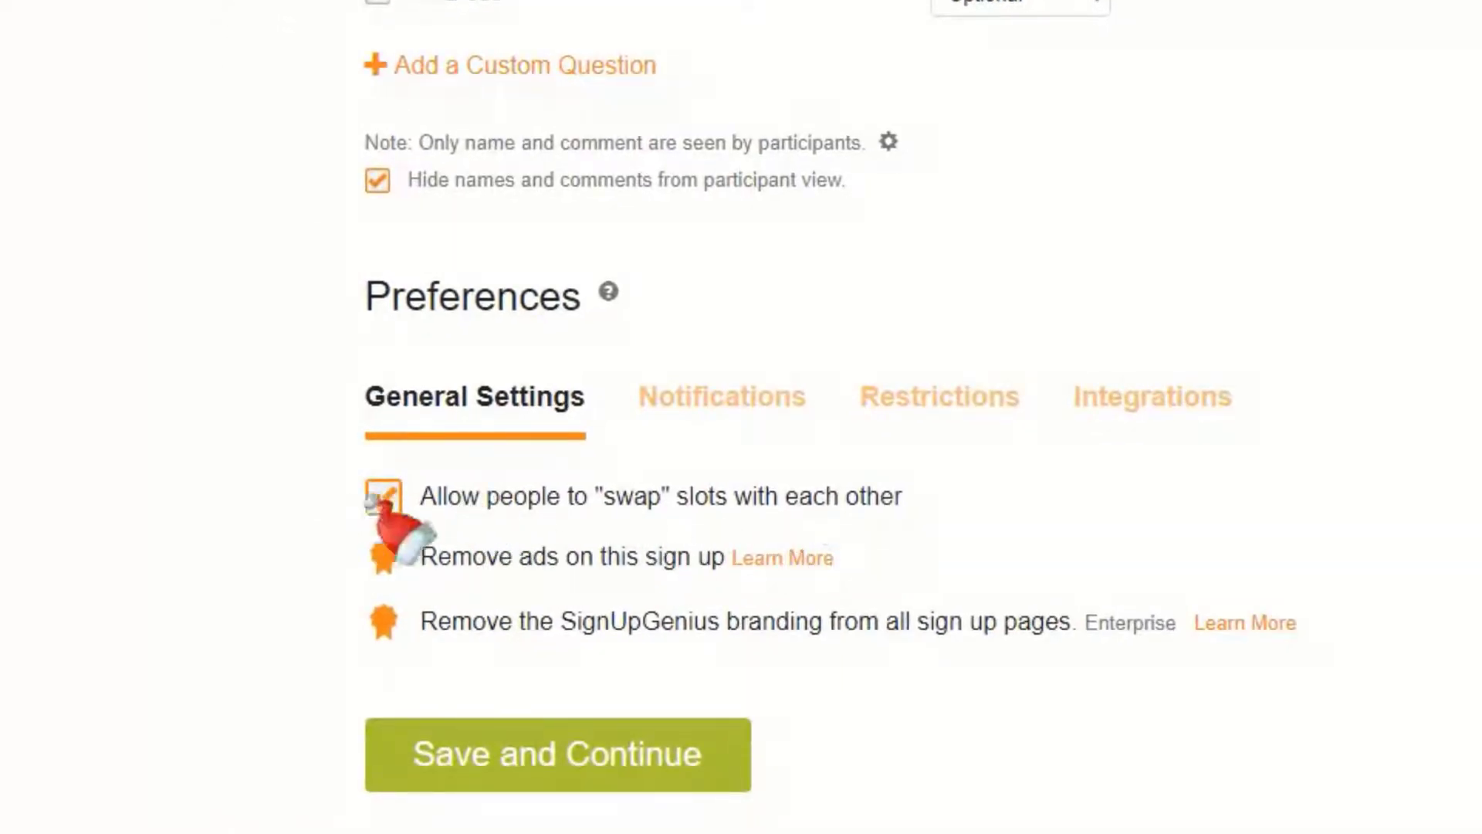
Step: Disable slot swapping and keep email notifications with 2-day reminders
left_click(382, 496)
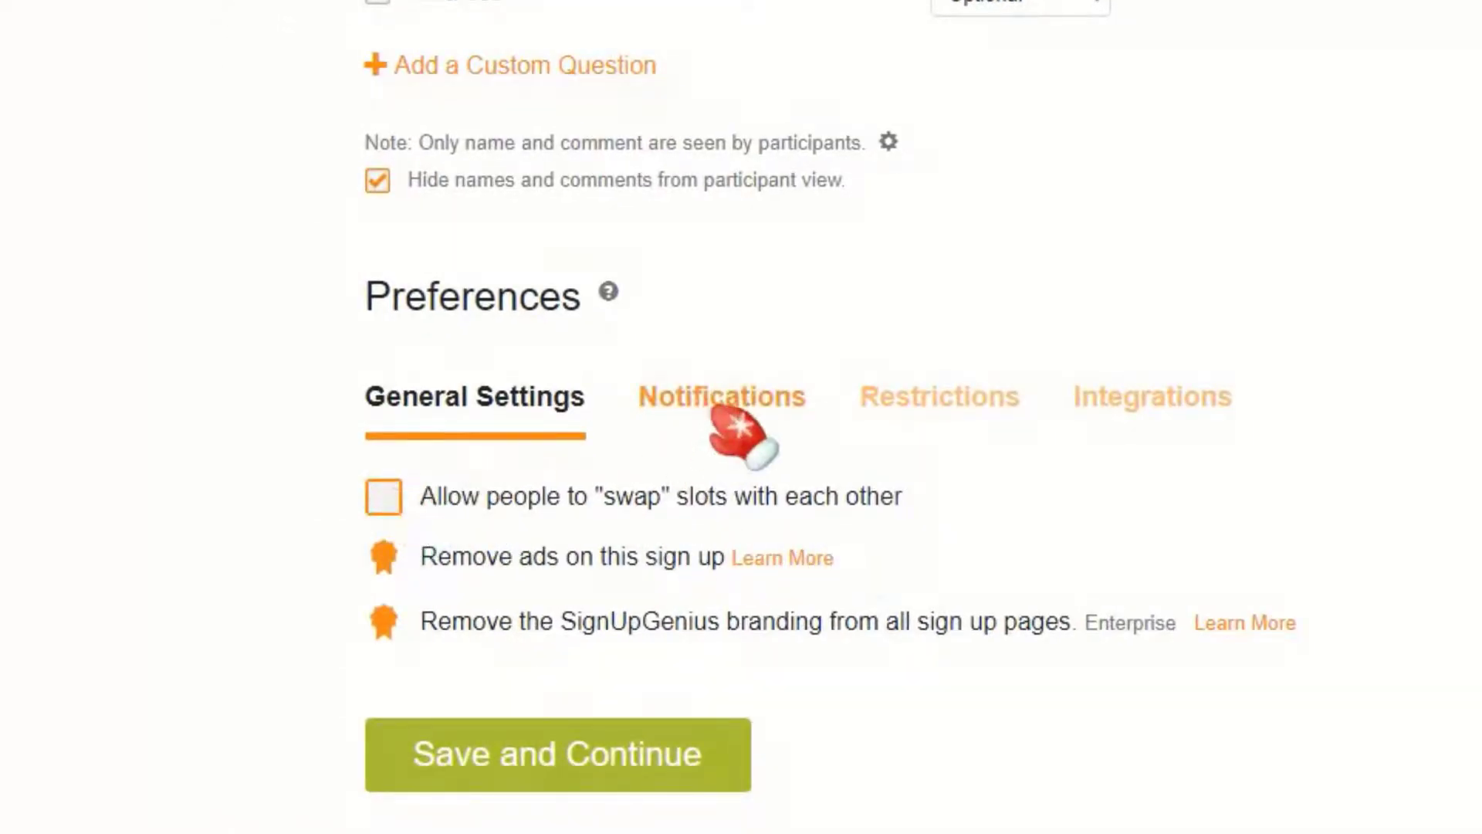
left_click(720, 395)
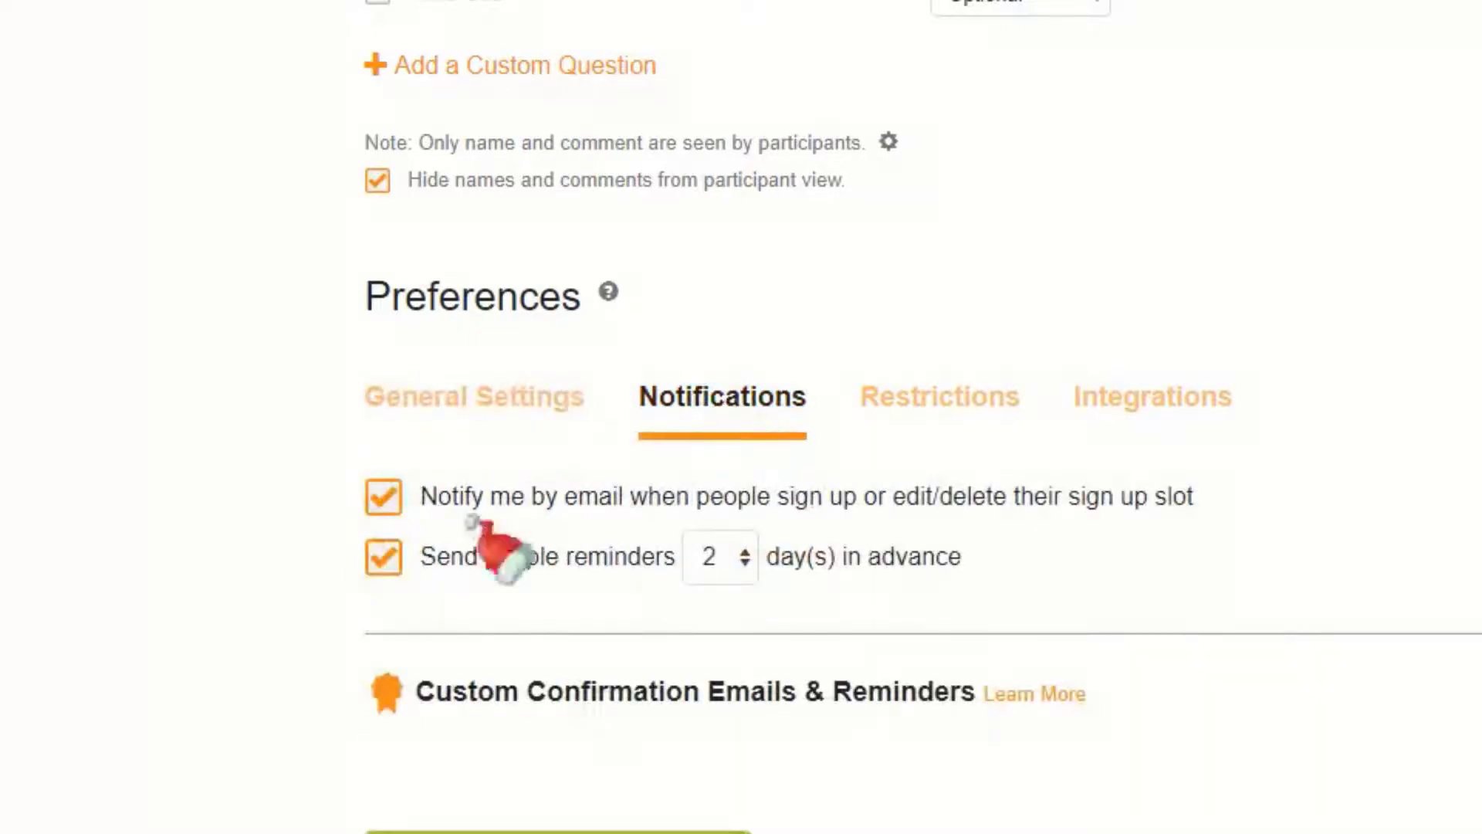
mouse_move(926, 553)
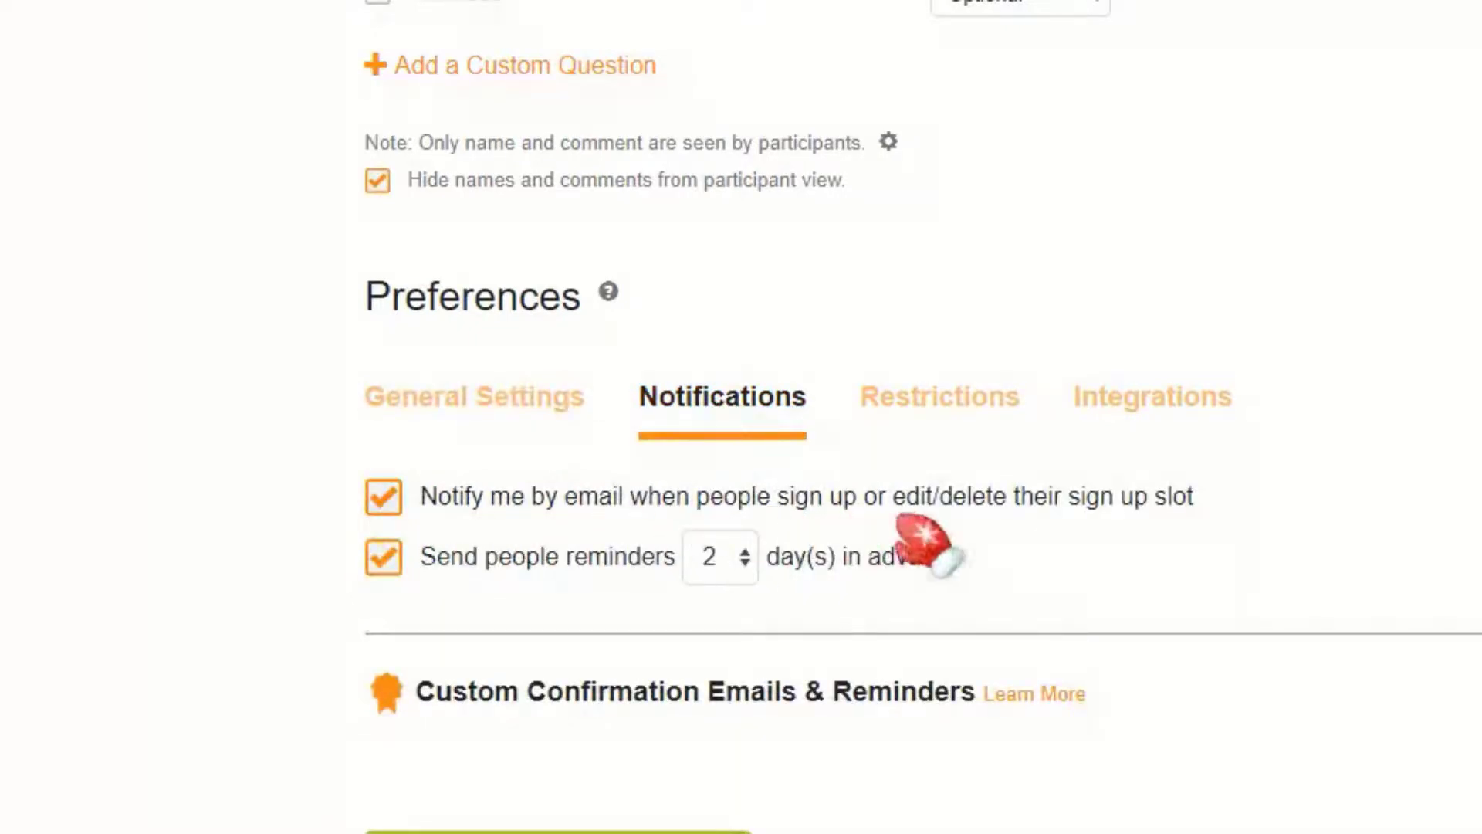
mouse_move(350, 643)
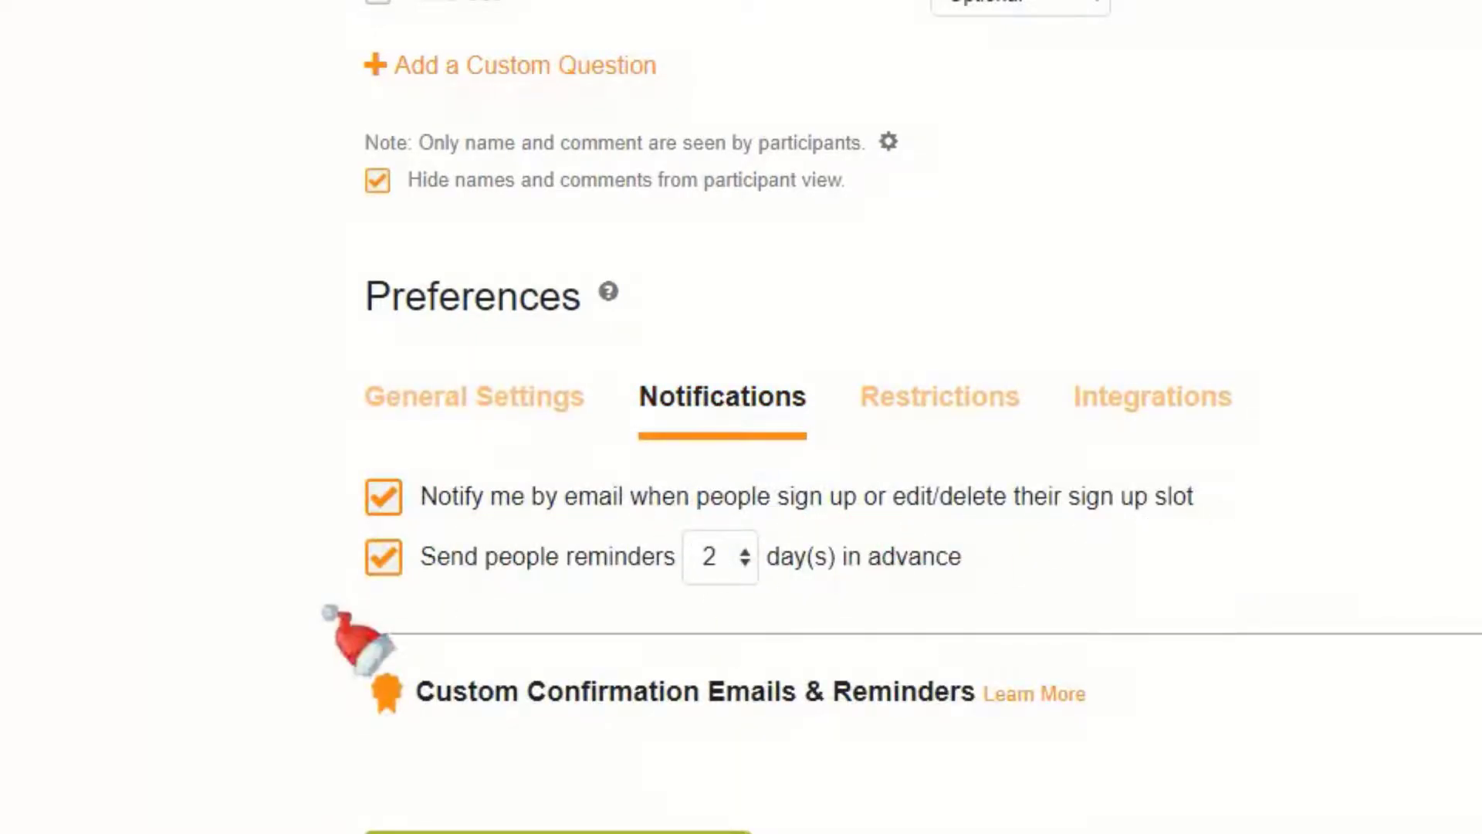
mouse_move(704, 596)
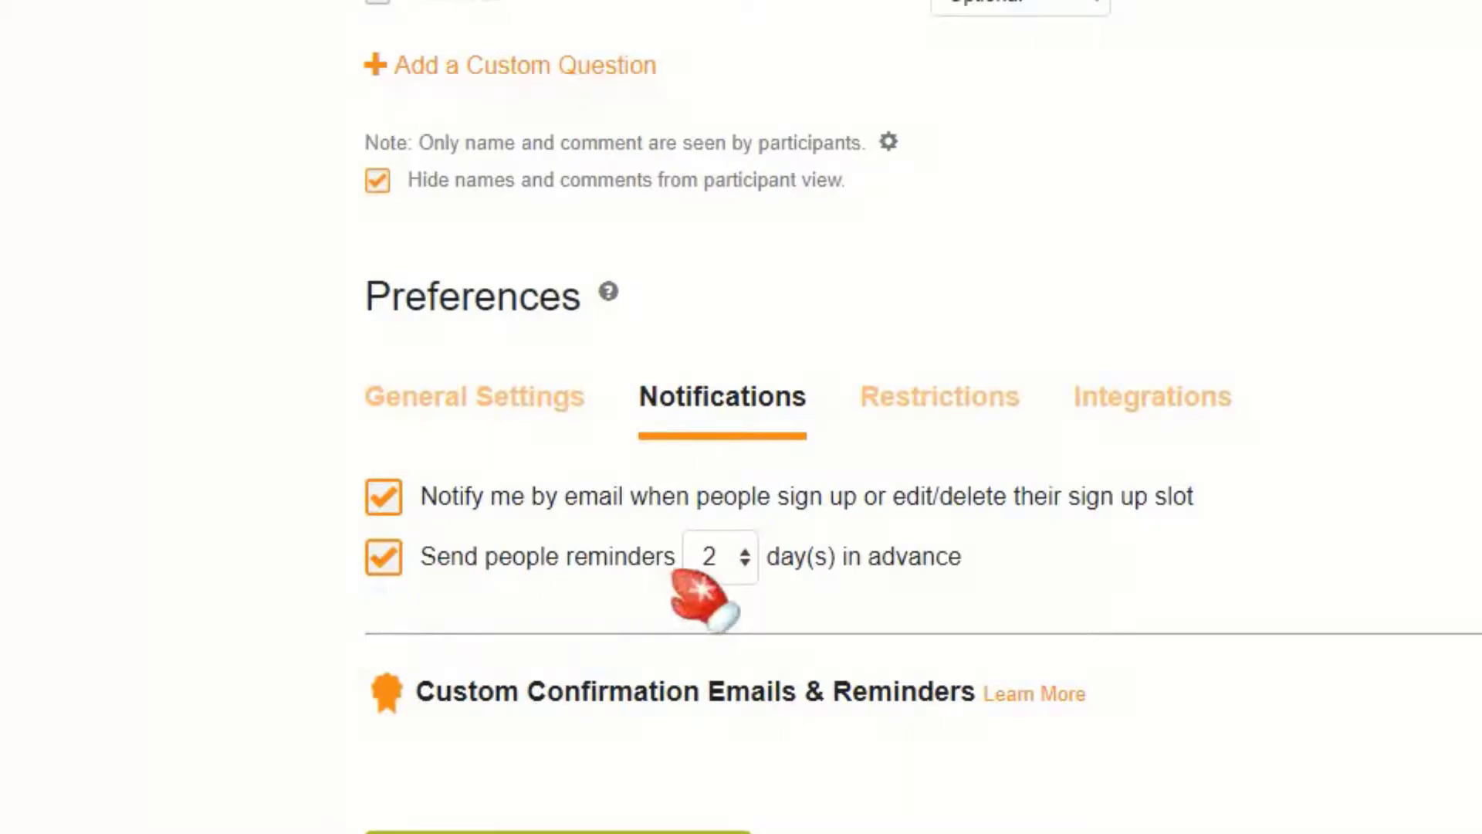
mouse_move(983, 610)
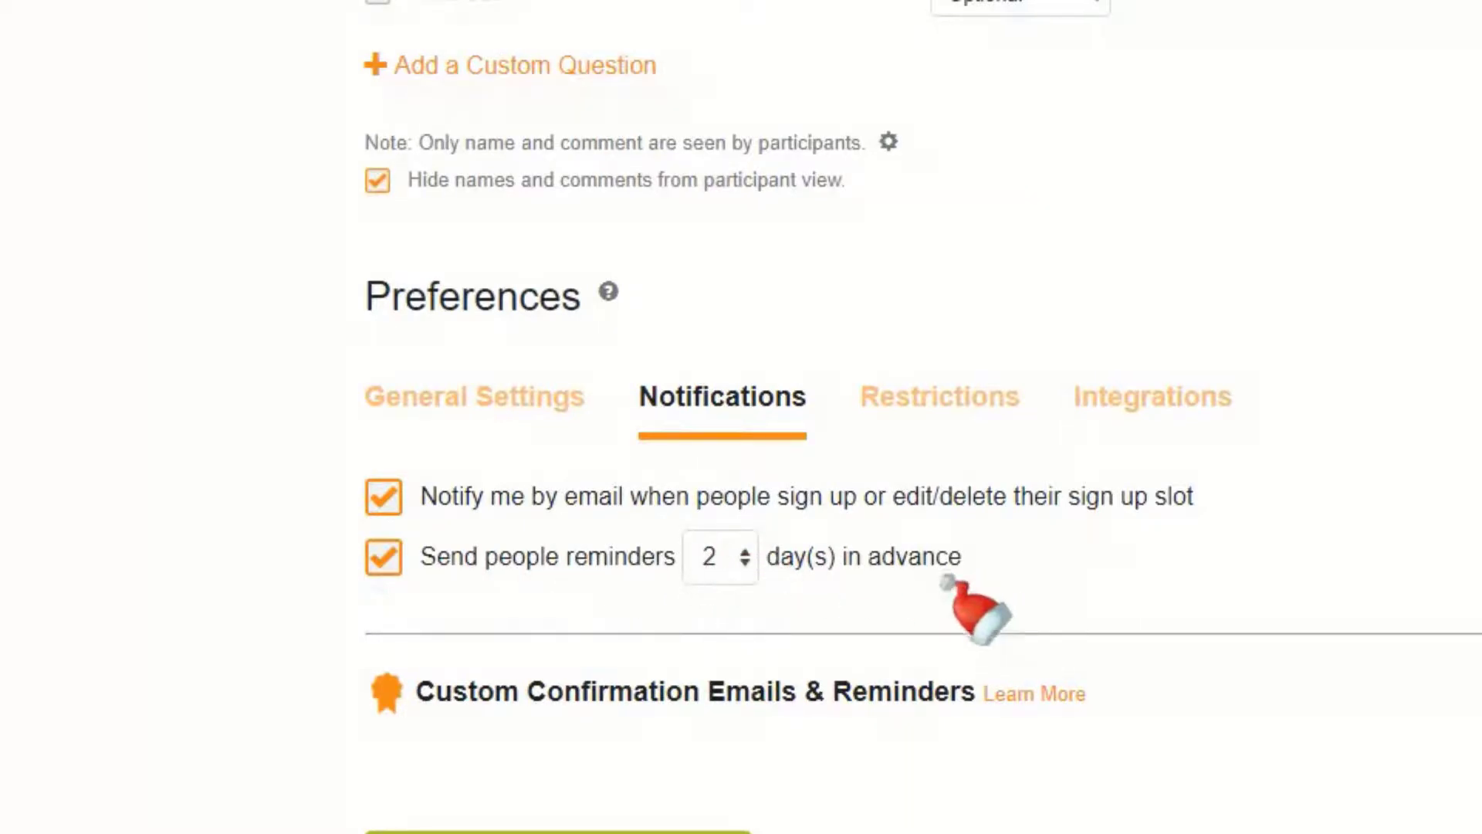
mouse_move(747, 614)
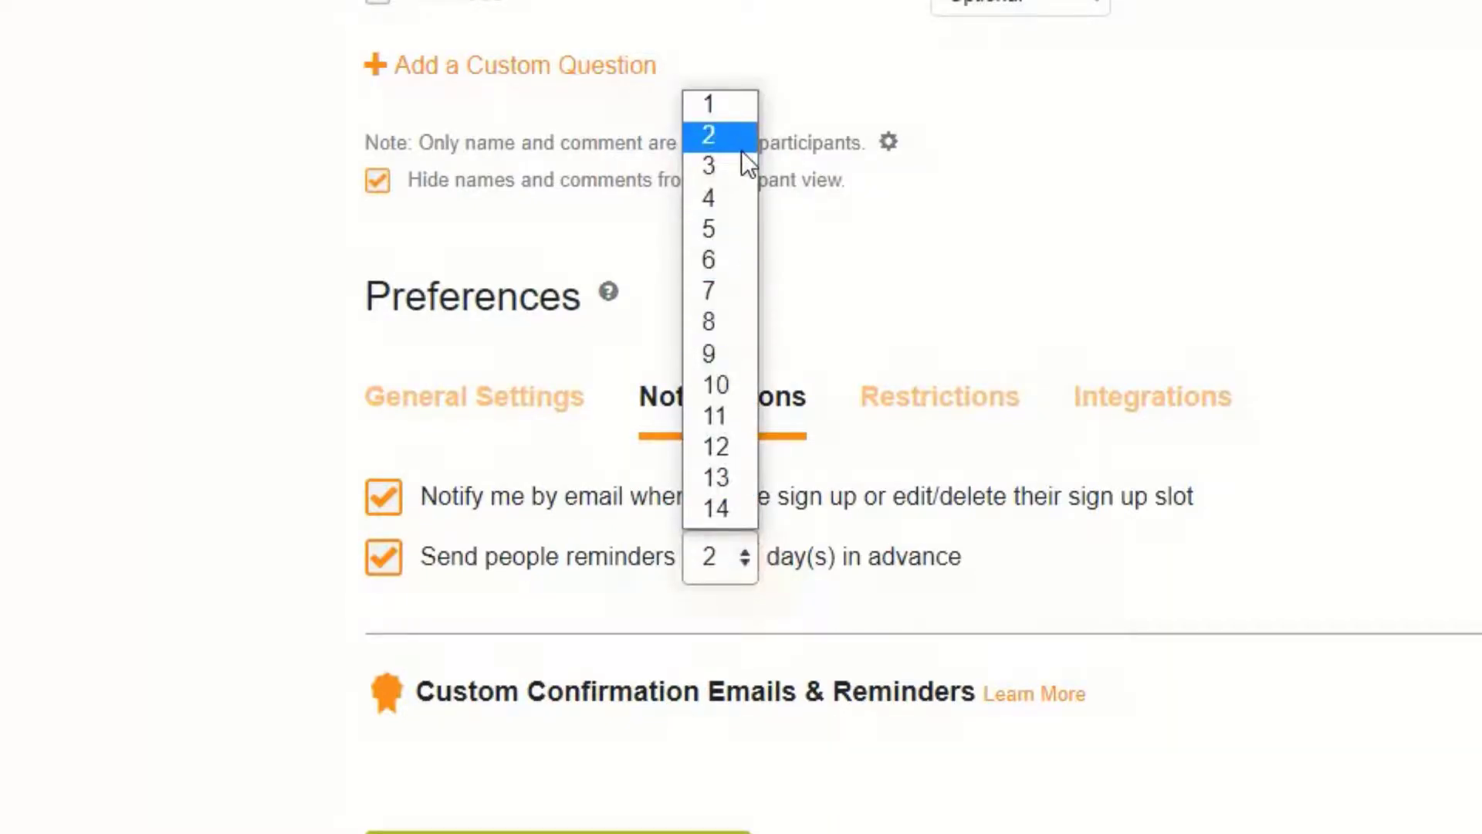
left_click(708, 135)
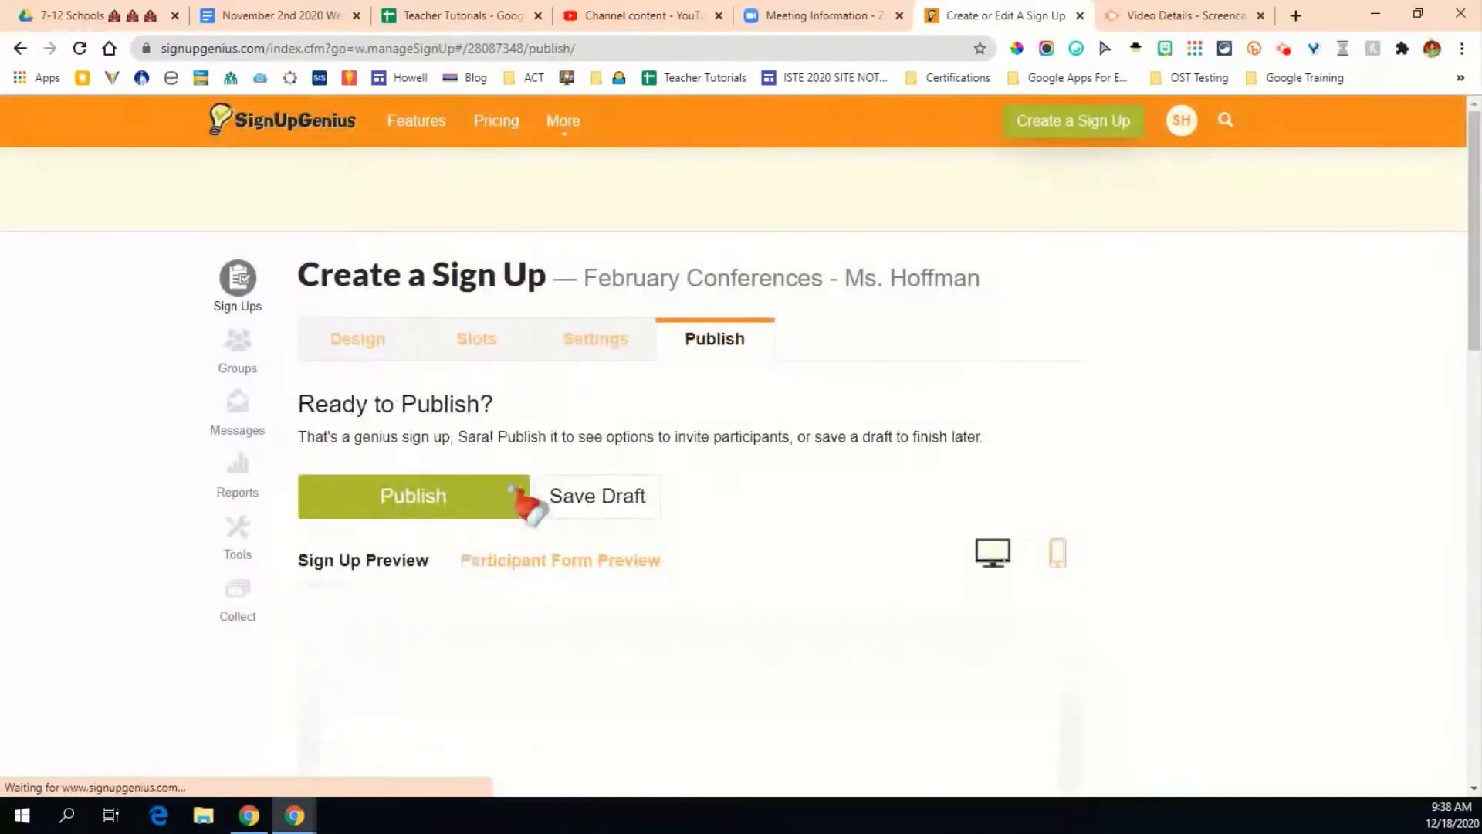
Step: Preview the sign-up page showing Whitmer High School details and February 11 slots
left_click(363, 560)
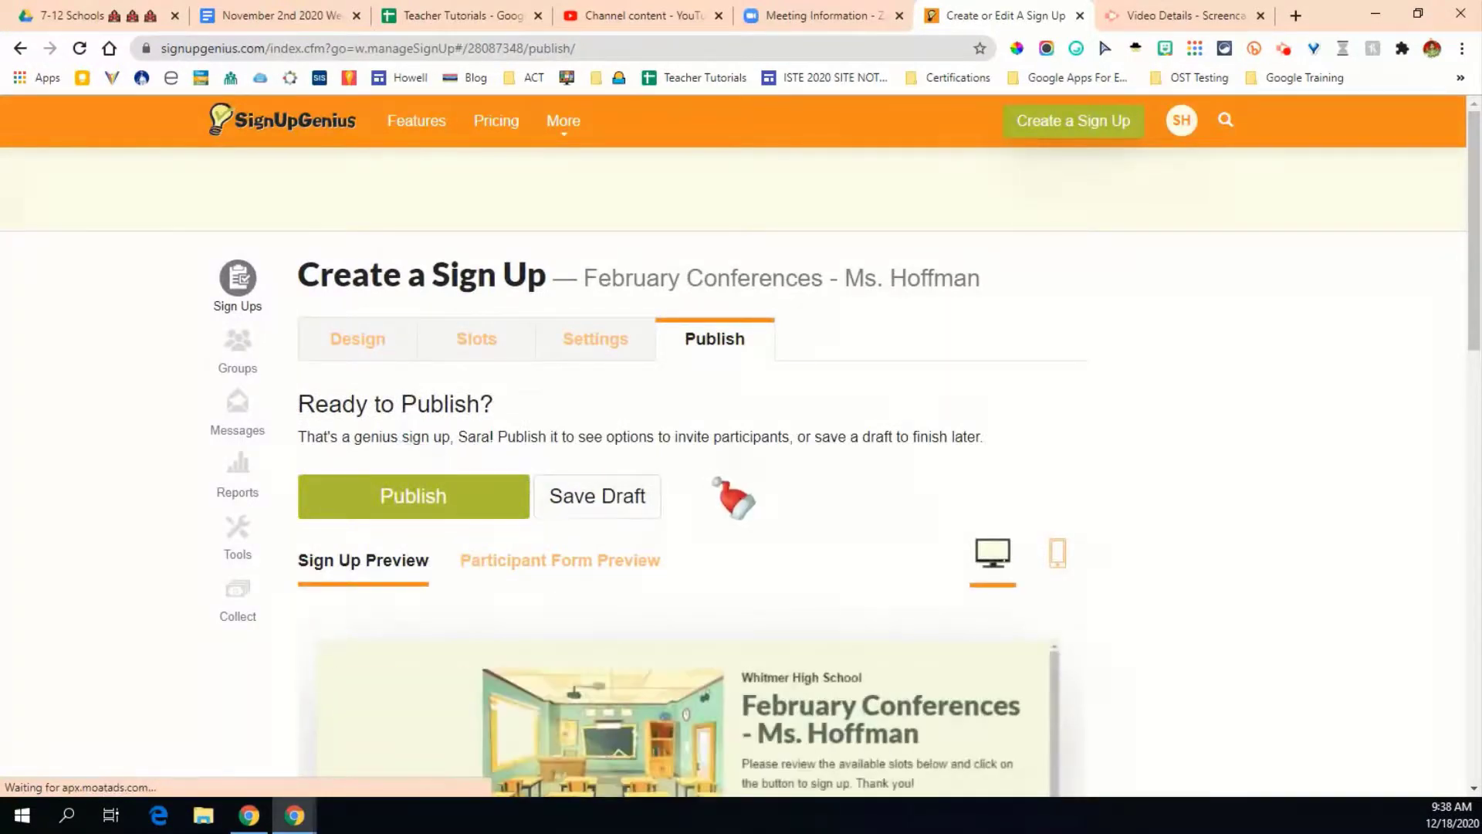
scroll("down", 3)
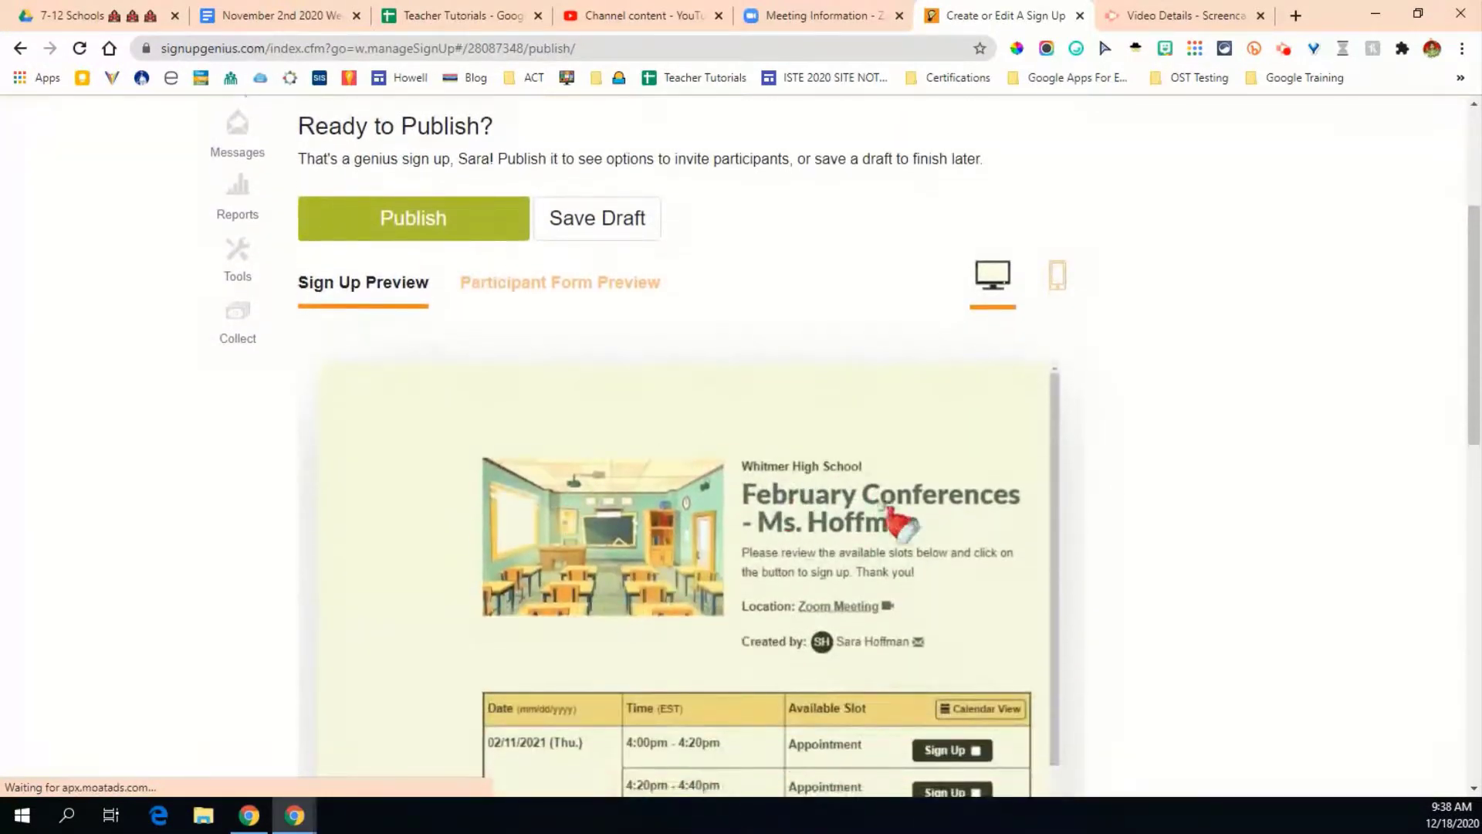
mouse_move(1229, 497)
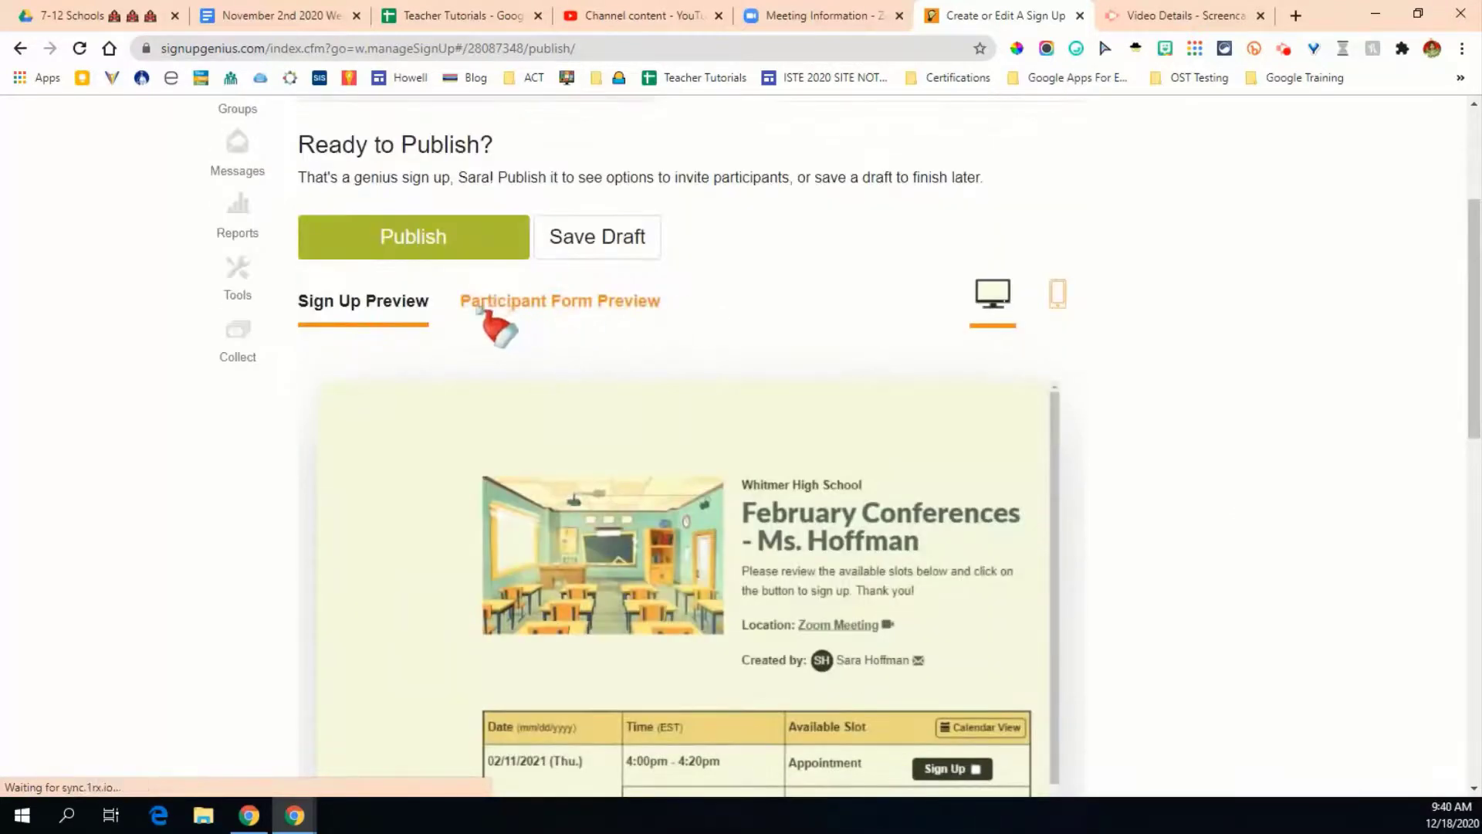
mouse_move(607, 319)
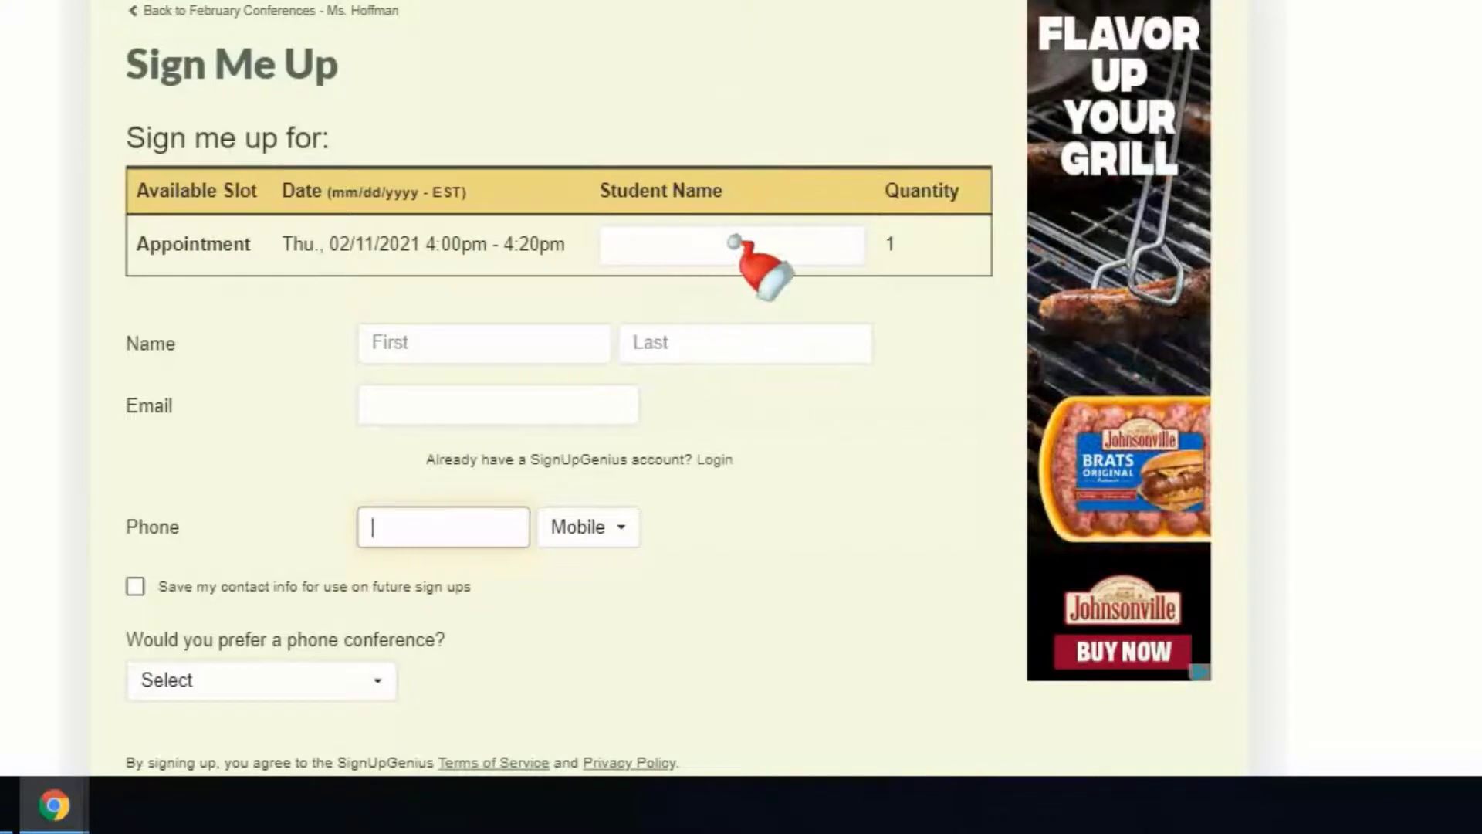
Step: Scroll through the Sign Me Up form with Student Name and the phone-conference question
scroll("down", 3)
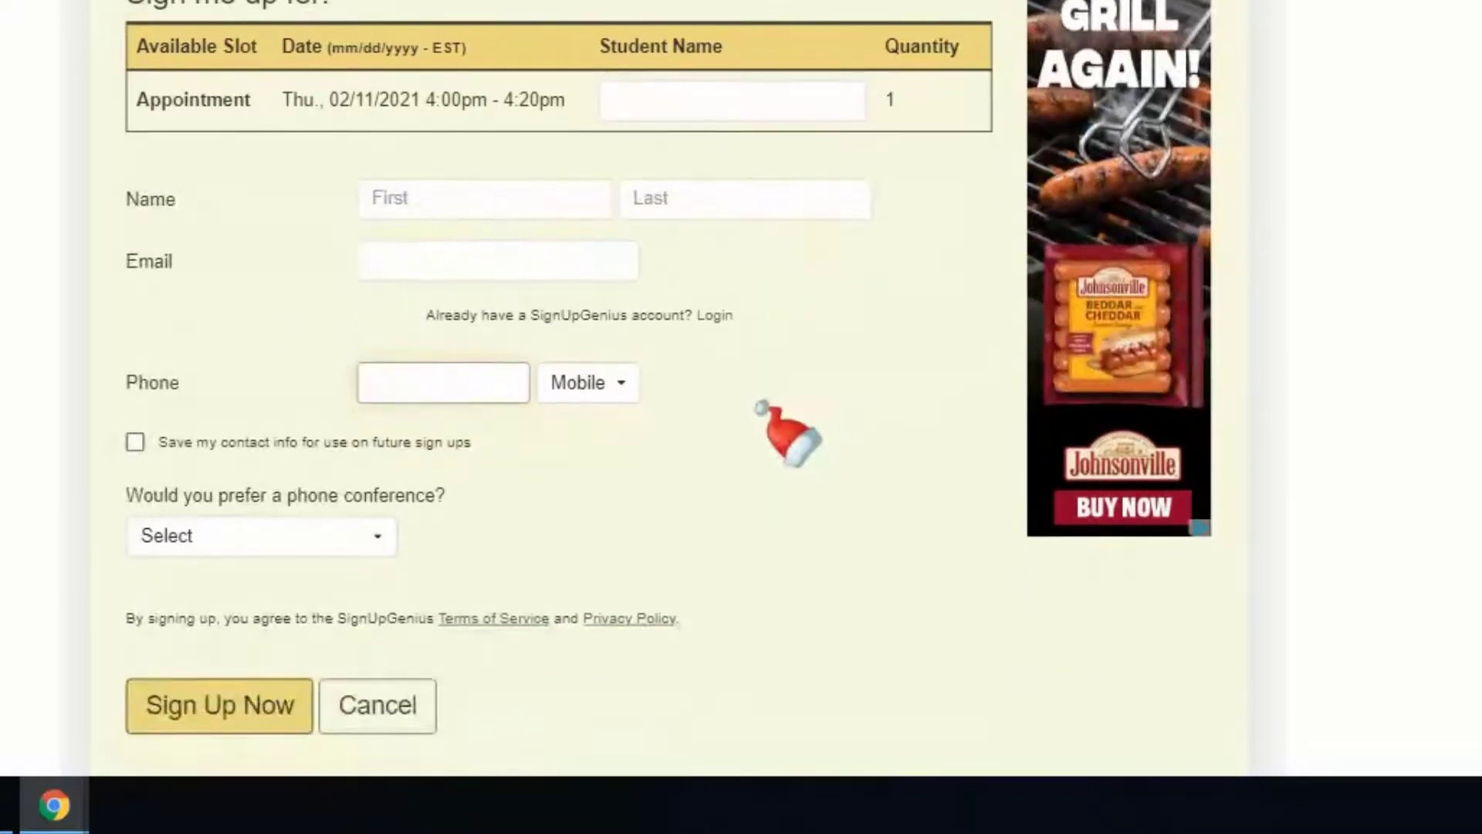
scroll("down", 3)
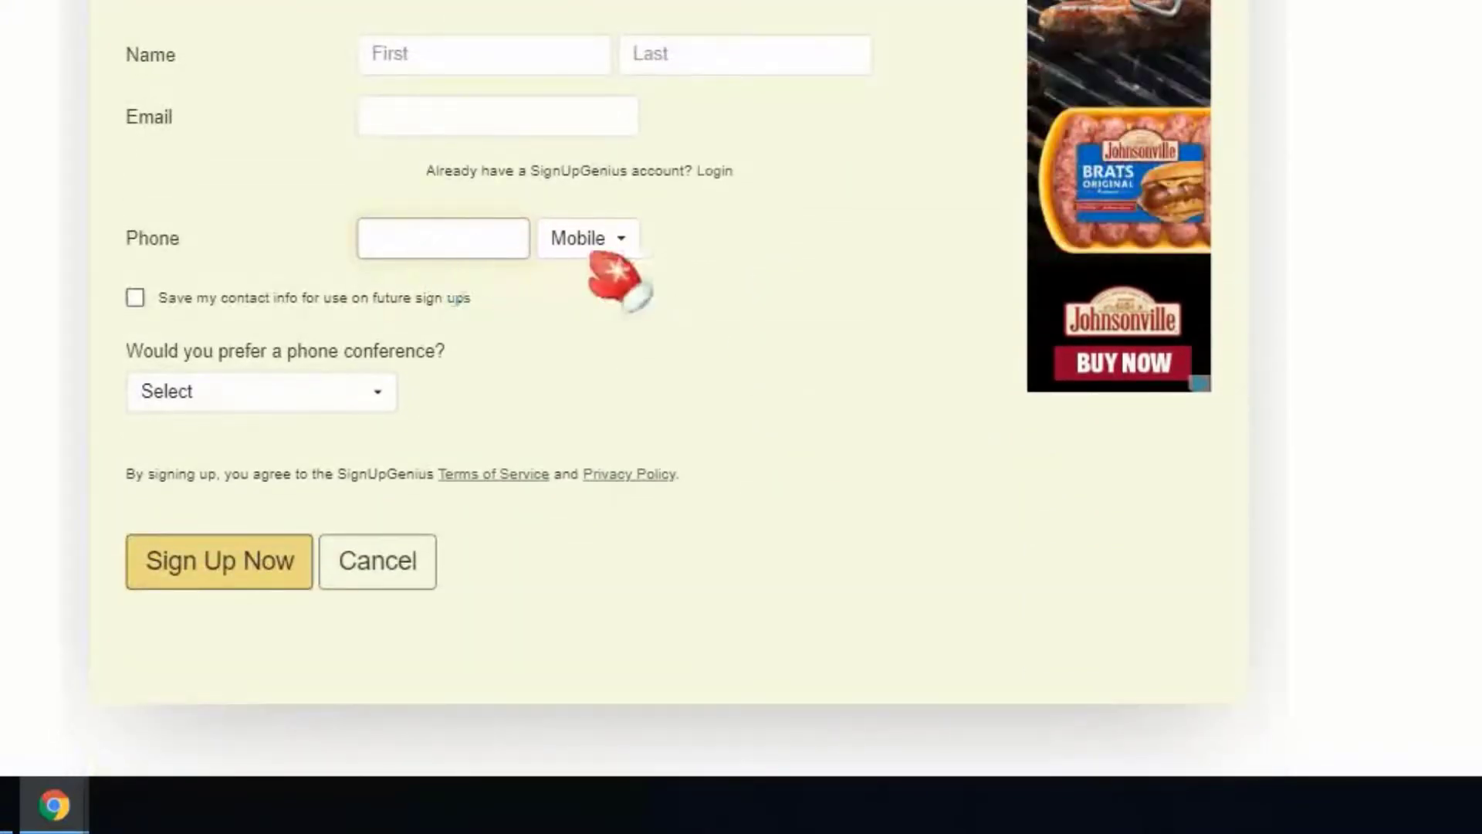
mouse_move(170, 391)
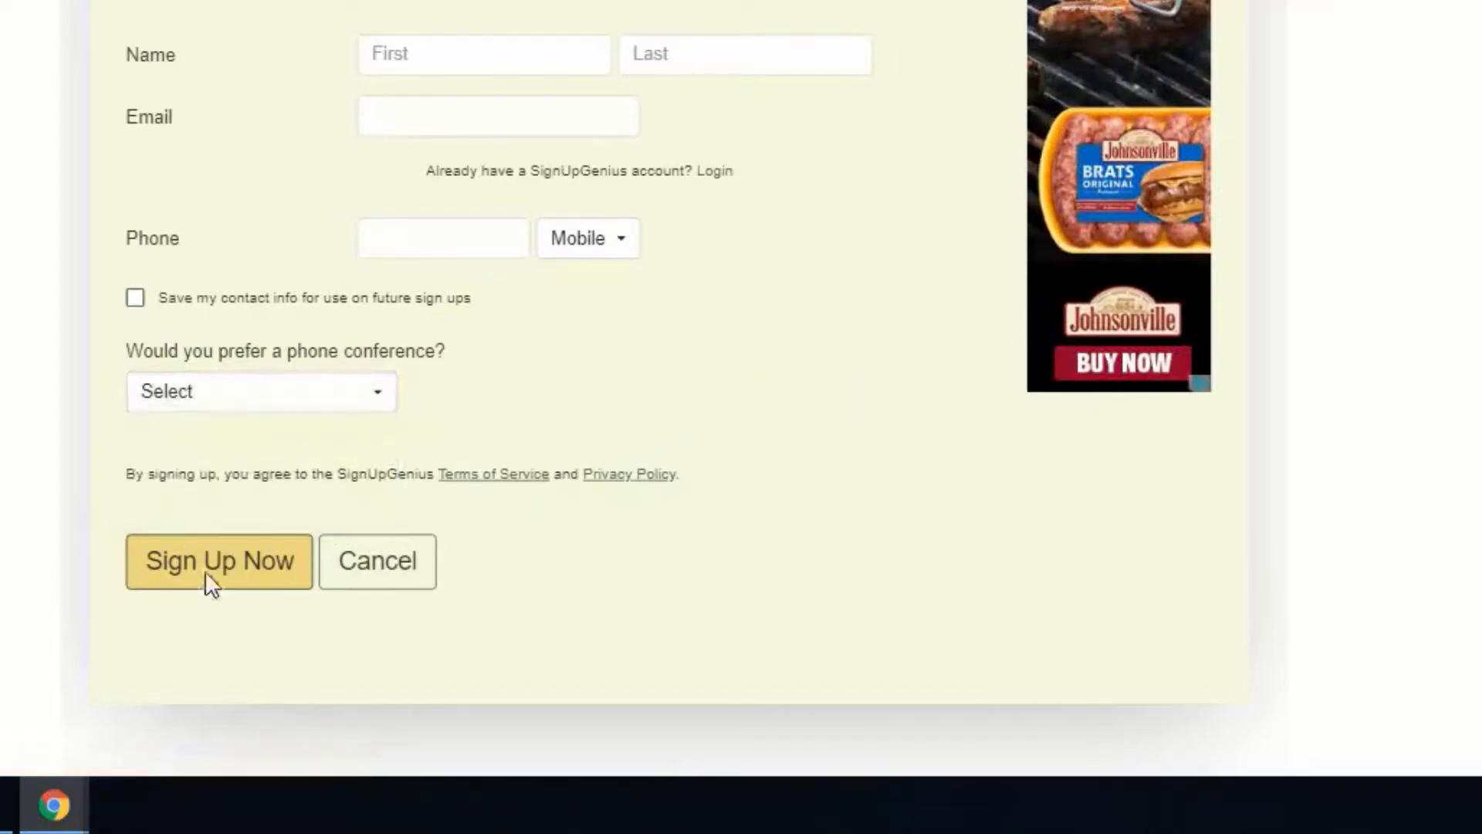
mouse_move(681, 546)
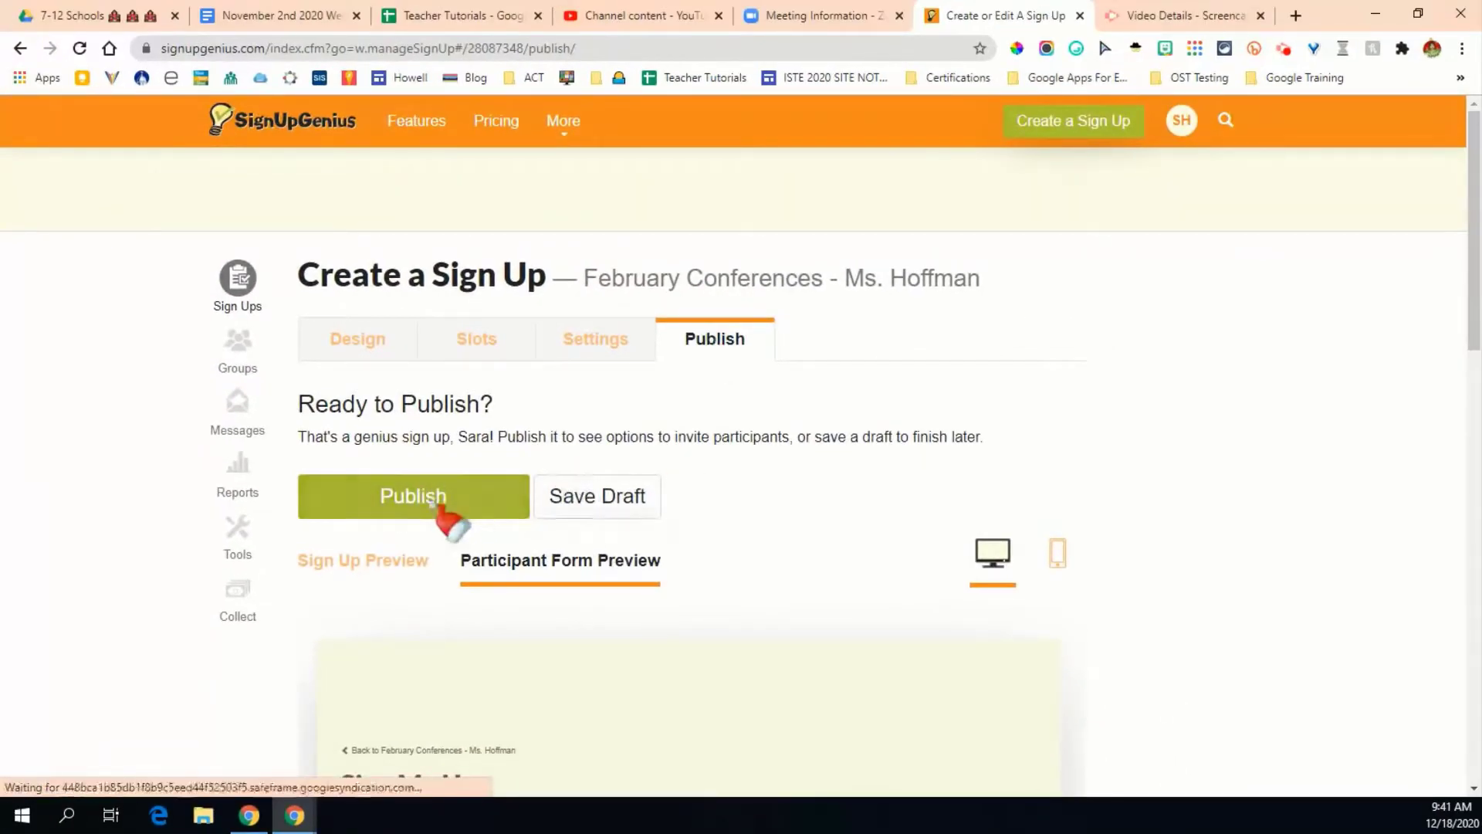
Step: Publish the February Conferences sign-up and copy its shareable link from the Share page
left_click(413, 497)
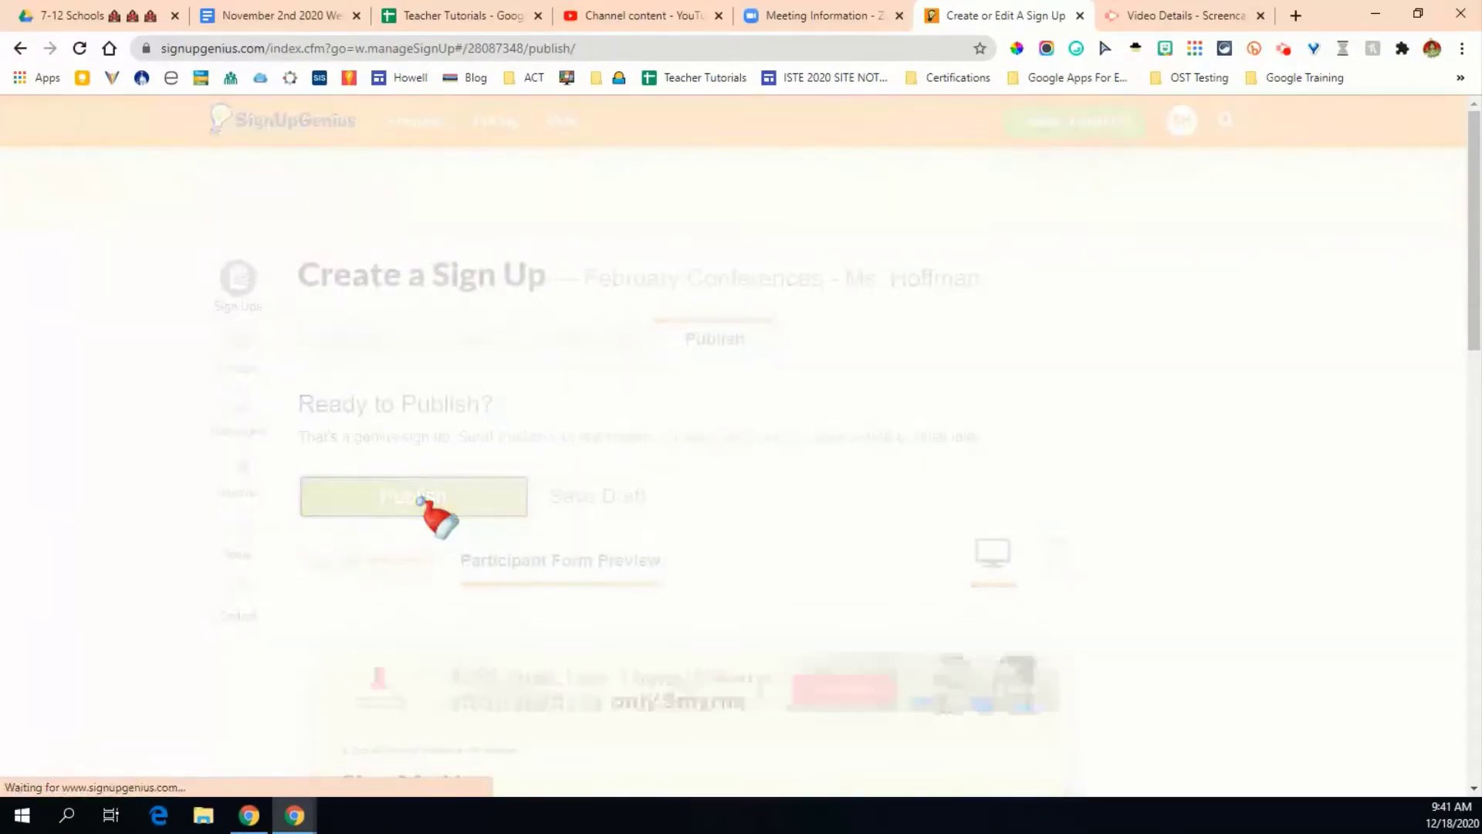
left_click(413, 498)
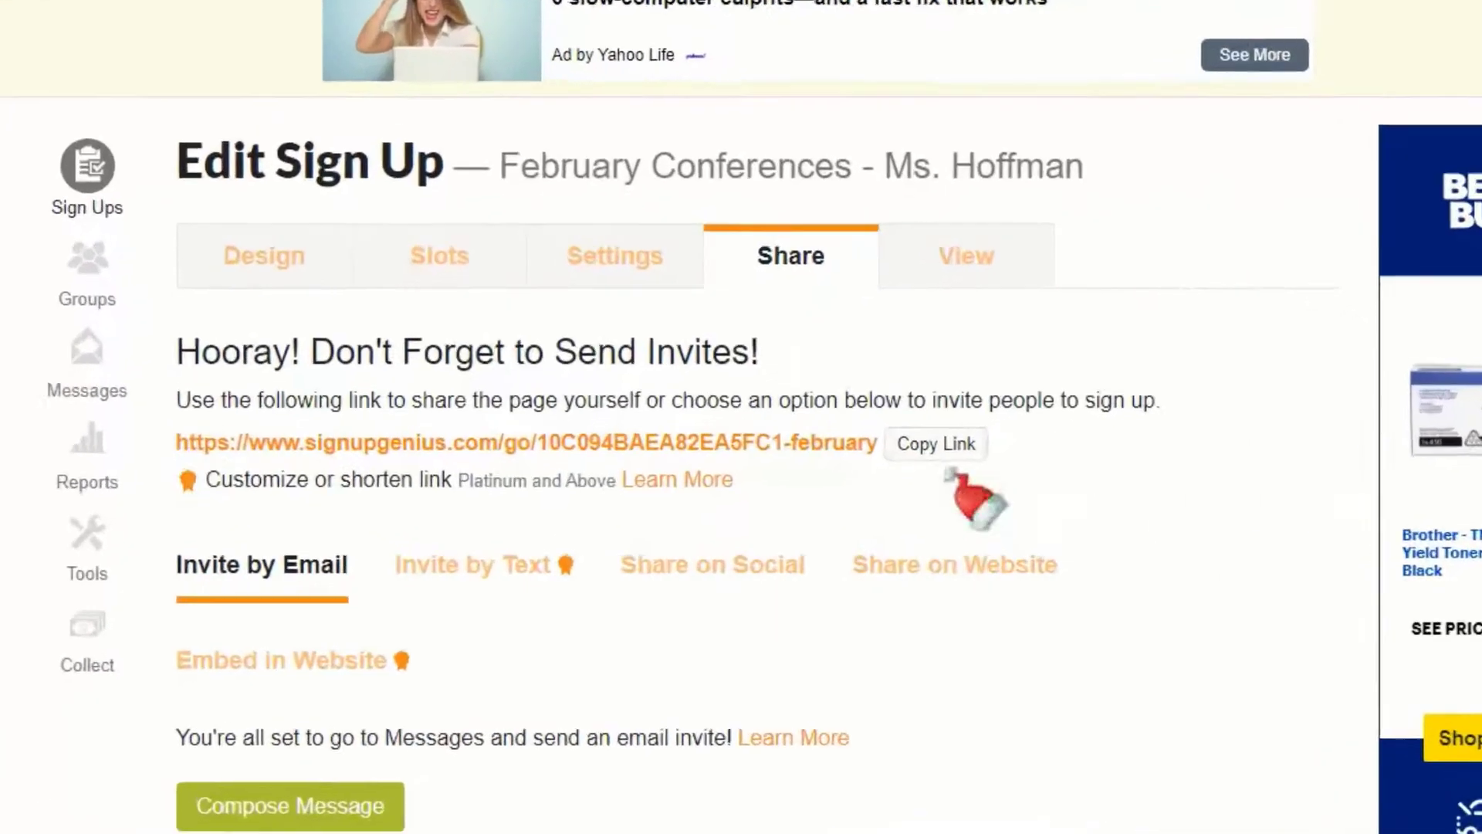
left_click(935, 445)
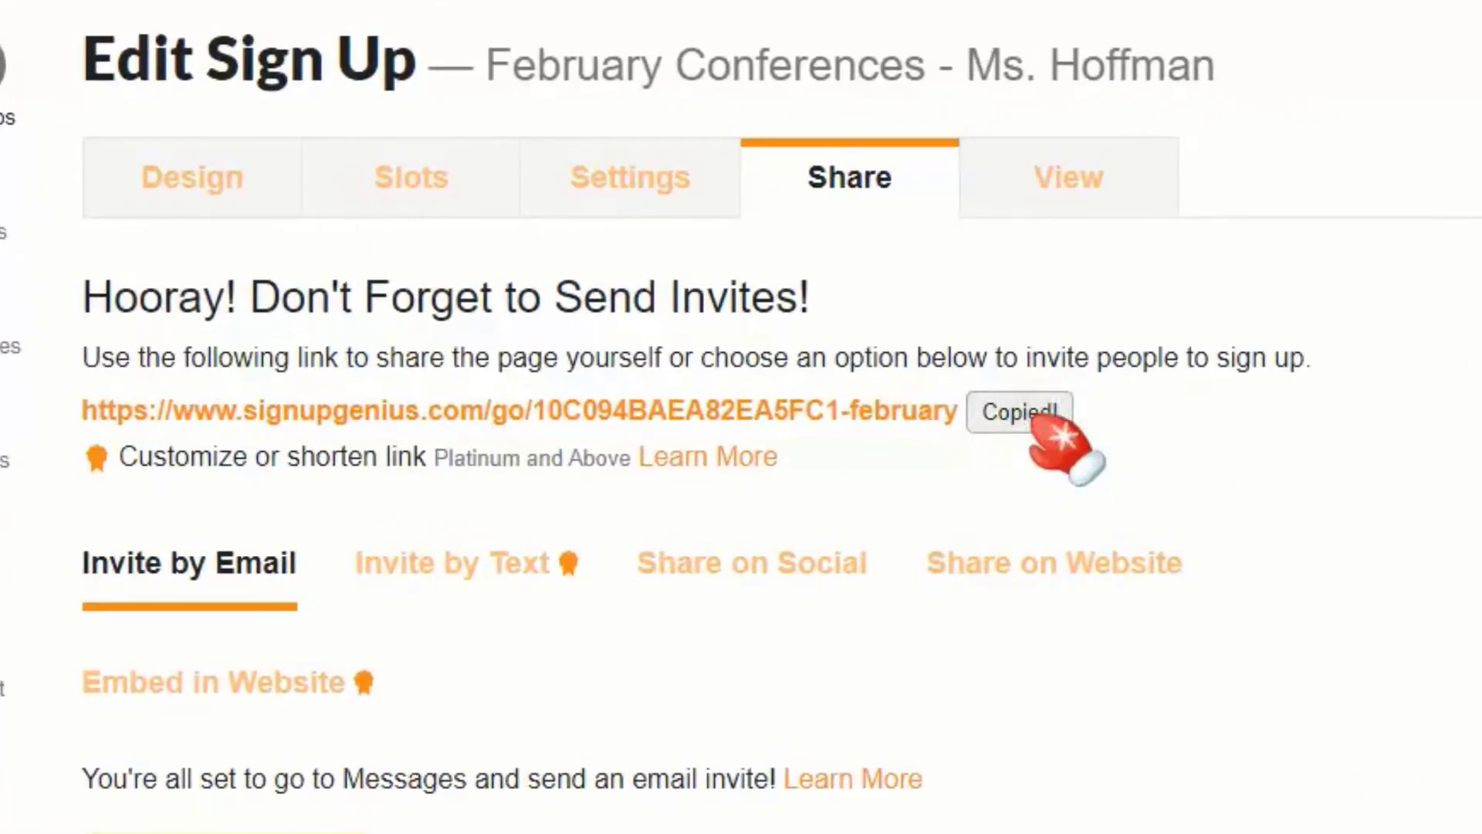